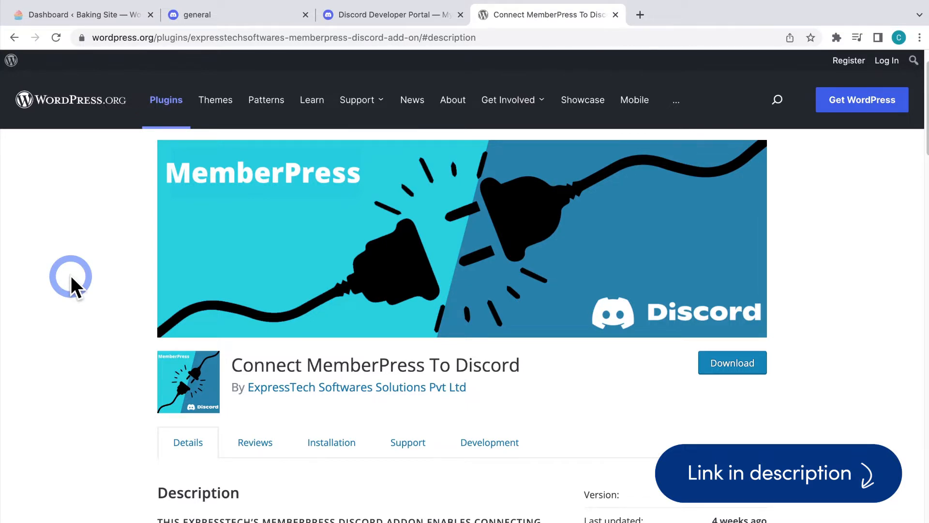
# - Scroll through the Connect MemberPress To Discord plugin description and back to the top
pyautogui.scroll(-3)
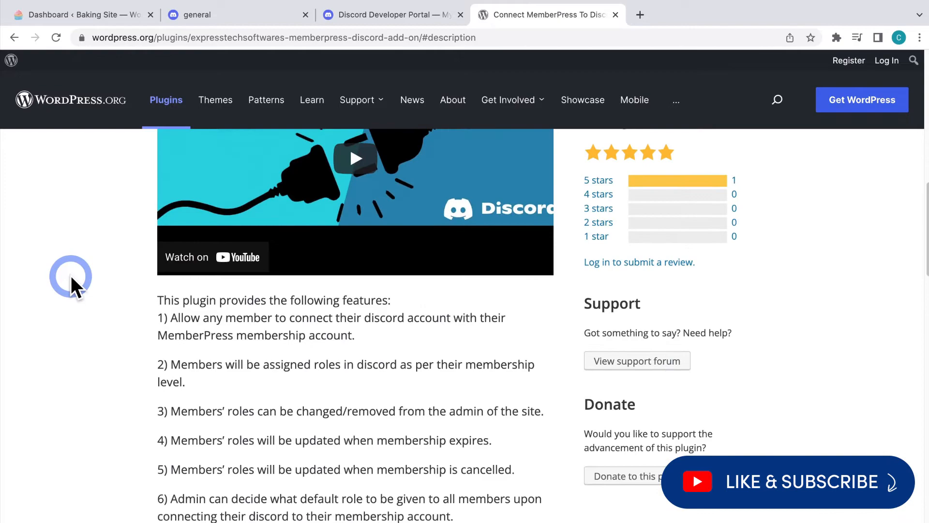
pyautogui.scroll(-3)
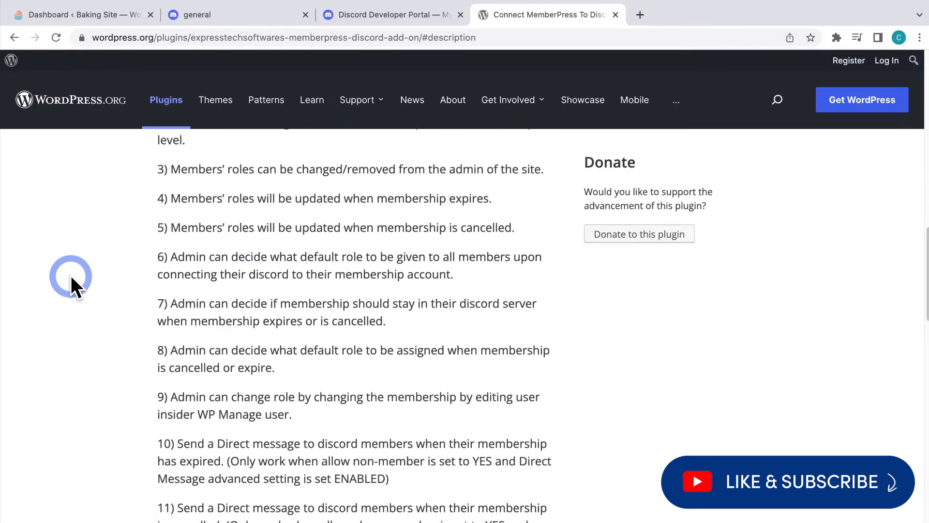
pyautogui.scroll(3)
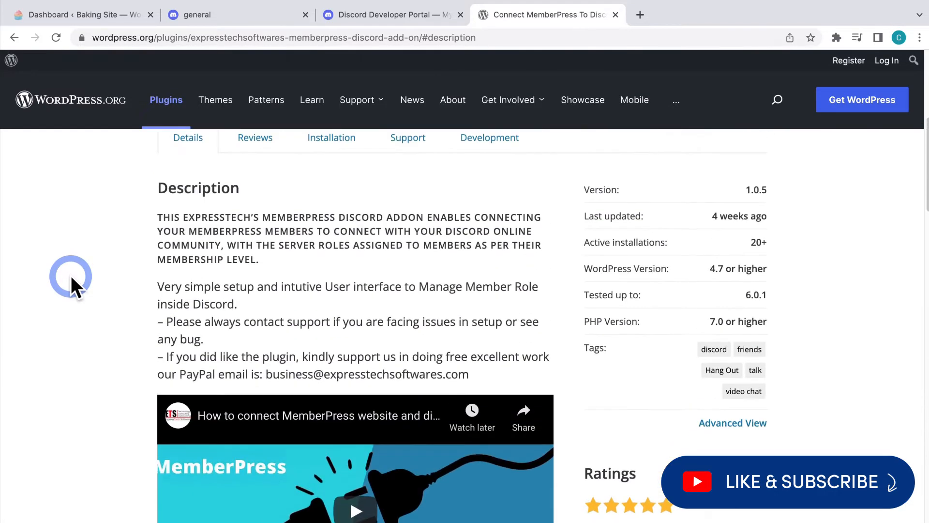
pyautogui.scroll(3)
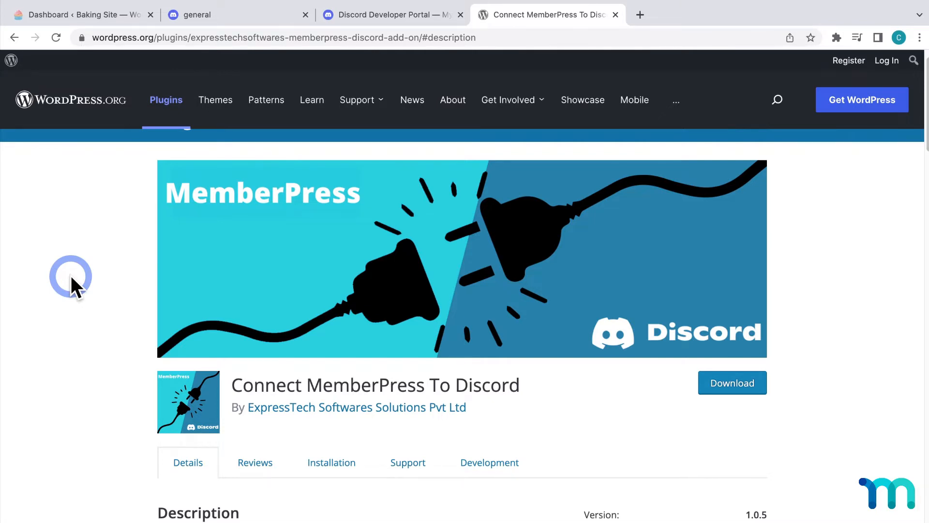
pyautogui.moveTo(196, 36)
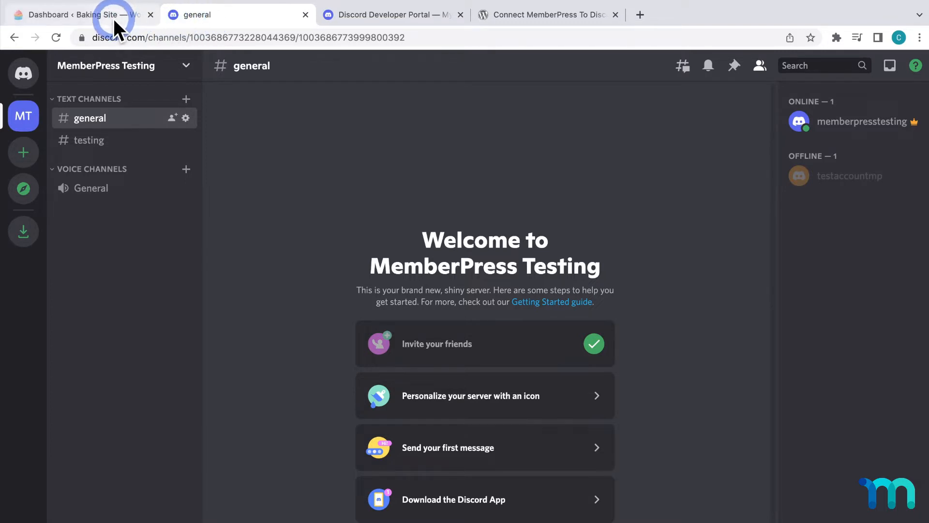
# - Search Add New plugins for 'memberpress discord', then install and activate Connect MemberPress To Discord
pyautogui.click(77, 15)
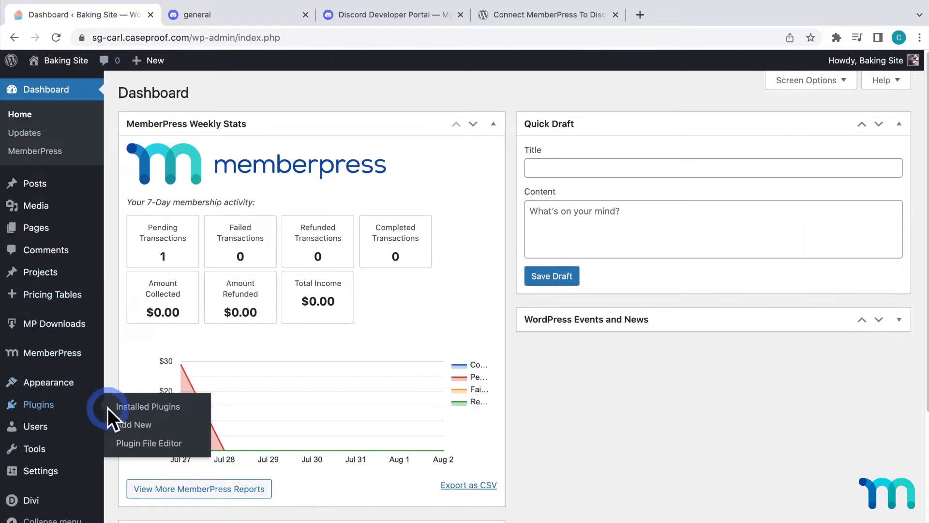
pyautogui.click(134, 424)
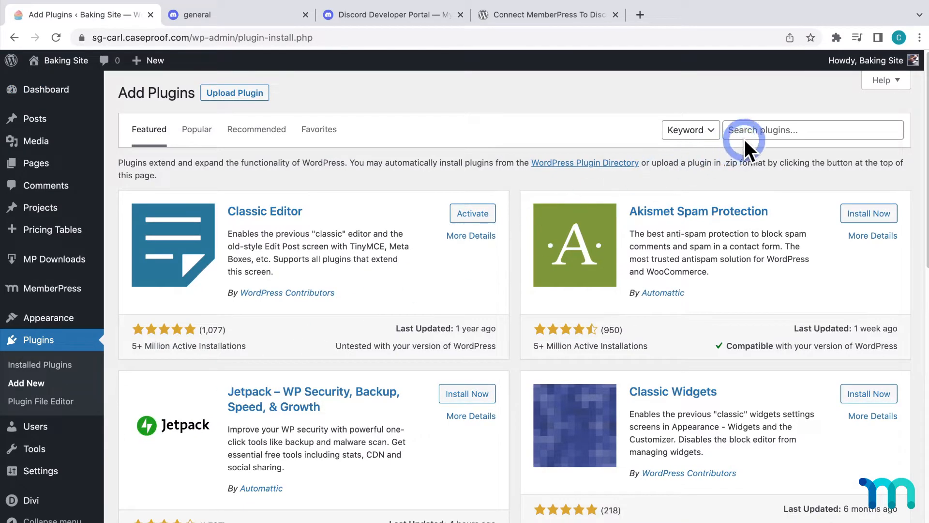
pyautogui.write('memberpress discord')
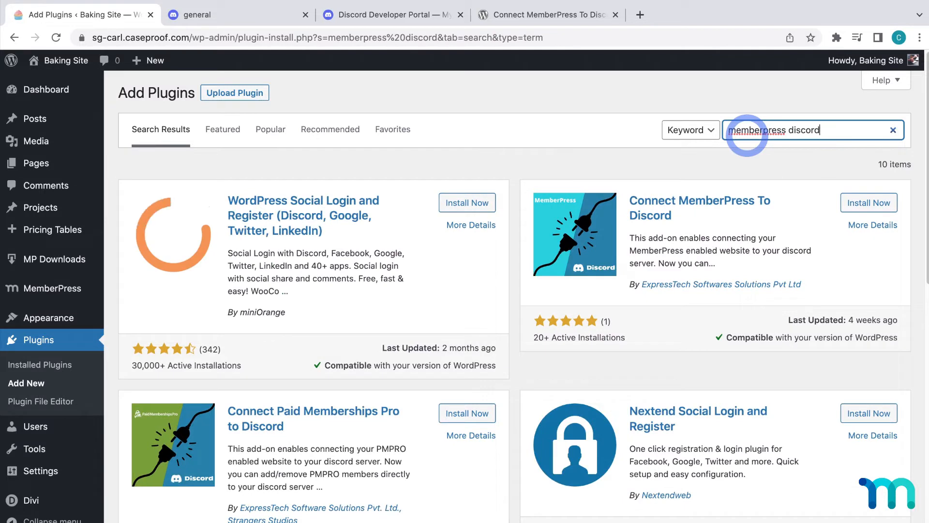
pyautogui.moveTo(739, 235)
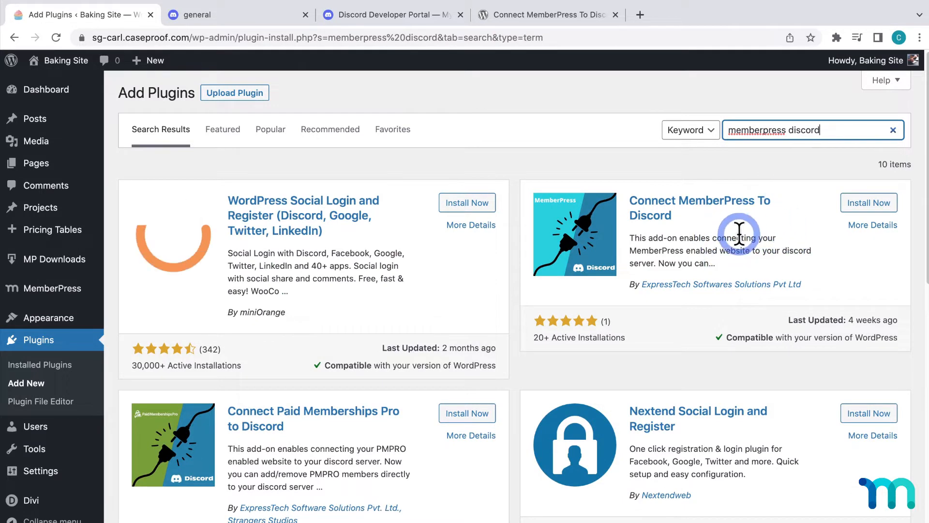
pyautogui.click(869, 203)
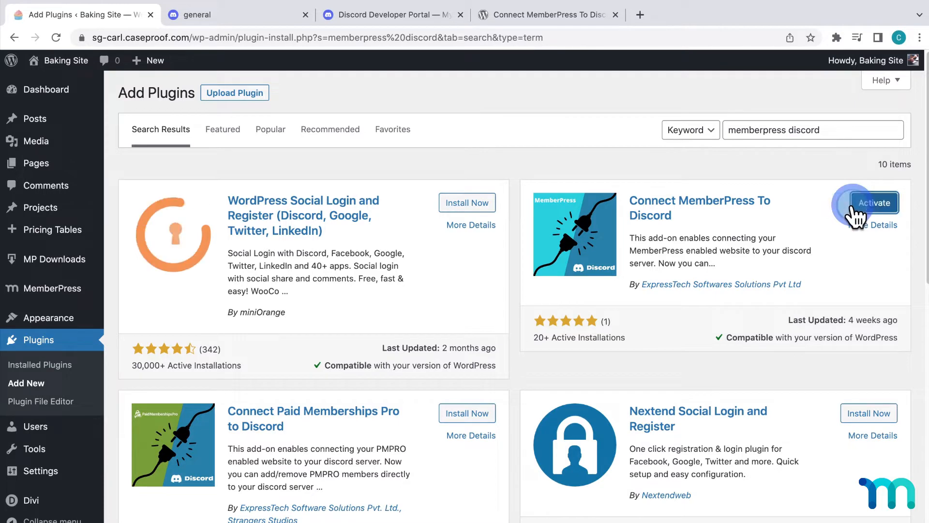
pyautogui.click(873, 202)
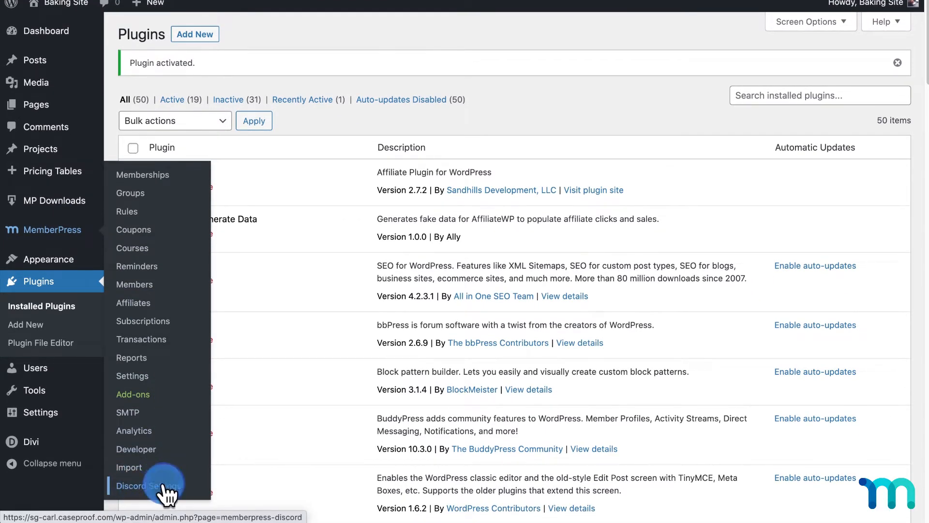
# - Open MemberPress Discord Settings, then switch to the Discord Developer Portal applications page
pyautogui.click(147, 486)
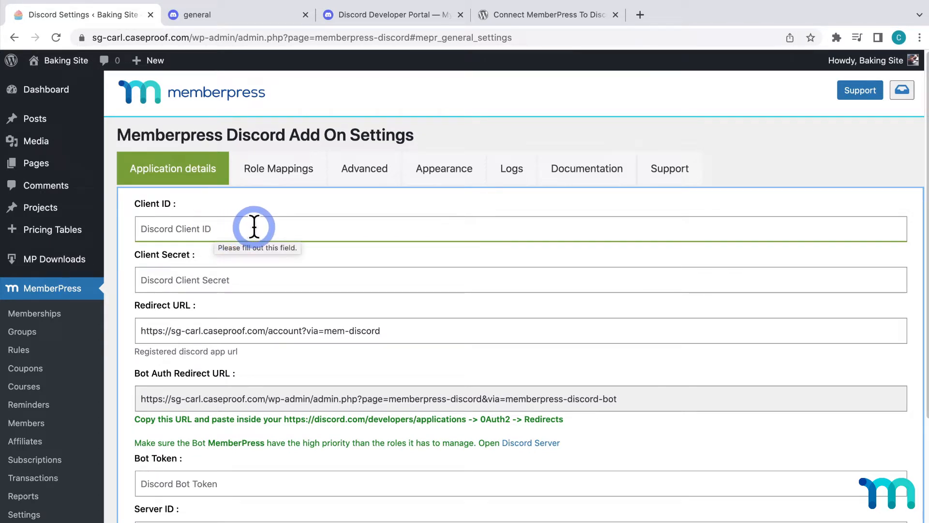
pyautogui.moveTo(377, 14)
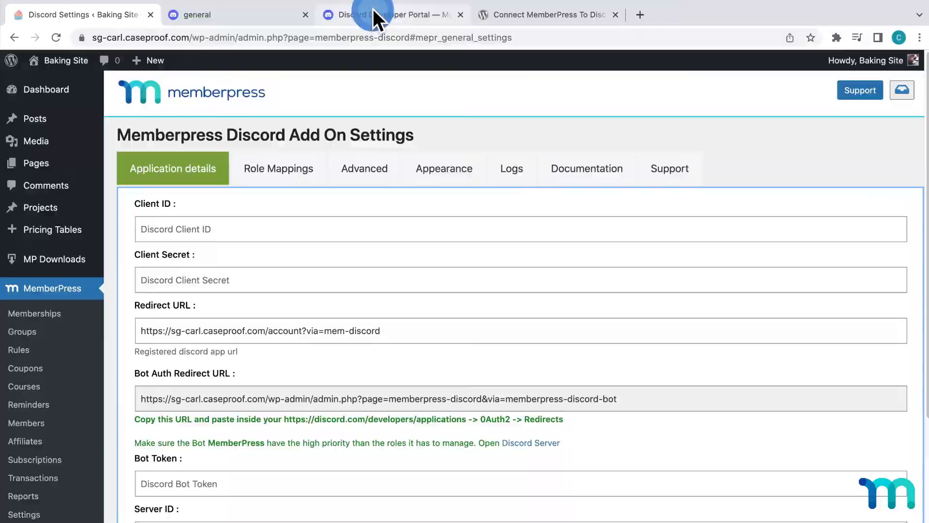
pyautogui.click(391, 14)
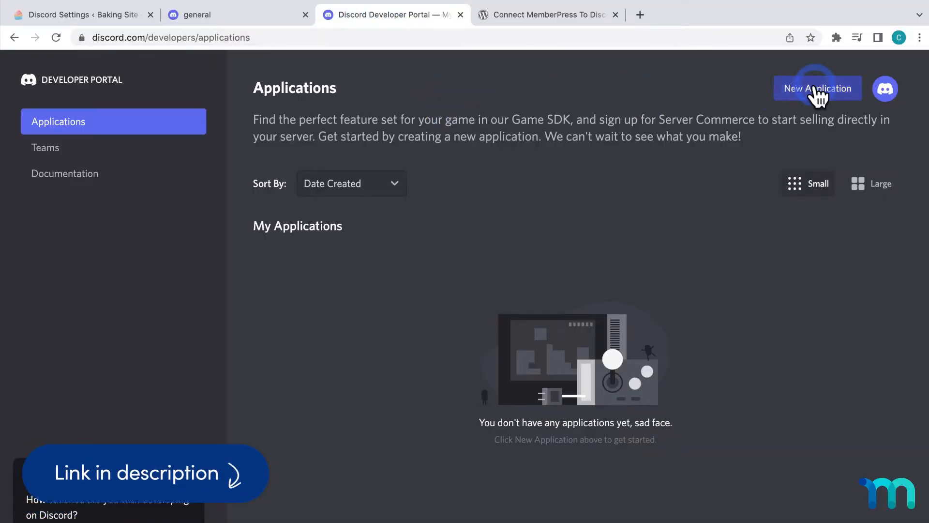
# - Create a new Discord application named MemberPress and open its OAuth2 settings
pyautogui.click(817, 88)
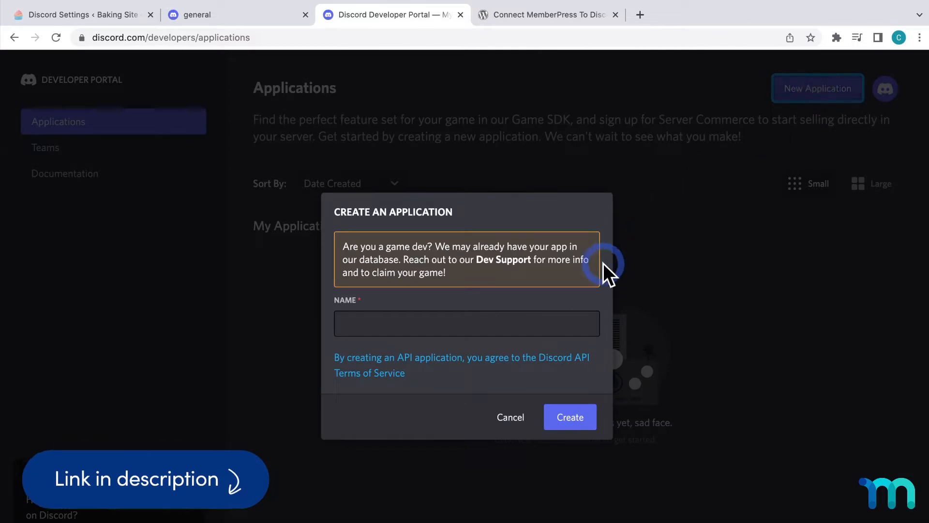
pyautogui.write('Membe')
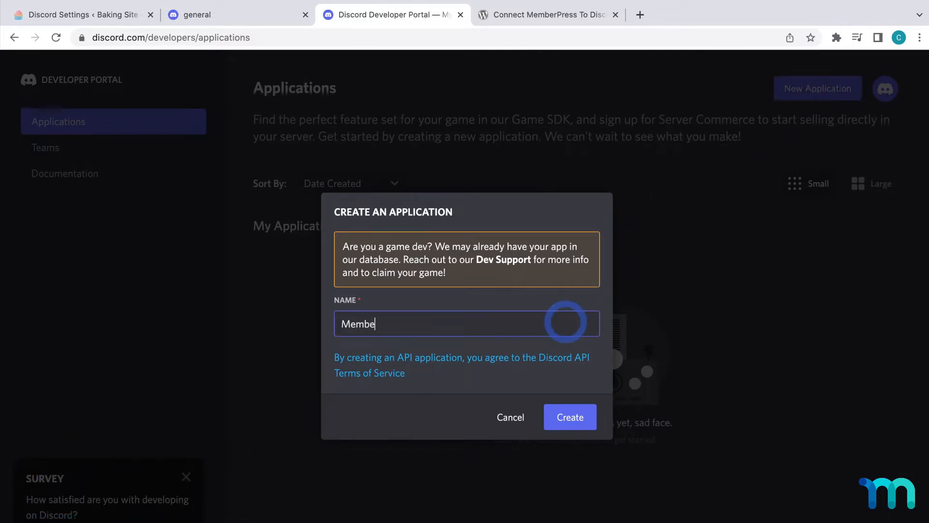
pyautogui.write('rPress')
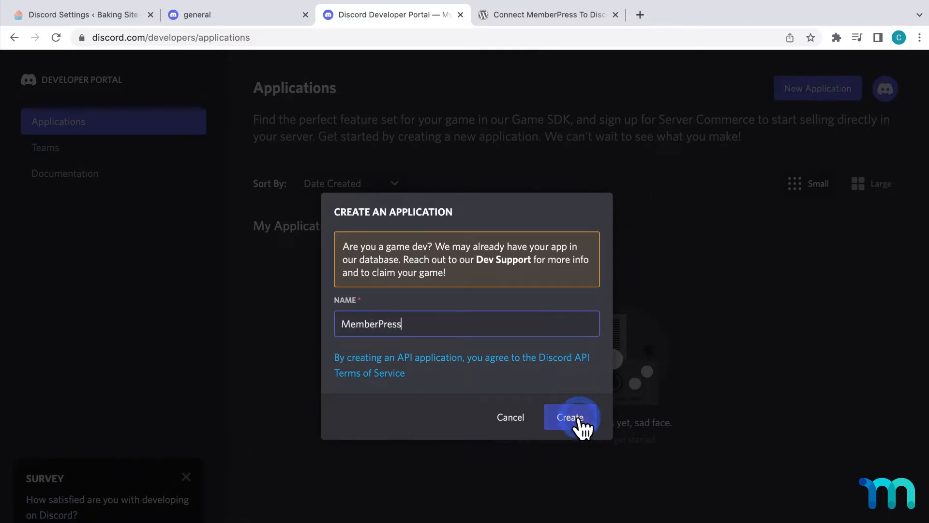
pyautogui.click(570, 417)
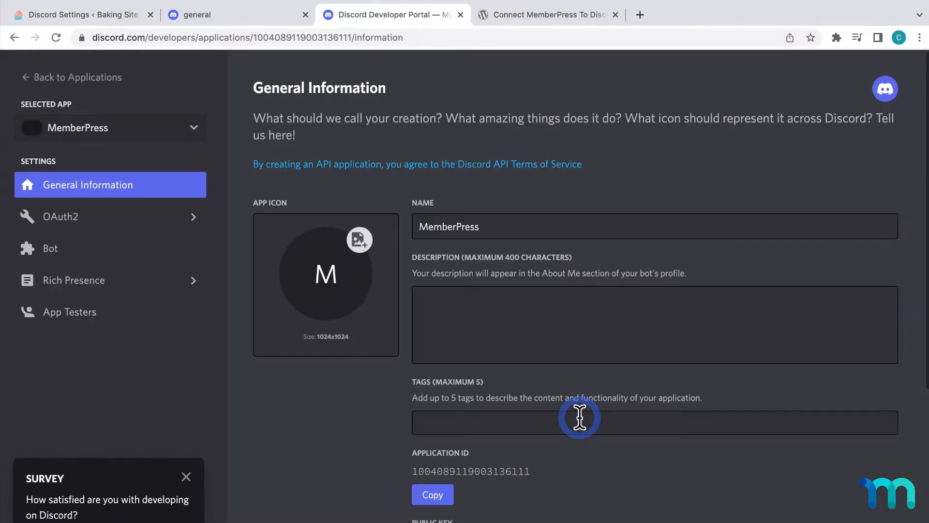
pyautogui.moveTo(66, 215)
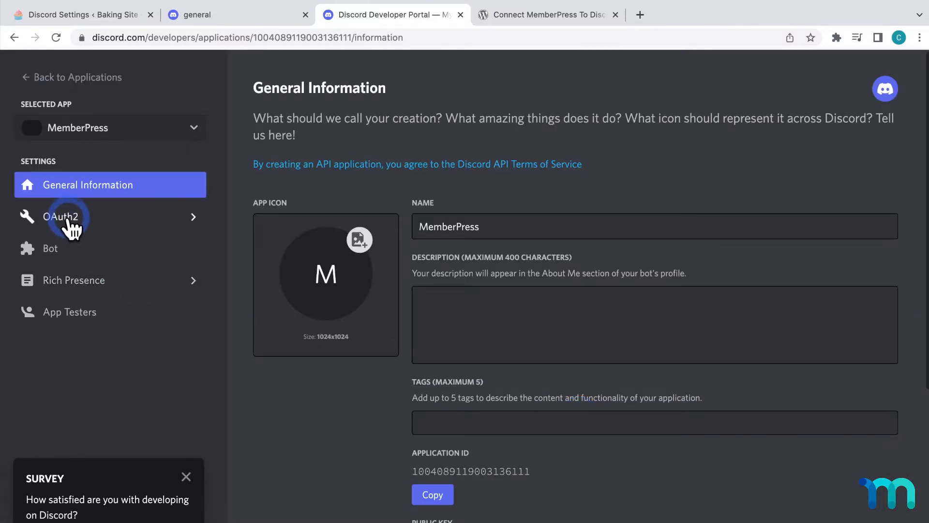
pyautogui.click(65, 216)
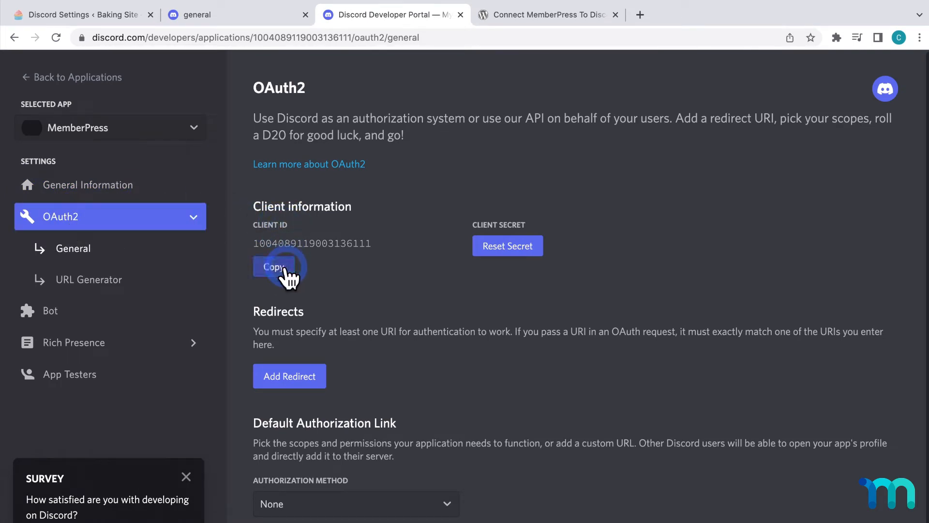
pyautogui.click(83, 14)
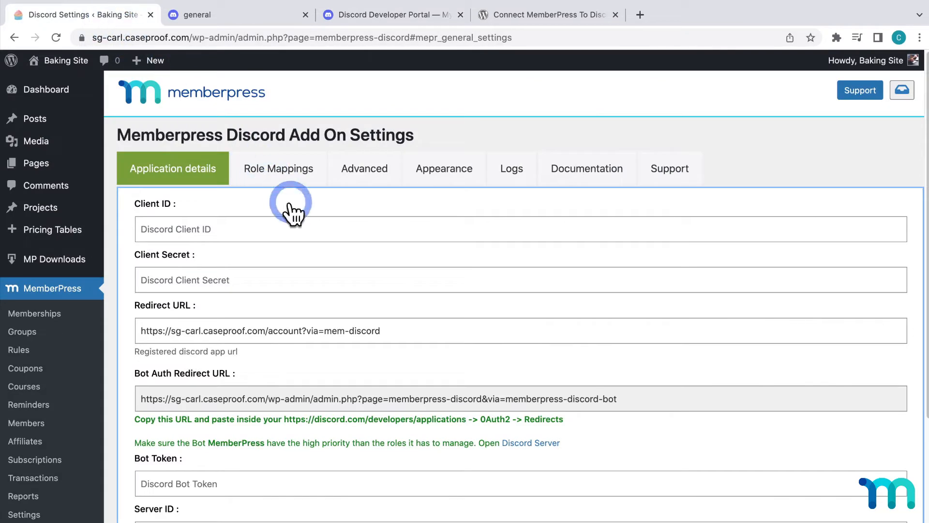
pyautogui.write('1004089119003136111')
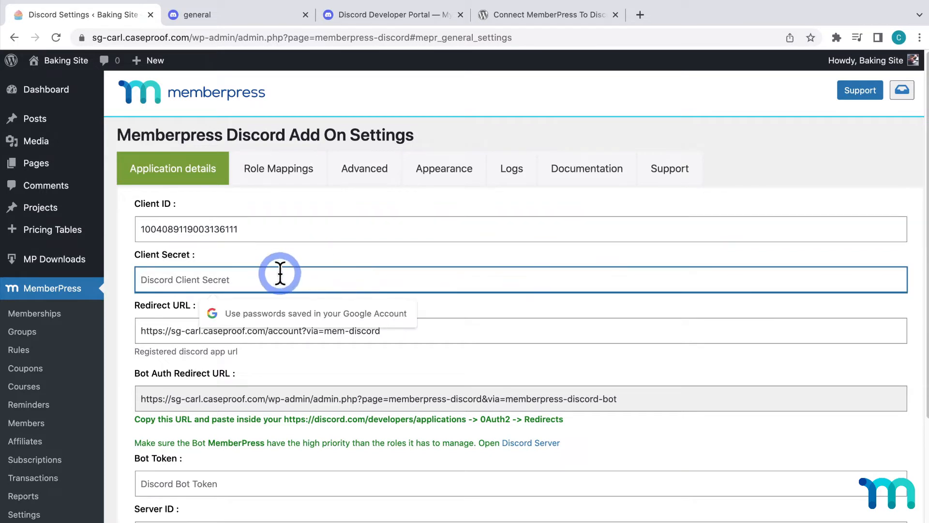
pyautogui.moveTo(366, 123)
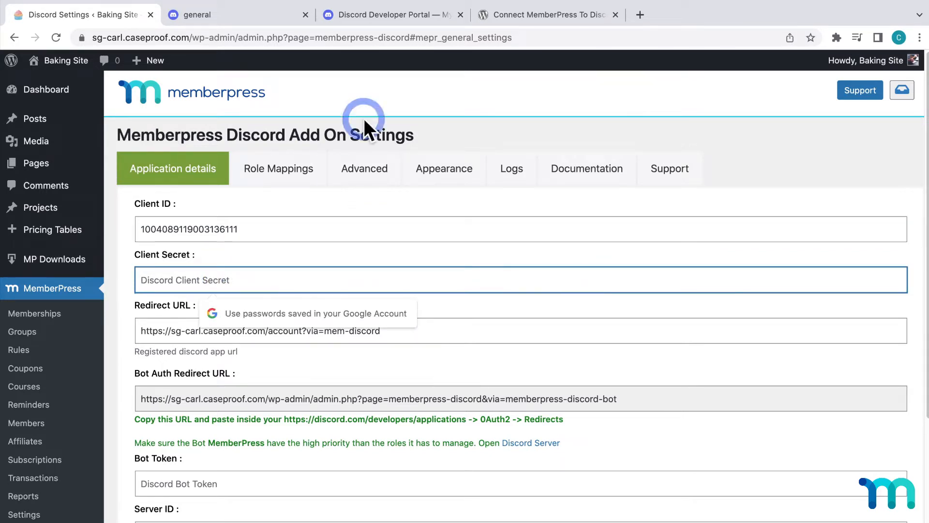
pyautogui.click(391, 14)
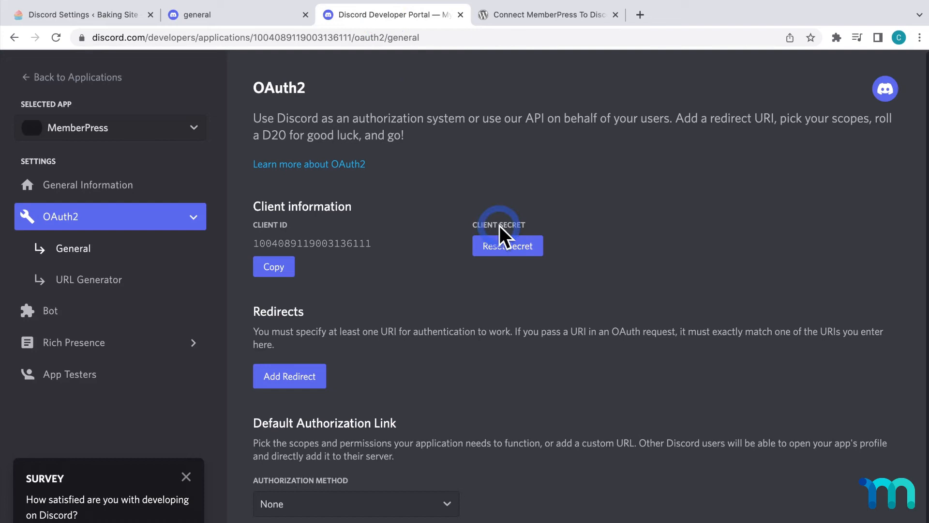
# - Reset the OAuth2 client secret, confirm, and copy the new secret for the add-on settings
pyautogui.click(507, 245)
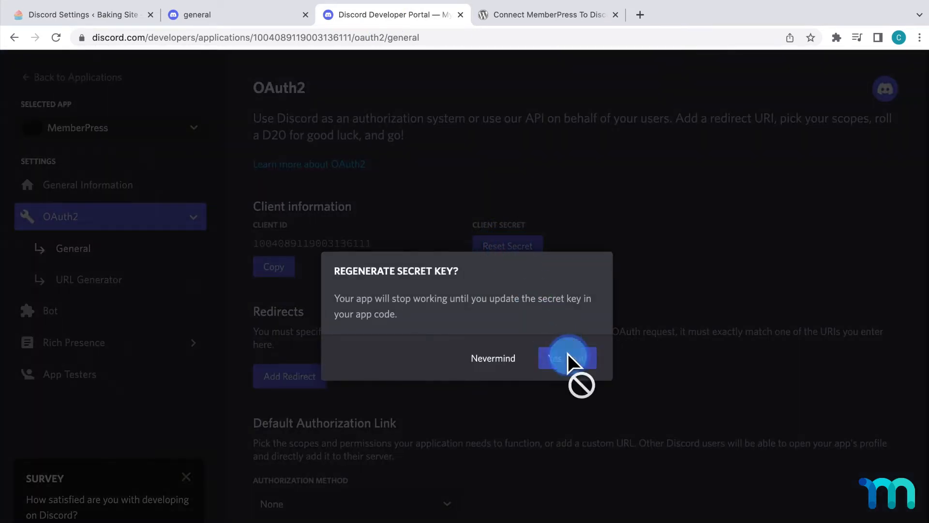
pyautogui.click(554, 357)
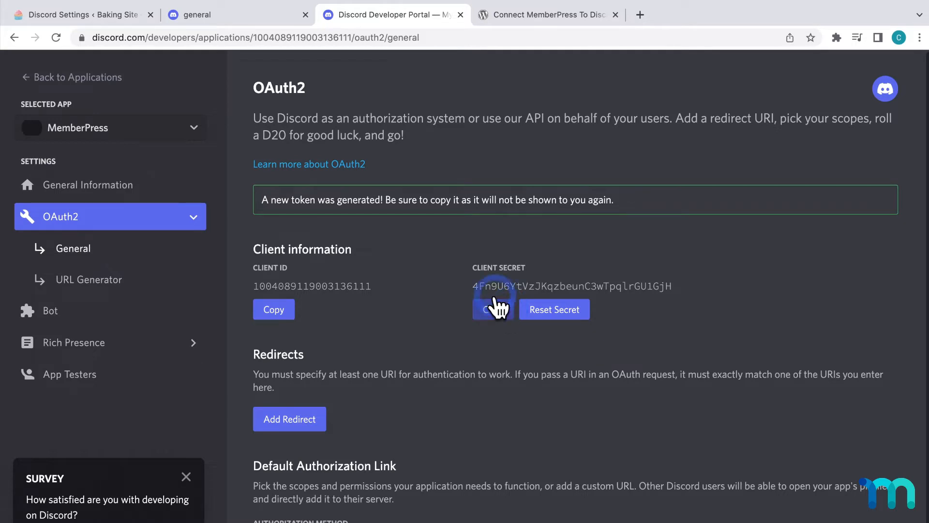
pyautogui.click(83, 15)
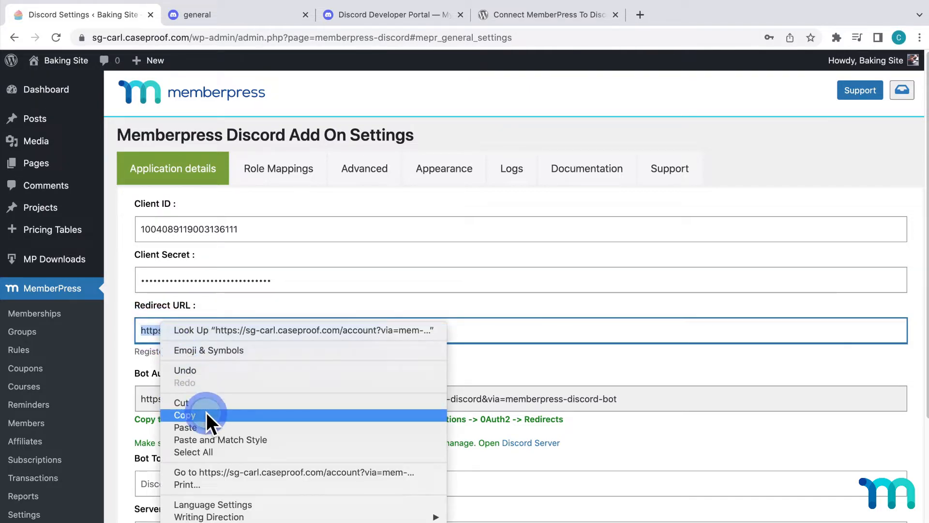
# - Add a redirect entry in OAuth2 and copy the Bot Auth Redirect URL from MemberPress settings
pyautogui.click(391, 15)
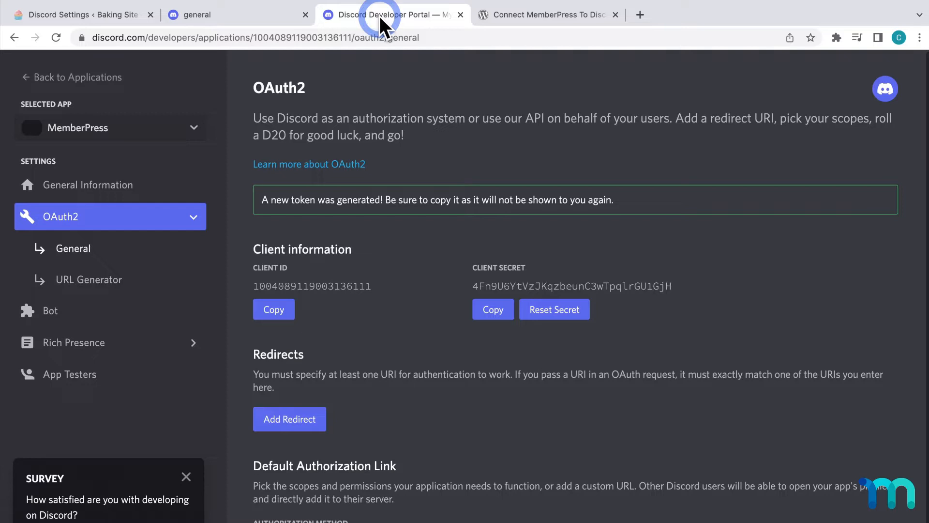
pyautogui.click(289, 419)
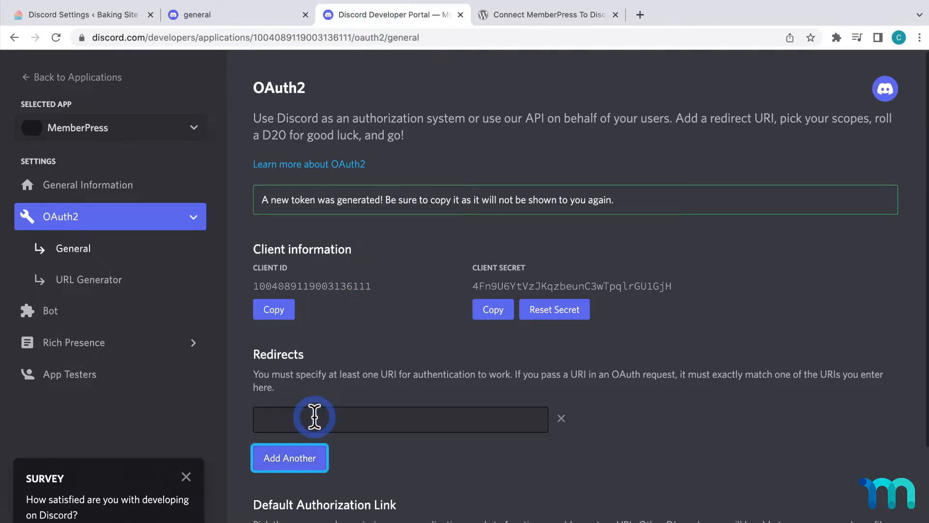
pyautogui.scroll(-3)
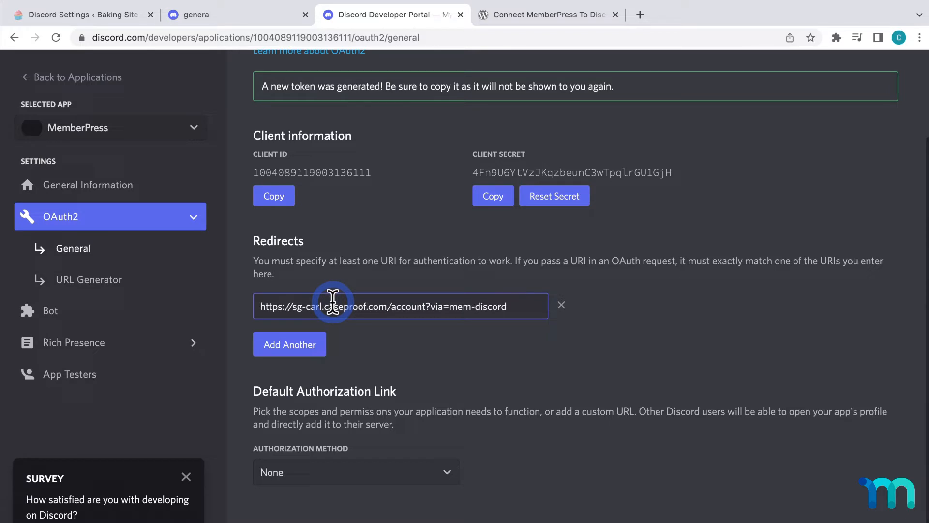
pyautogui.click(78, 14)
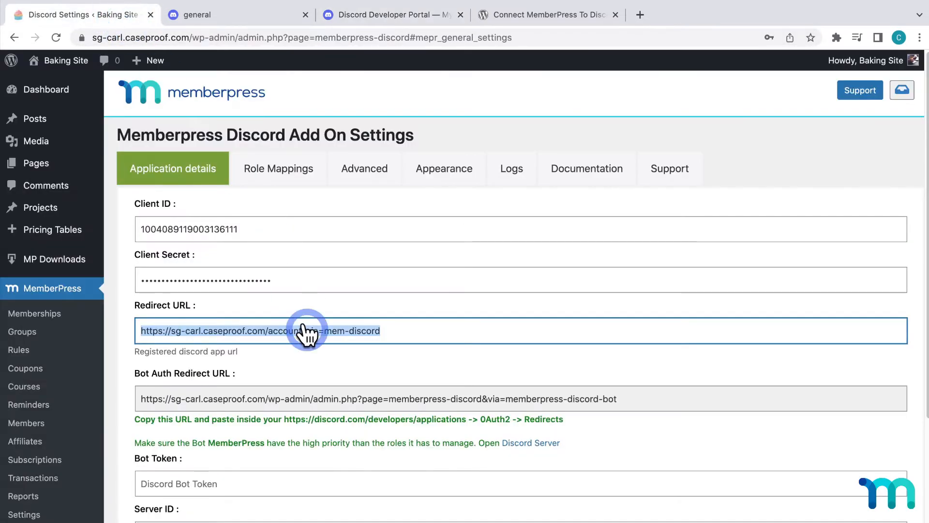
pyautogui.click(237, 398)
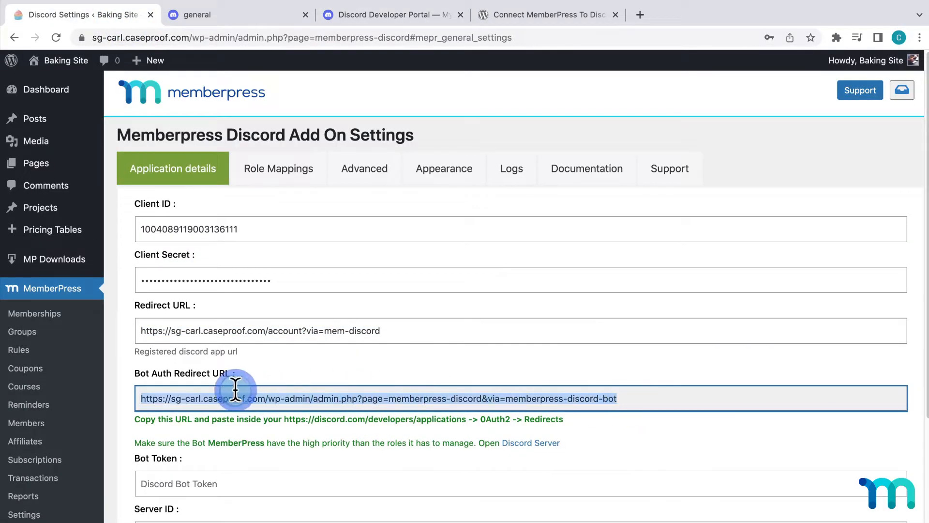
pyautogui.moveTo(142, 397)
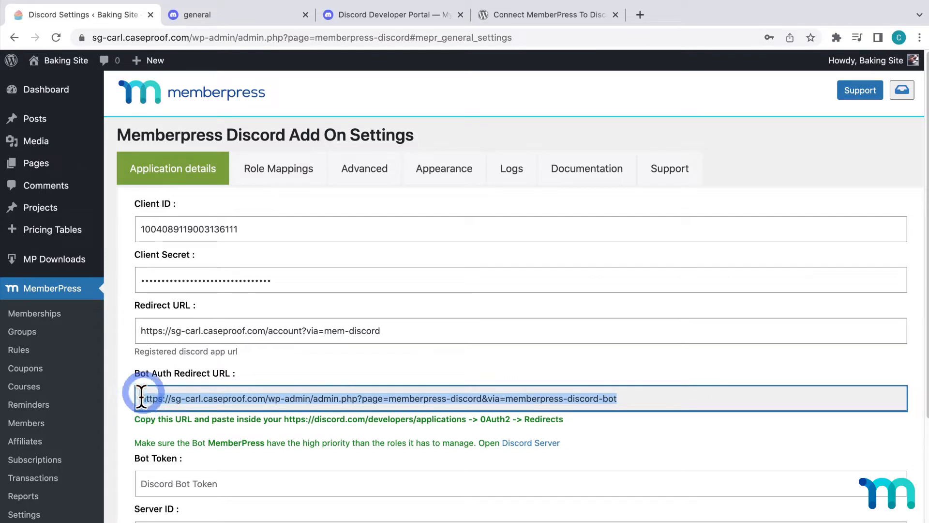
# - Paste the memberpress-discord-bot redirect URL as a second OAuth2 redirect and save changes
pyautogui.click(391, 15)
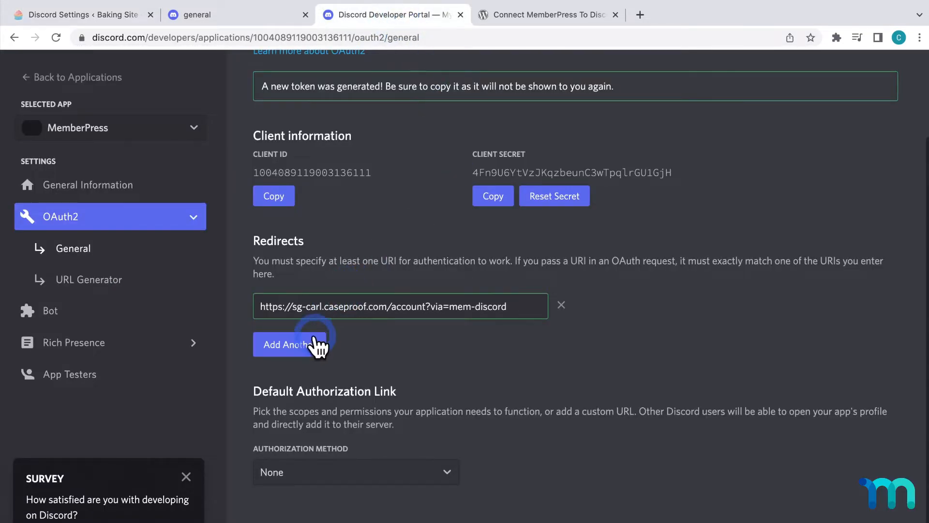
pyautogui.click(289, 345)
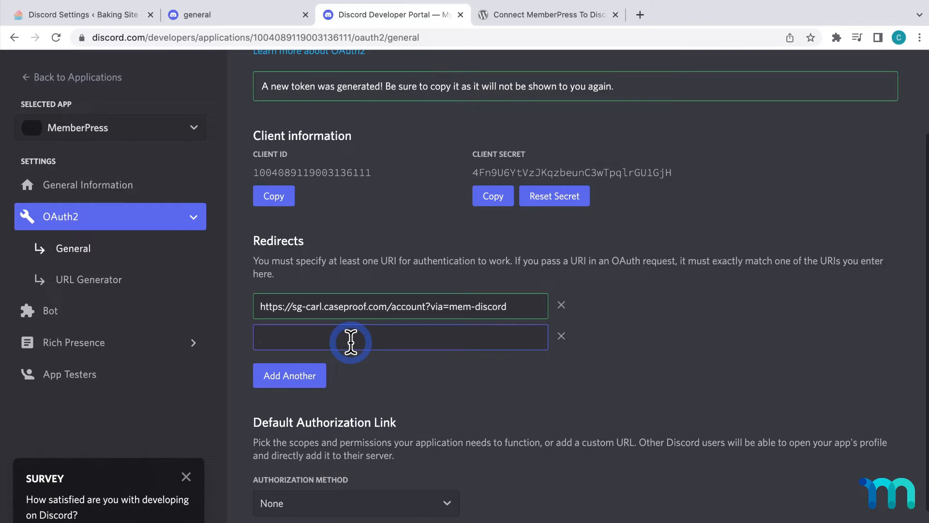
pyautogui.write('php?page=memberpress-discord&via=memberpress-discord-bot')
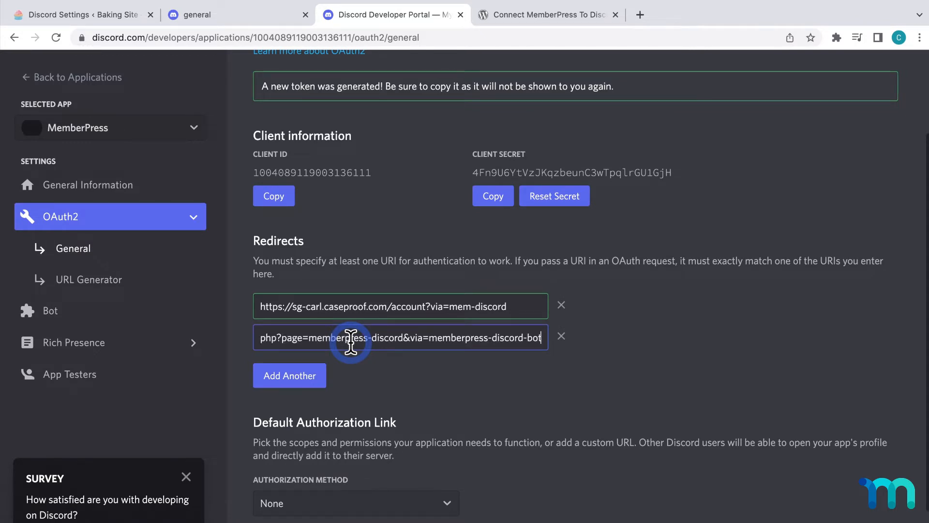
pyautogui.scroll(-3)
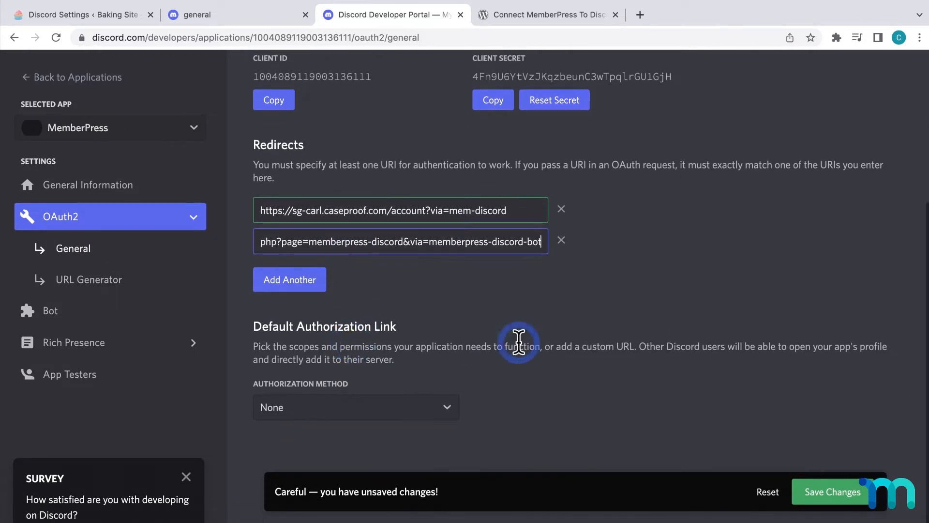
pyautogui.scroll(3)
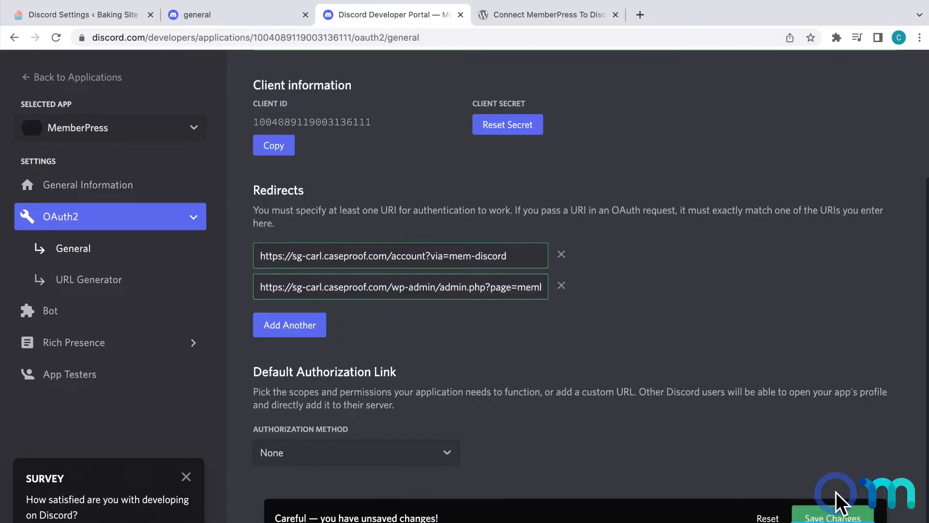
pyautogui.click(832, 517)
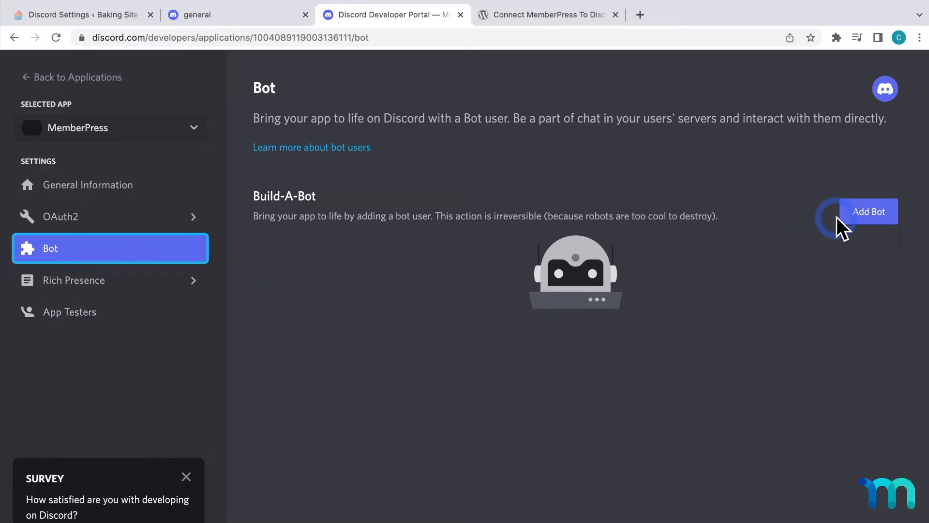
# - Add a bot user to the MemberPress app and confirm with 'Yes, do it!'
pyautogui.click(870, 211)
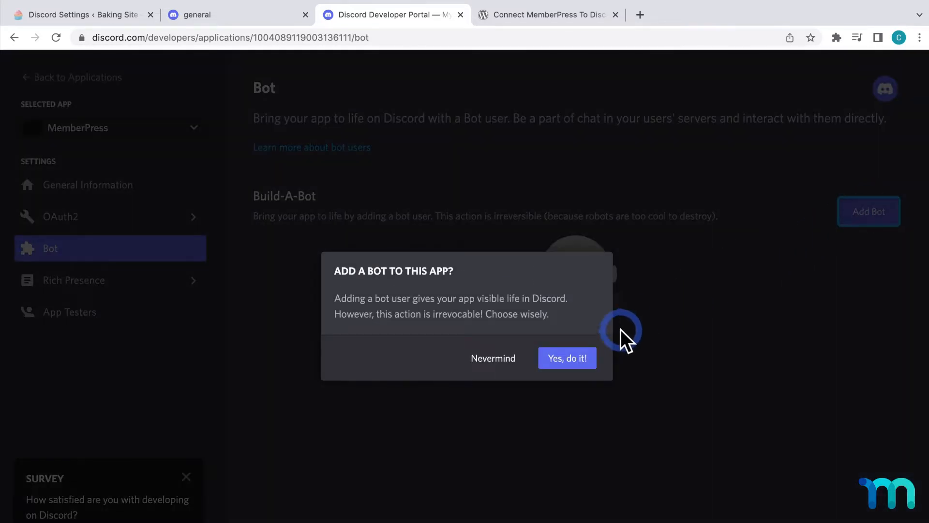
pyautogui.click(567, 357)
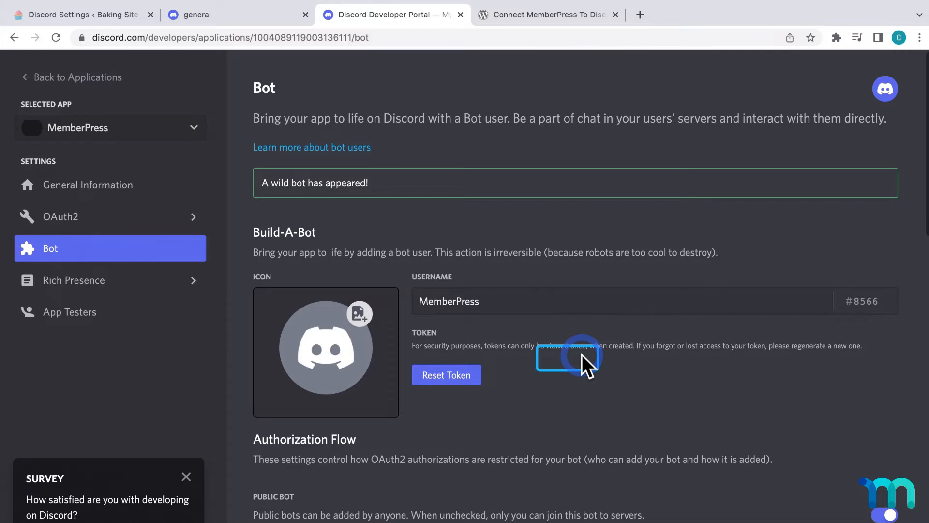
pyautogui.scroll(-3)
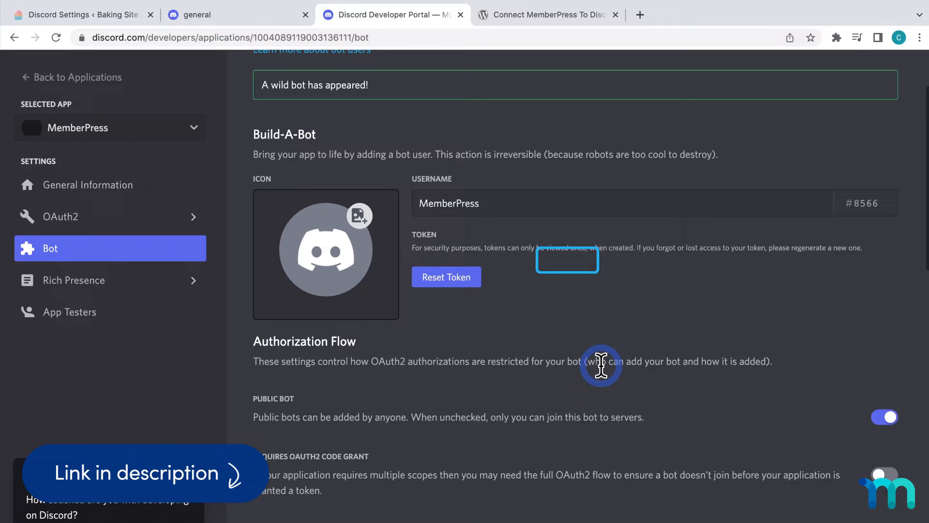
pyautogui.moveTo(488, 206)
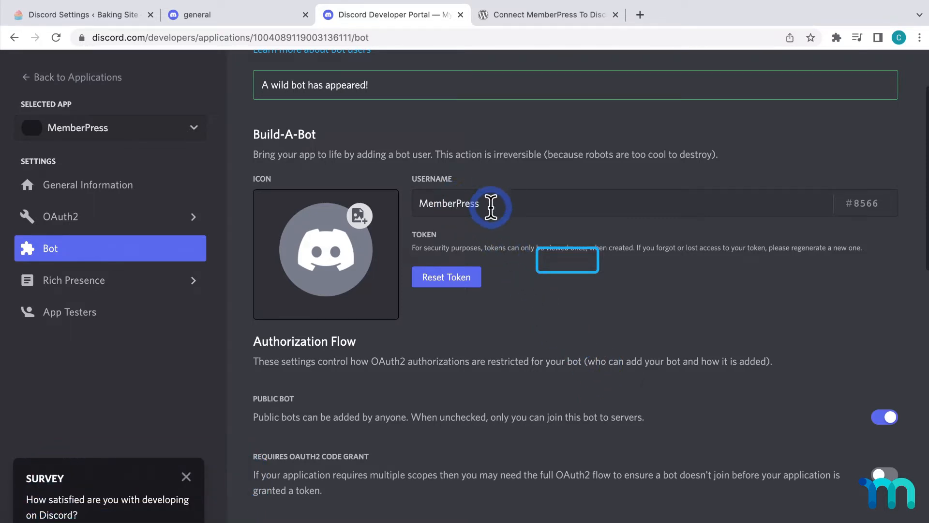
pyautogui.moveTo(488, 246)
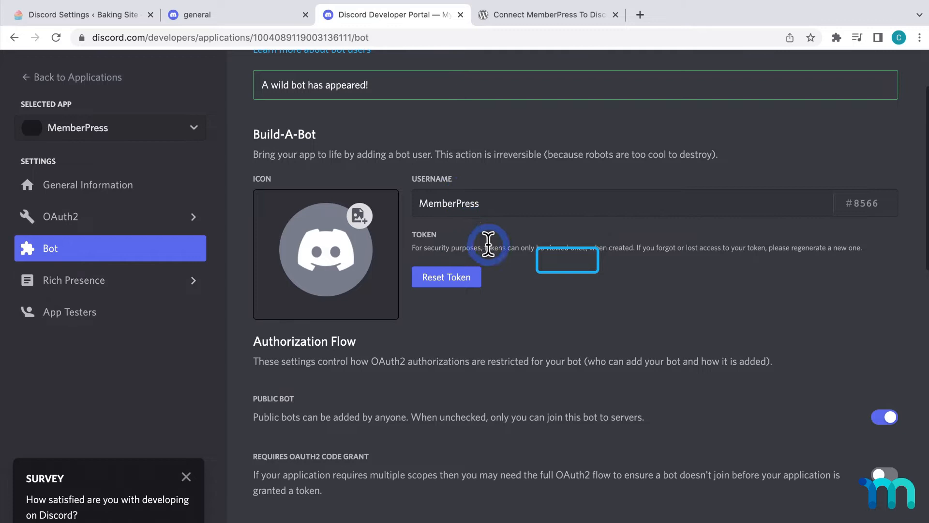
pyautogui.moveTo(817, 408)
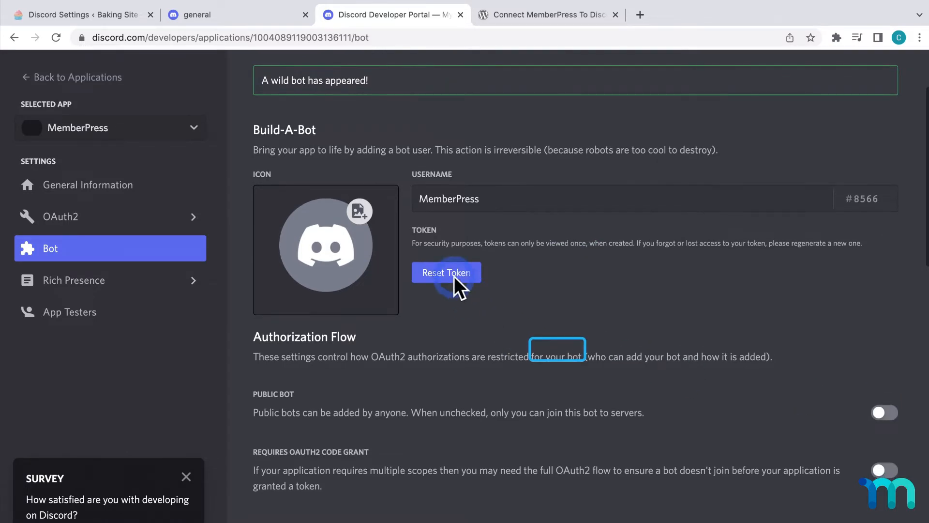
# - Reset the bot token and paste it into the add-on's Bot Token field, then return to the portal
pyautogui.click(446, 272)
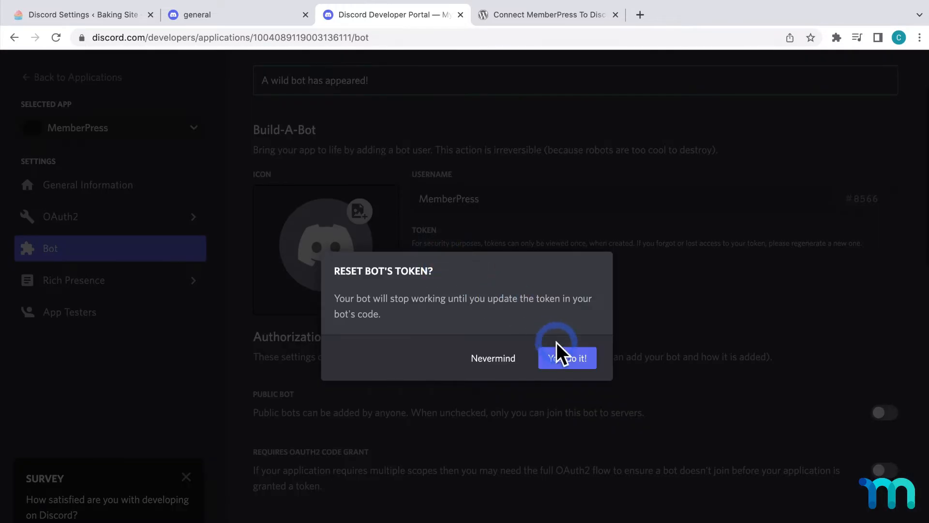
pyautogui.click(566, 357)
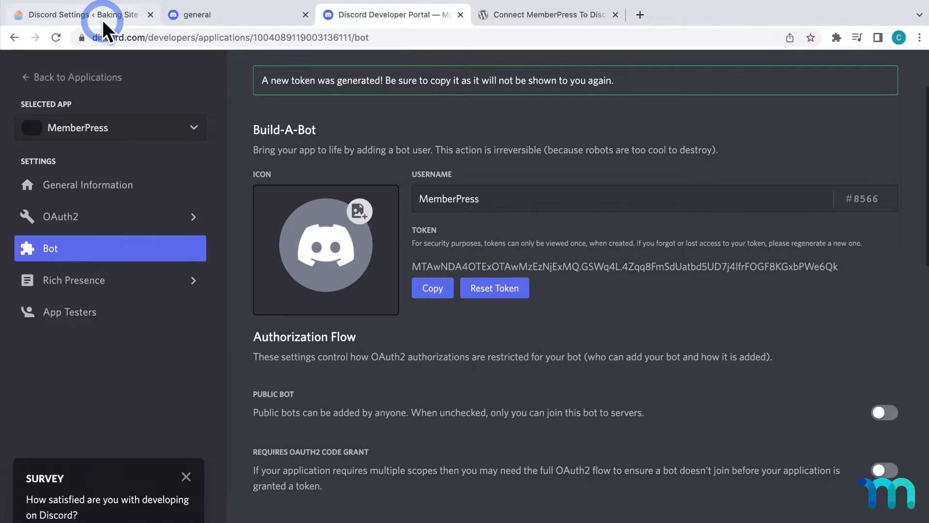
pyautogui.click(77, 14)
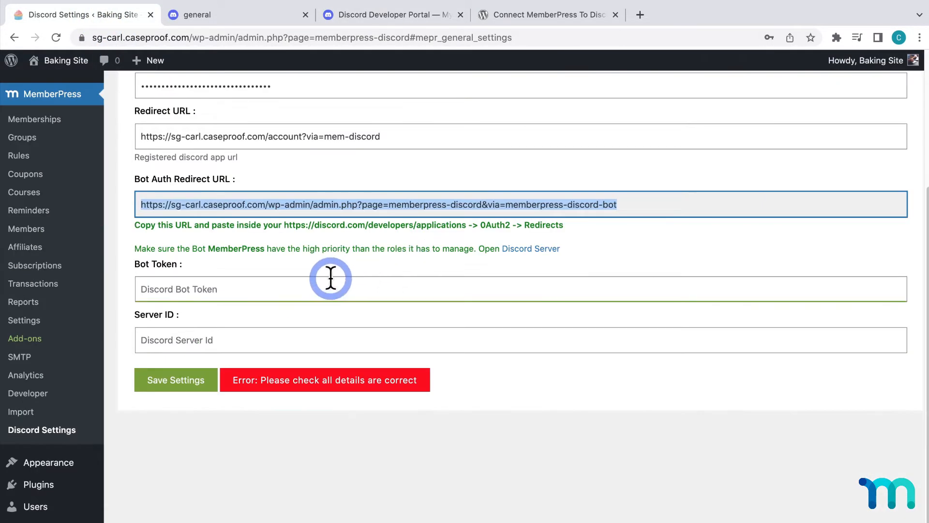
pyautogui.click(332, 289)
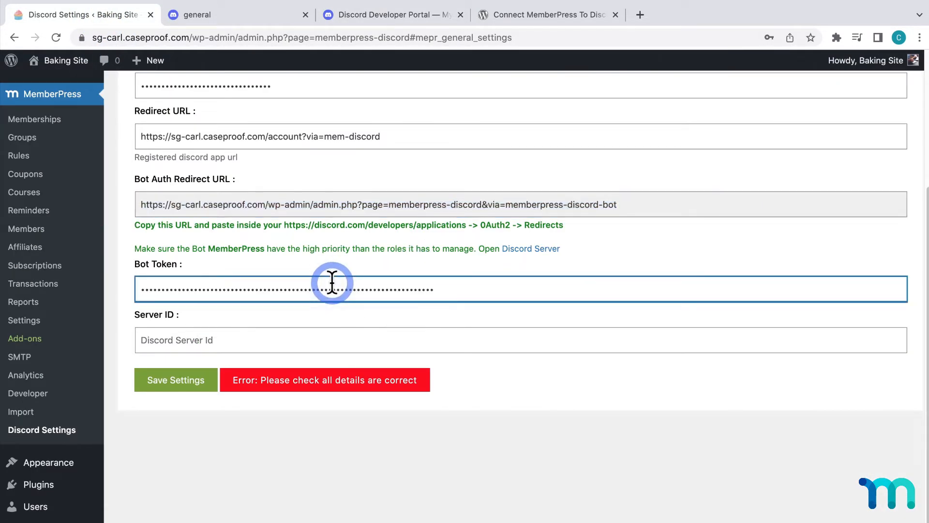
pyautogui.click(391, 15)
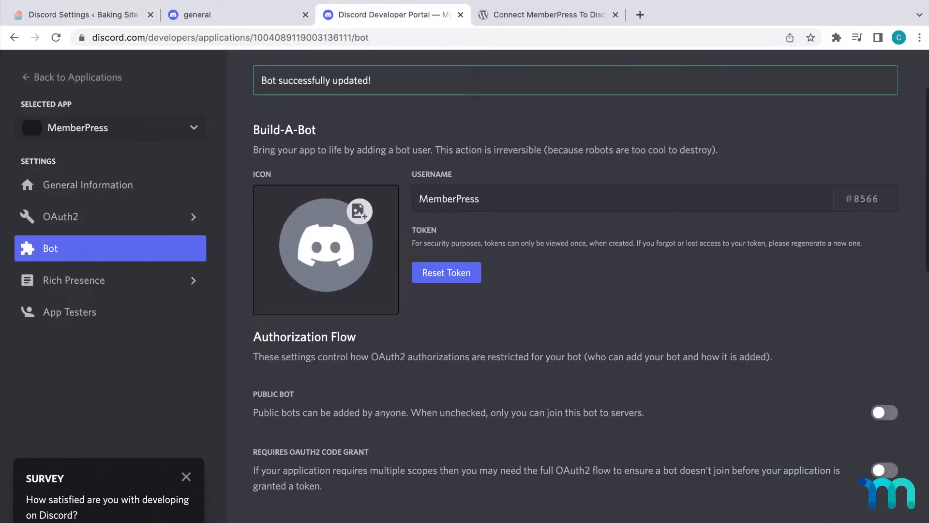
pyautogui.click(795, 15)
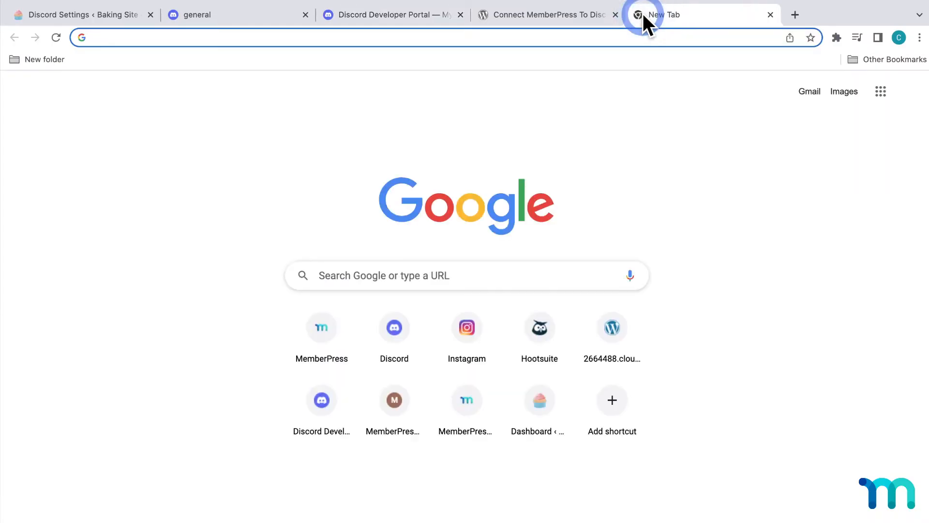
# - Open Discord in the browser and go to the MemberPress Testing server's general channel
pyautogui.click(393, 327)
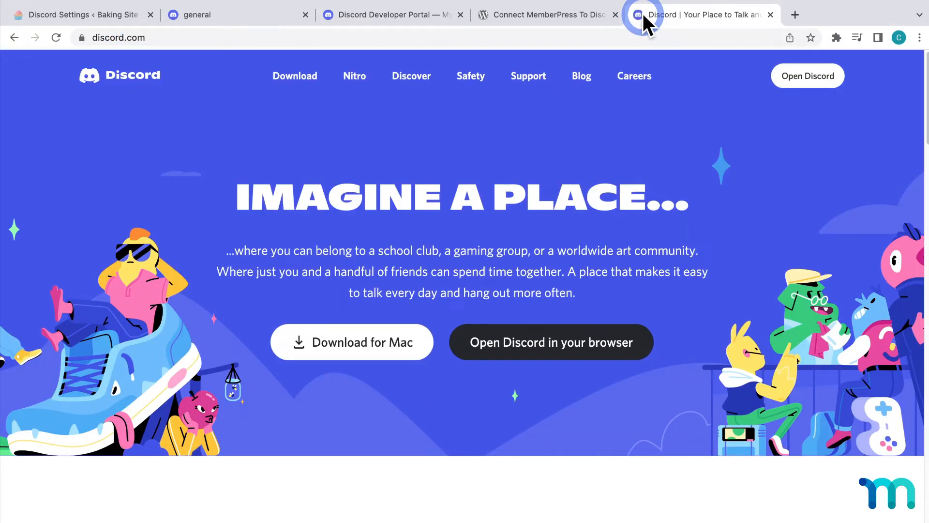
pyautogui.moveTo(807, 76)
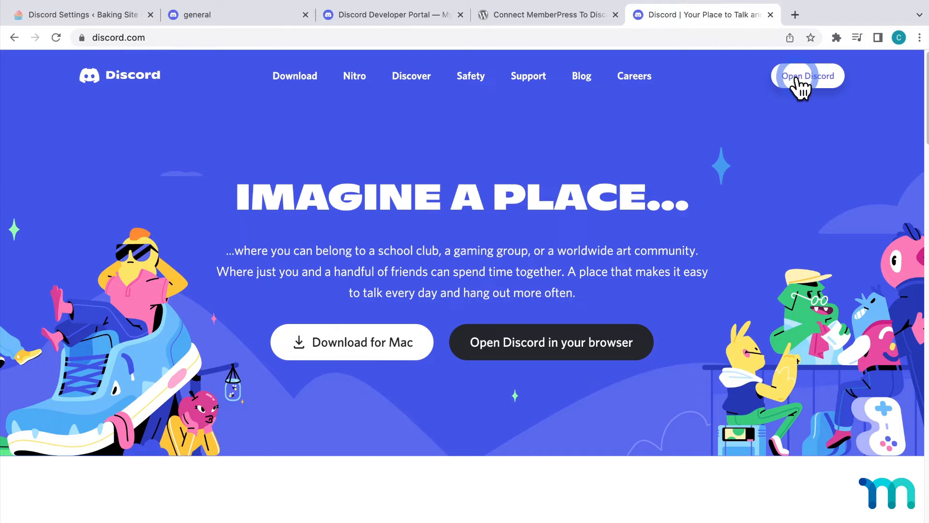
pyautogui.click(807, 76)
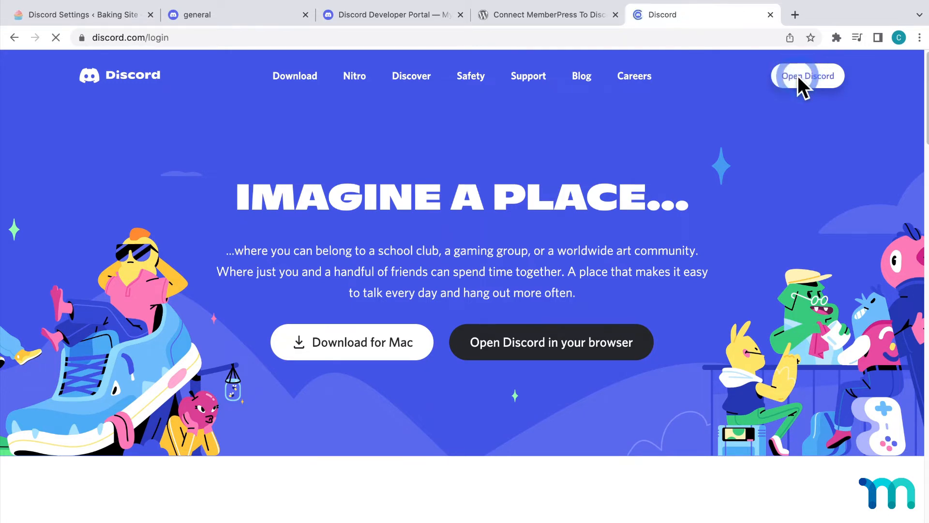
pyautogui.click(551, 342)
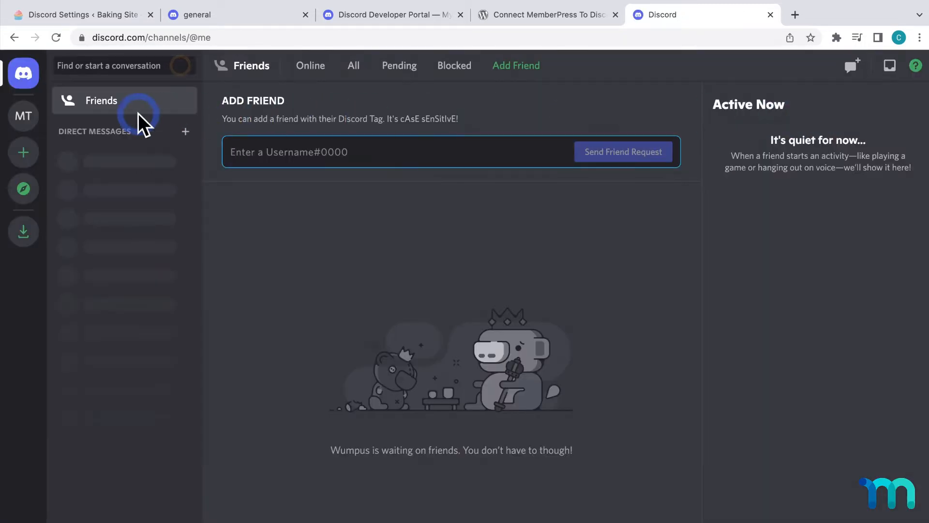
pyautogui.click(23, 116)
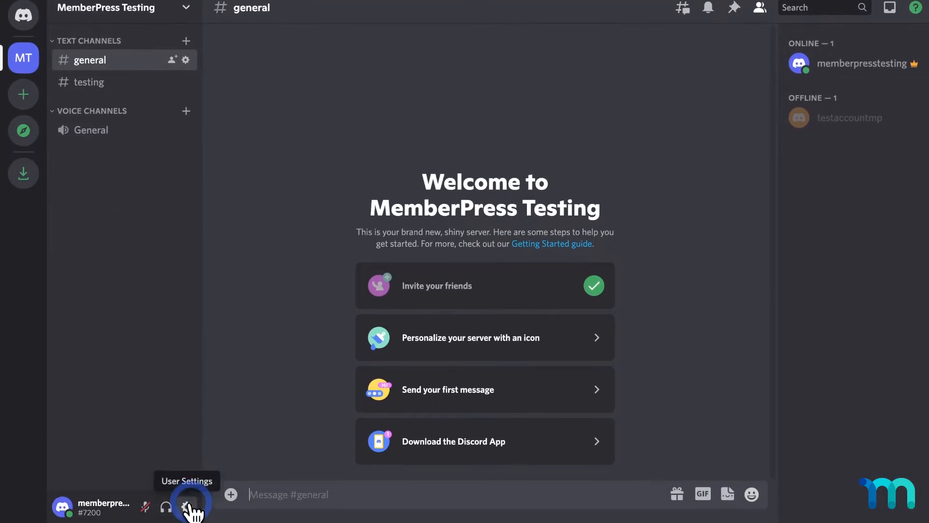
# - Turn on Developer Mode in Discord's Advanced user settings
pyautogui.click(190, 506)
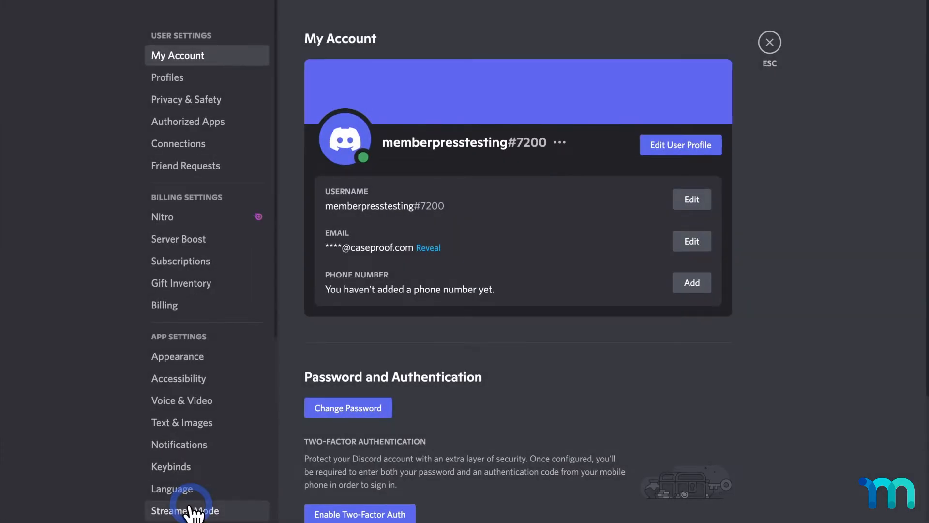
pyautogui.scroll(-3)
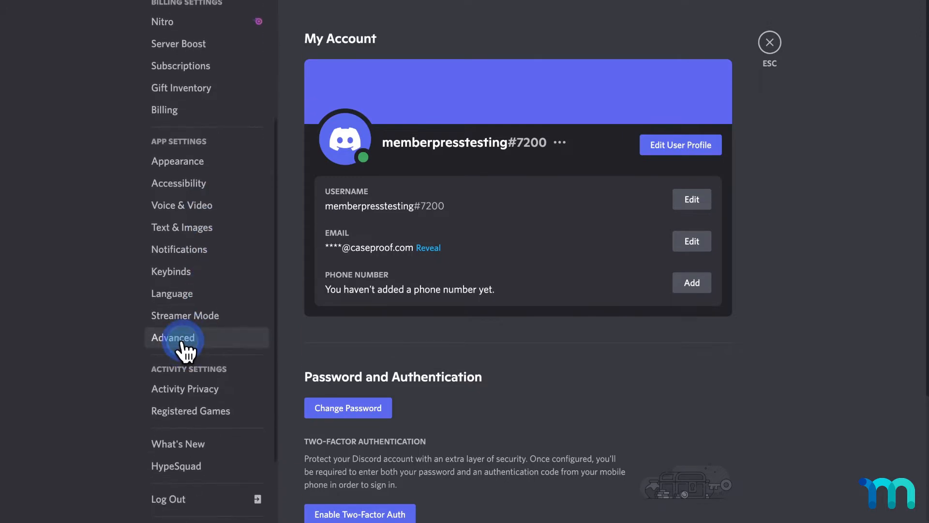
pyautogui.click(172, 336)
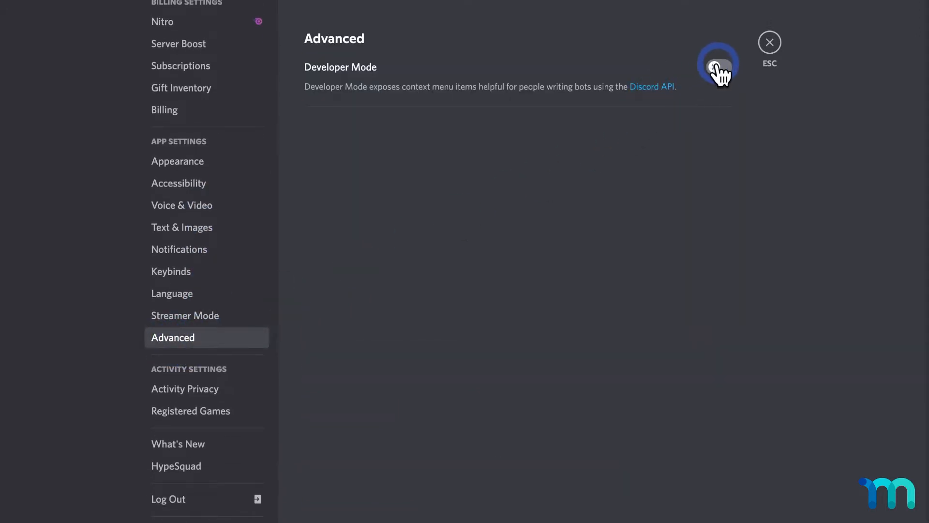
pyautogui.click(718, 67)
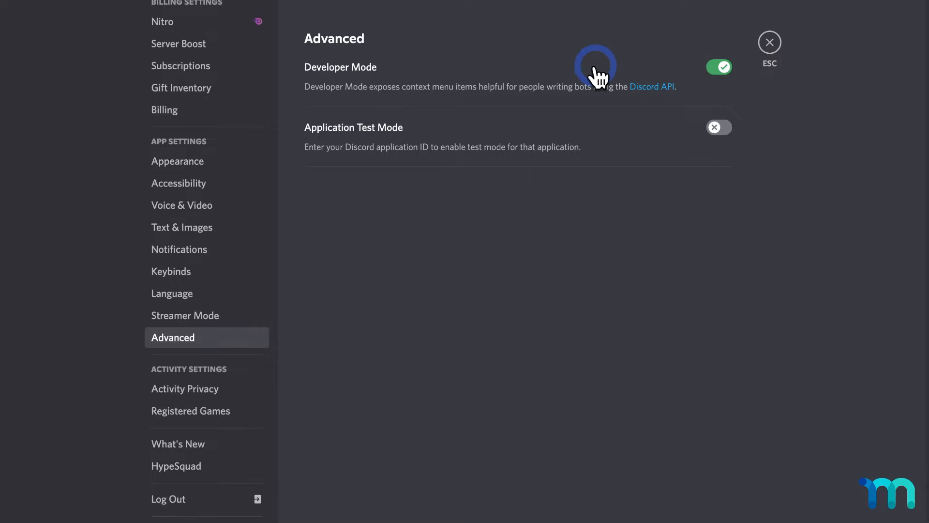
pyautogui.moveTo(684, 75)
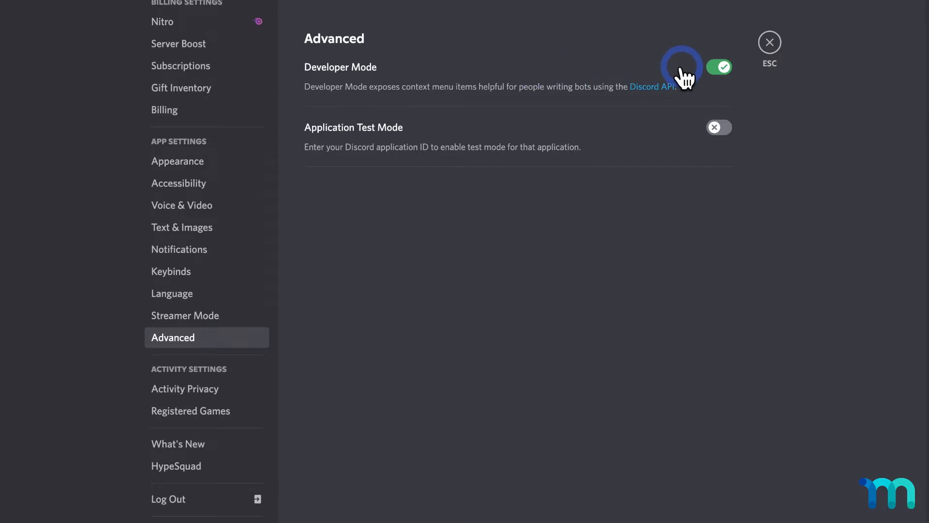
pyautogui.click(768, 42)
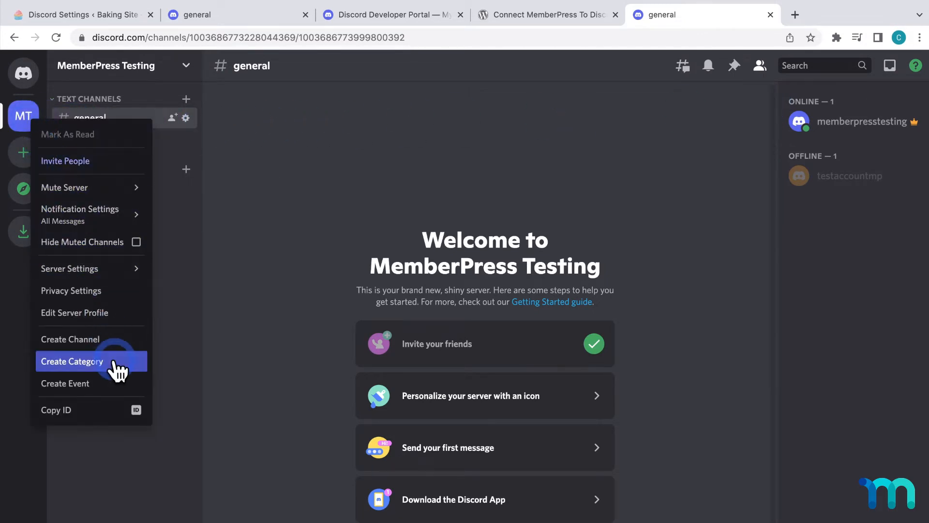
# - Copy the MemberPress Testing server's ID and return to the WordPress Discord add-on settings
pyautogui.click(73, 361)
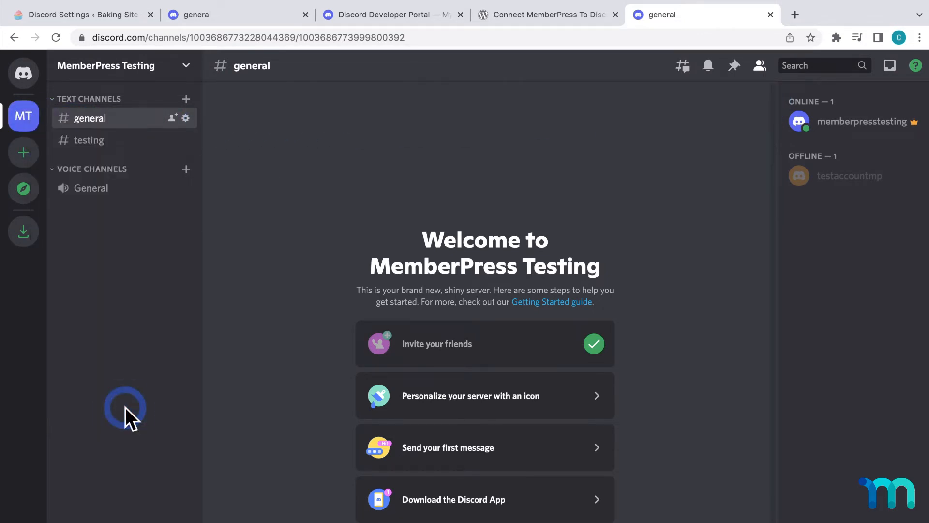
pyautogui.click(83, 14)
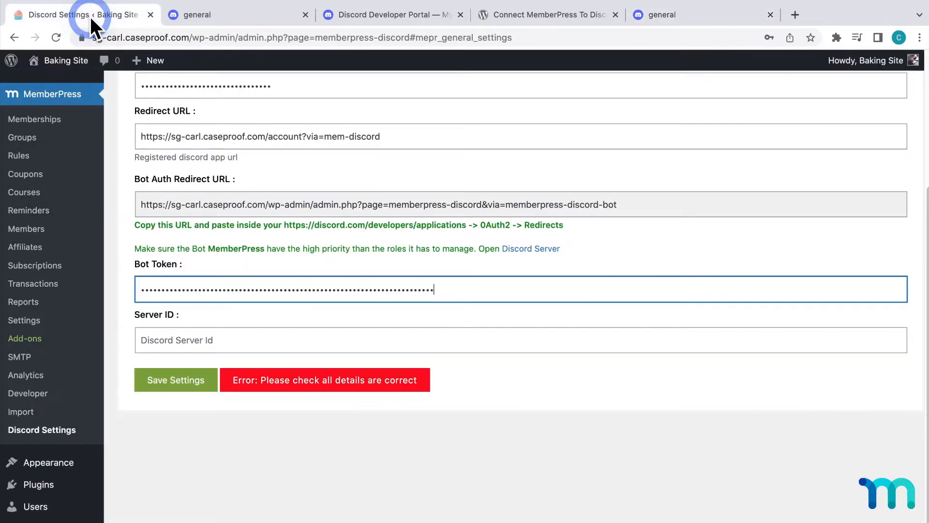
pyautogui.write('1003686773228044369')
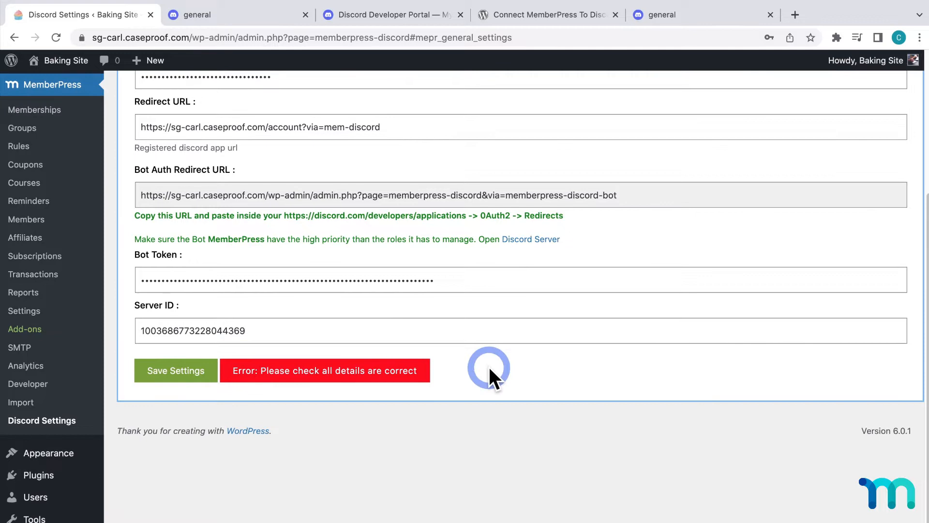
pyautogui.click(175, 371)
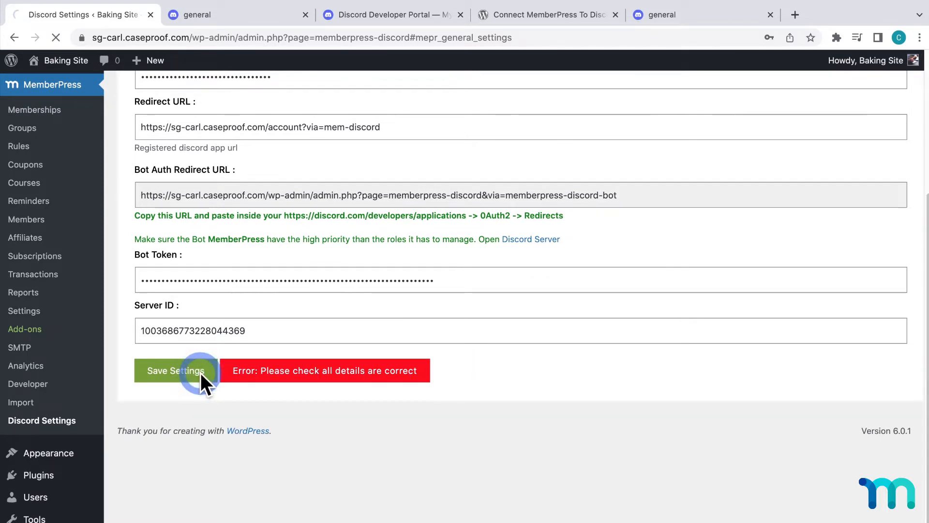
pyautogui.click(175, 370)
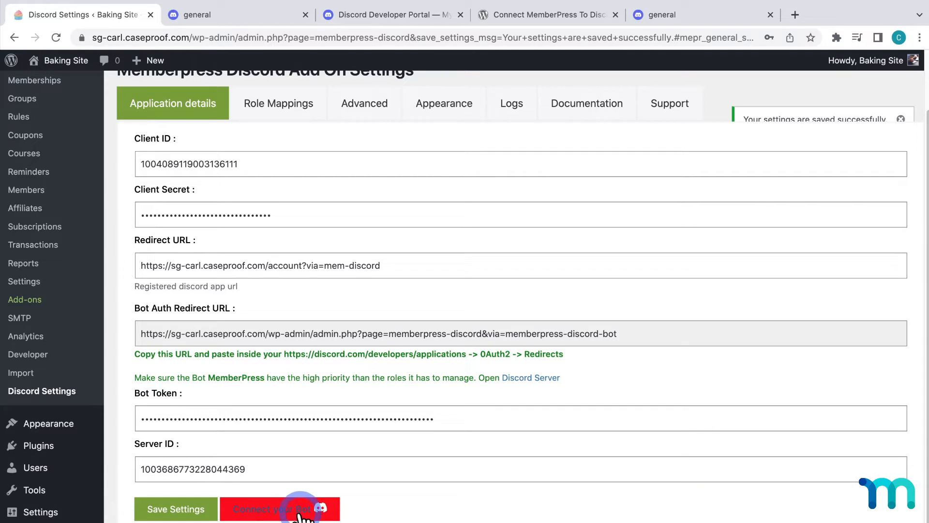
# - Start connecting the bot, landing on Discord's MemberPress bot authorization page
pyautogui.click(279, 508)
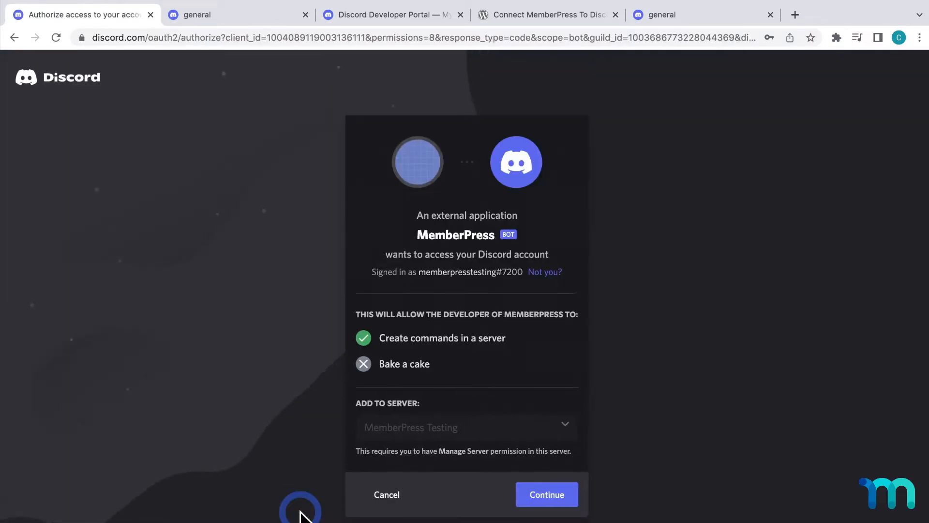
pyautogui.moveTo(386, 495)
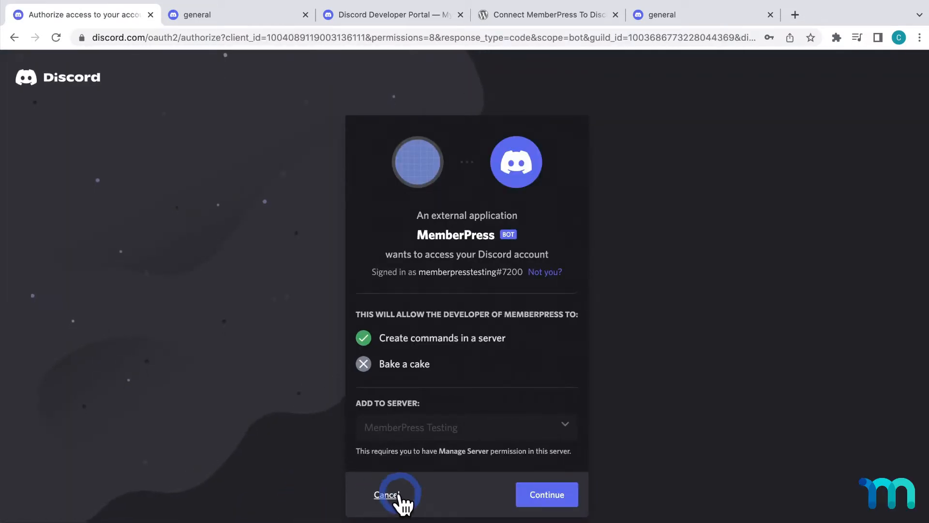
# - Authorize the MemberPress bot with Administrator permission on the MemberPress Testing server, passing the hCaptcha check
pyautogui.click(545, 494)
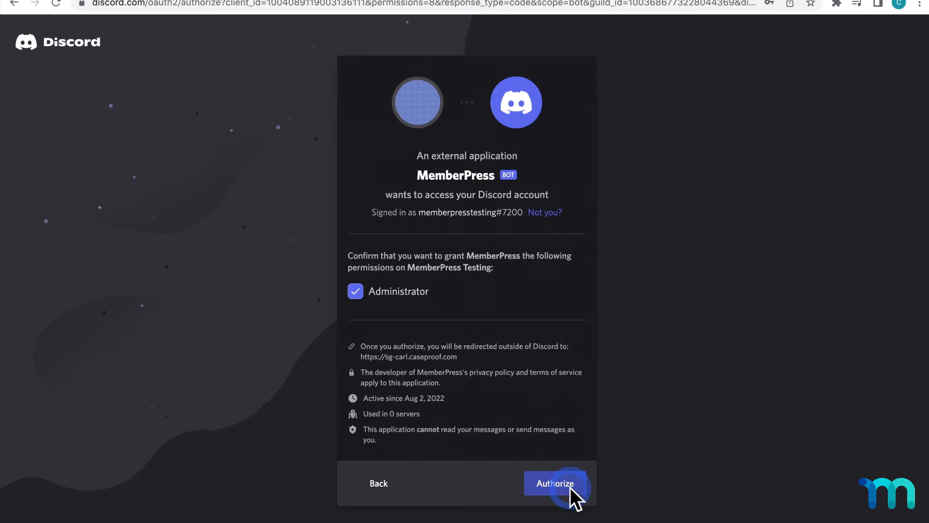
pyautogui.click(555, 483)
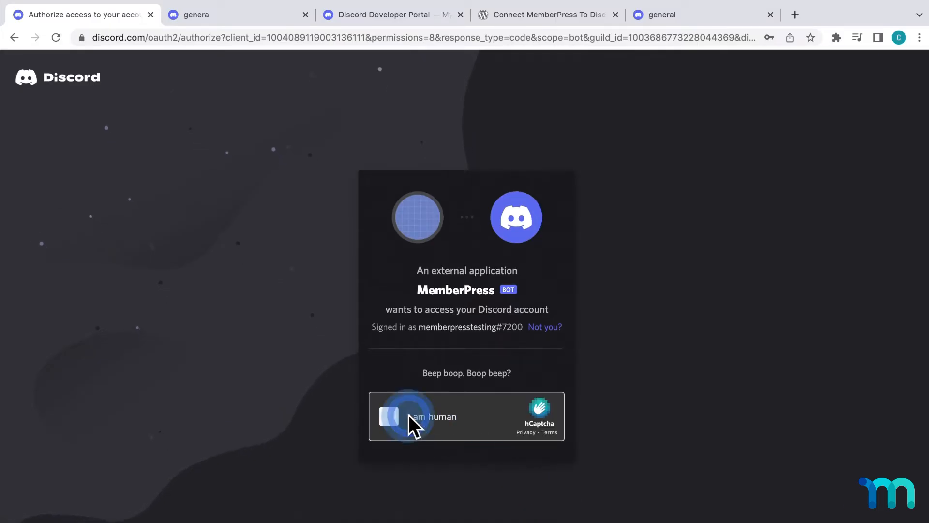
pyautogui.click(389, 416)
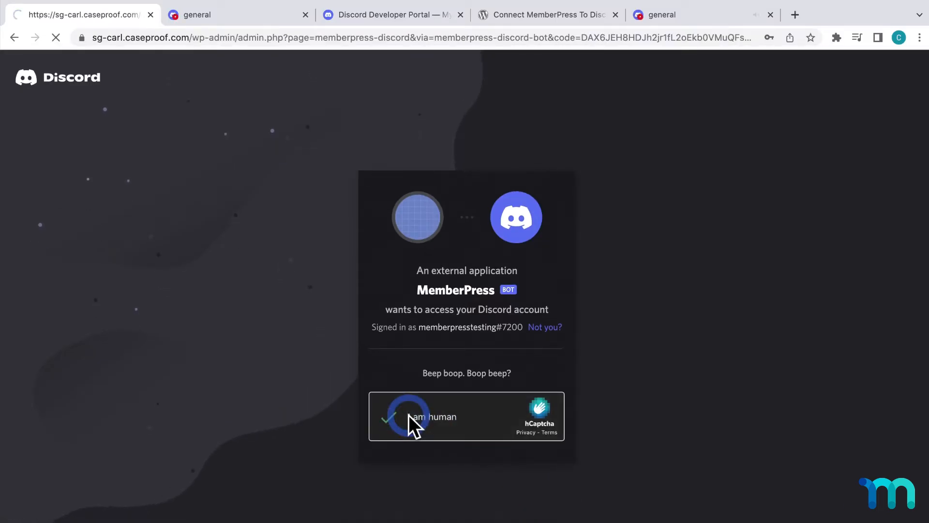
pyautogui.click(391, 417)
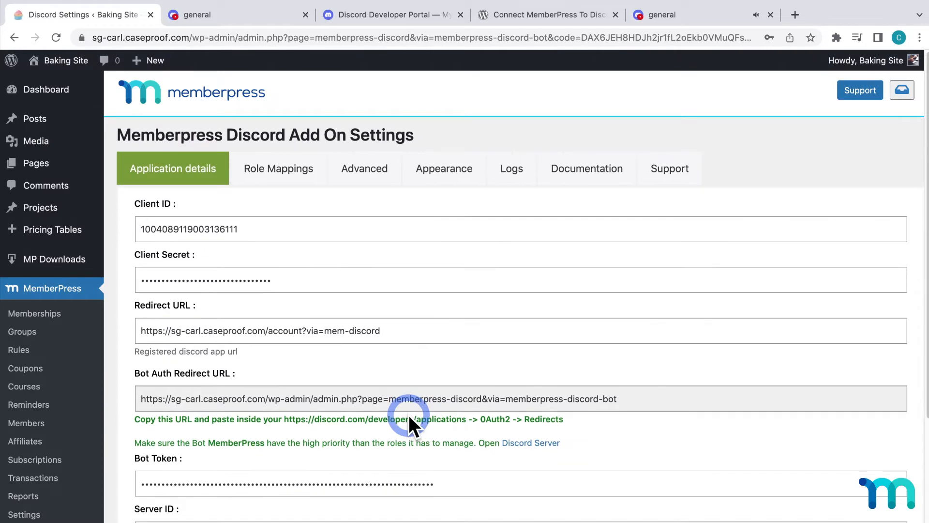
# - Confirm Bot Connected, glance at the bot in the Discord server, and switch to Role Mappings
pyautogui.scroll(-3)
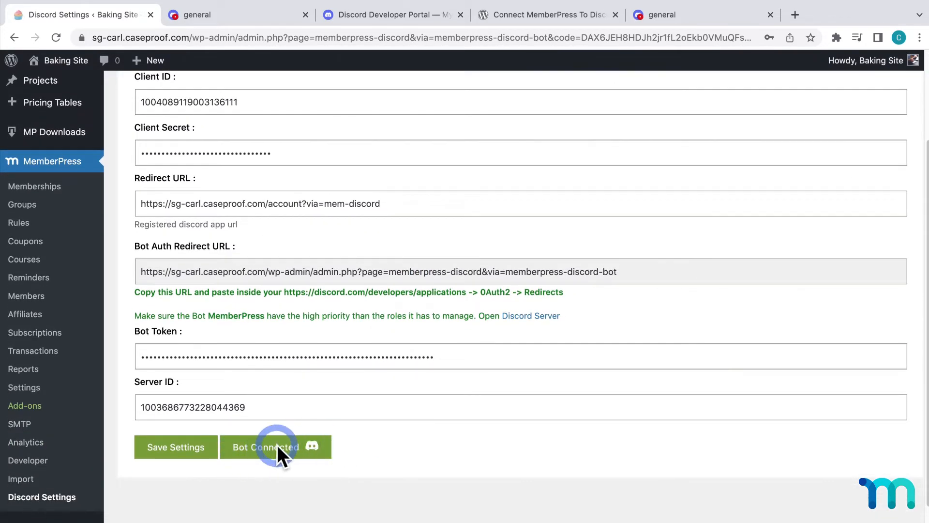
pyautogui.click(659, 15)
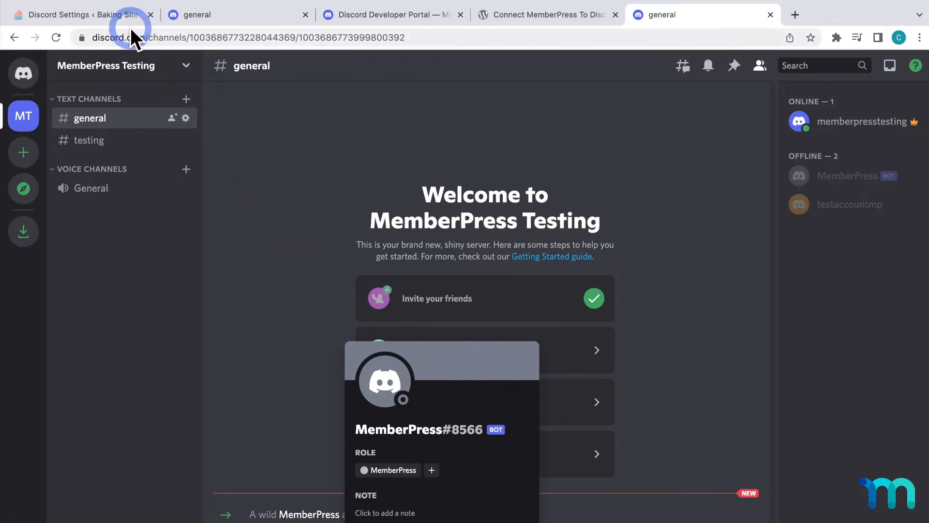
pyautogui.click(83, 15)
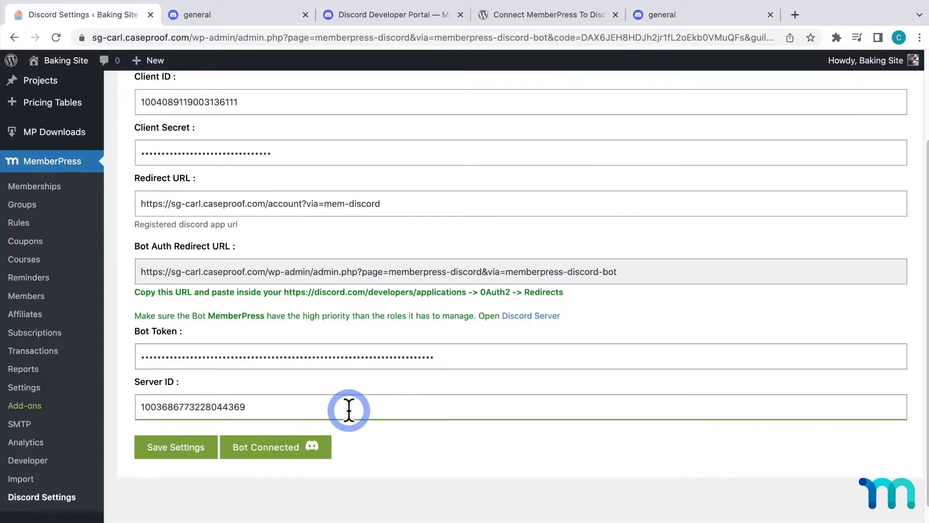
pyautogui.scroll(3)
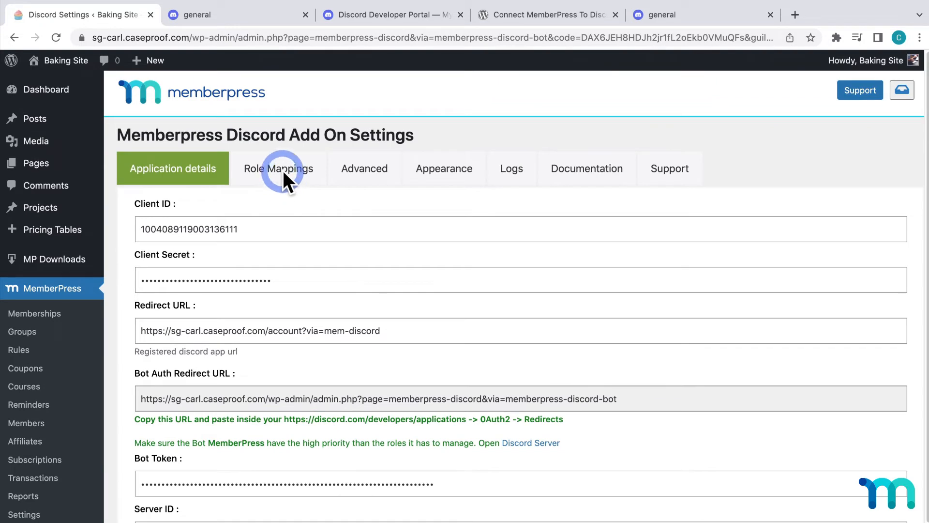
pyautogui.click(278, 168)
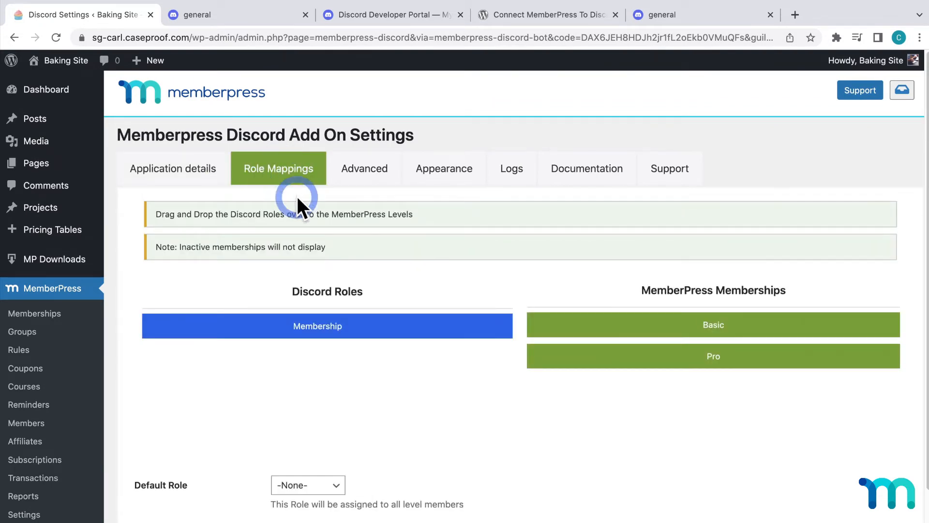
pyautogui.moveTo(614, 347)
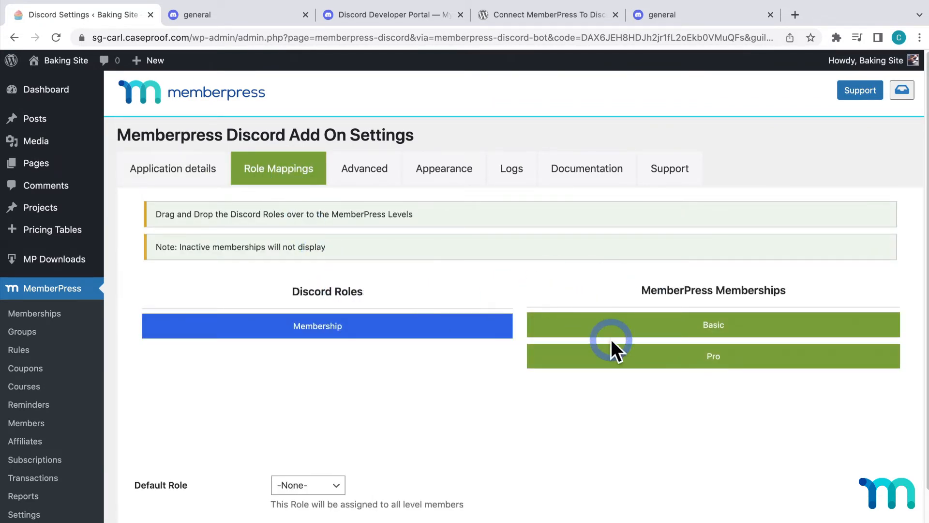
# - Review the role mapping options (default role, non-member access, save and flush) and return to the Discord server
pyautogui.scroll(-3)
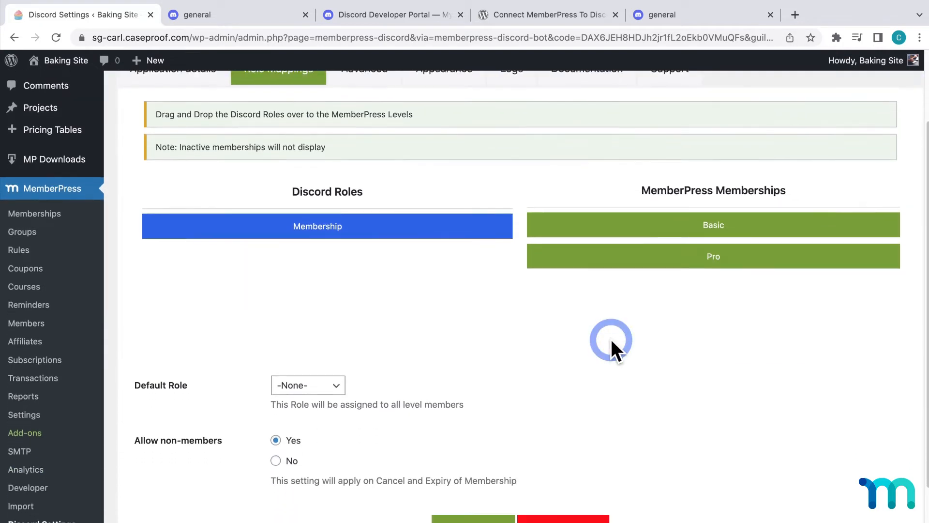
pyautogui.scroll(-3)
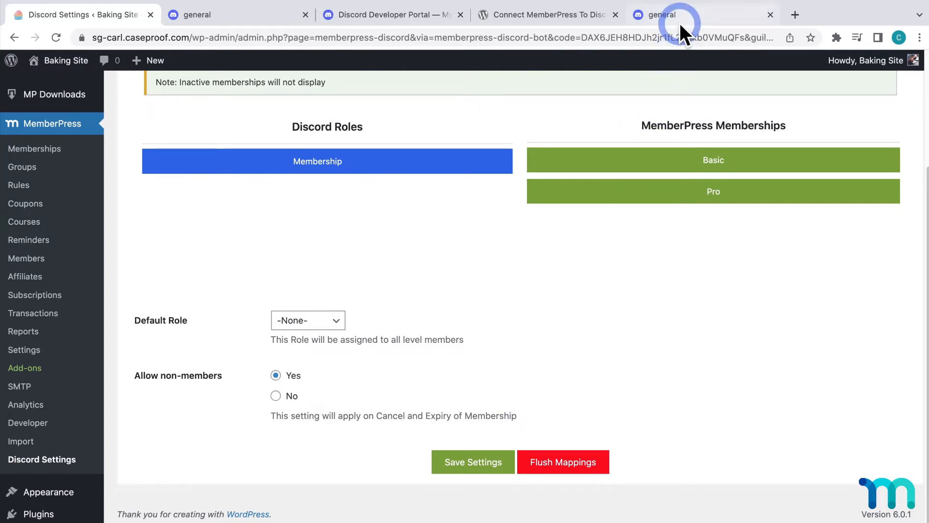
pyautogui.click(681, 15)
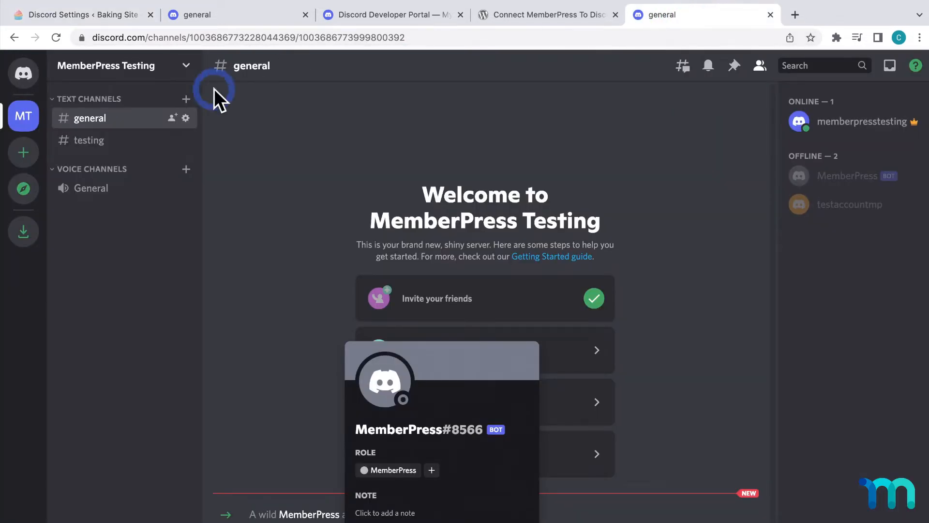
# - Bring up the MemberPress Testing server's options menu to reach Server Settings > Roles
pyautogui.rightClick(107, 65)
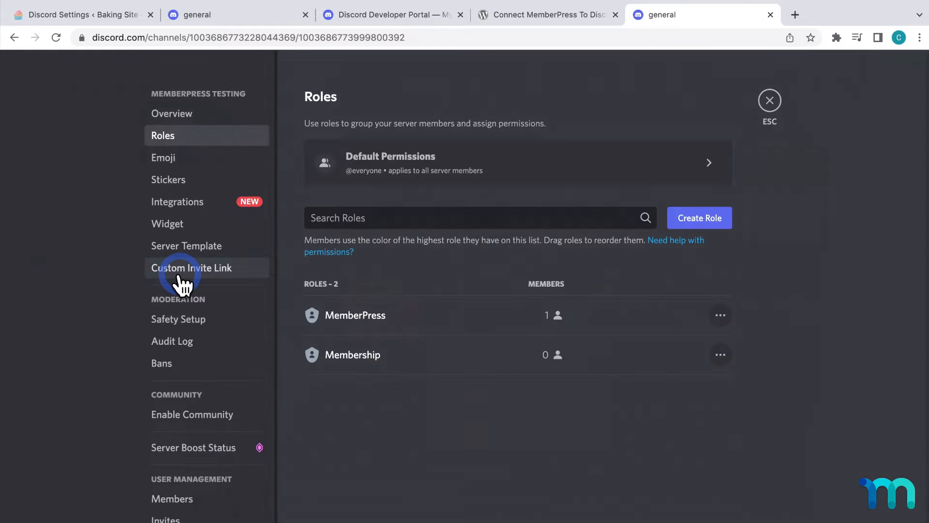
pyautogui.moveTo(402, 361)
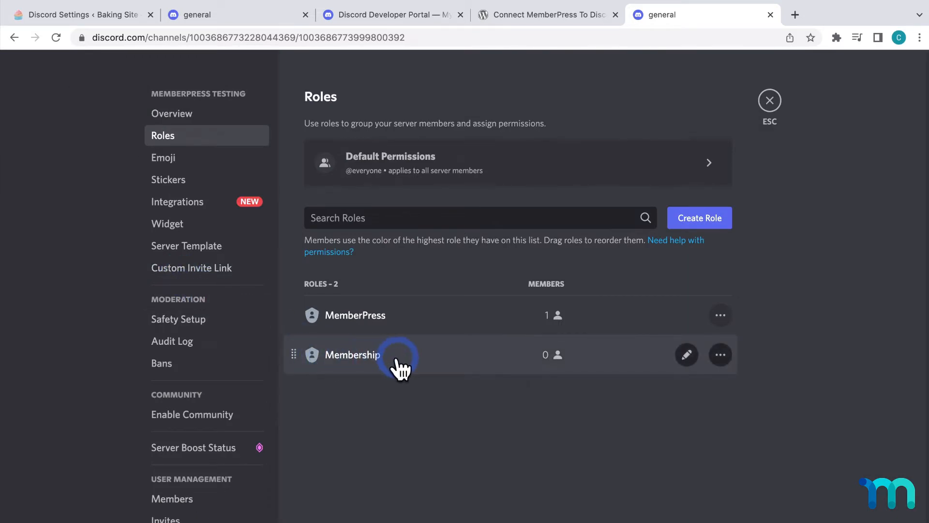
pyautogui.moveTo(498, 358)
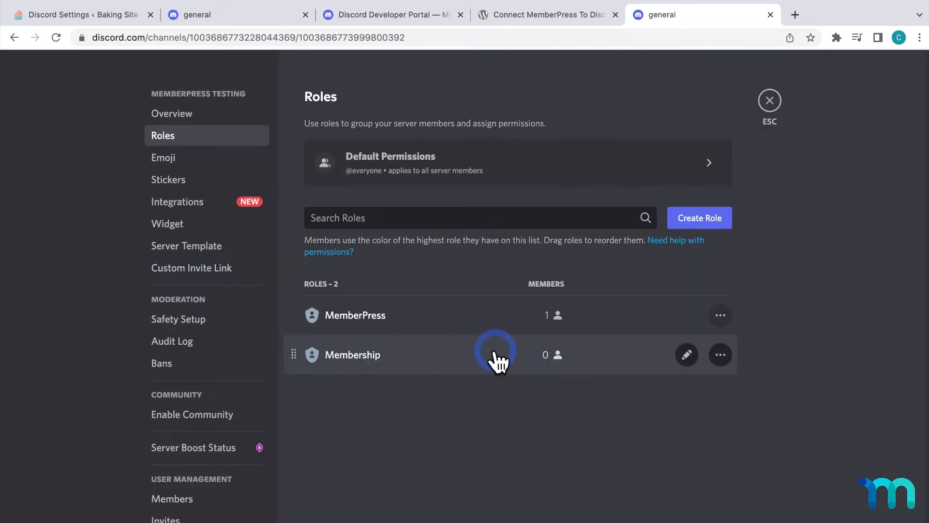
pyautogui.moveTo(349, 354)
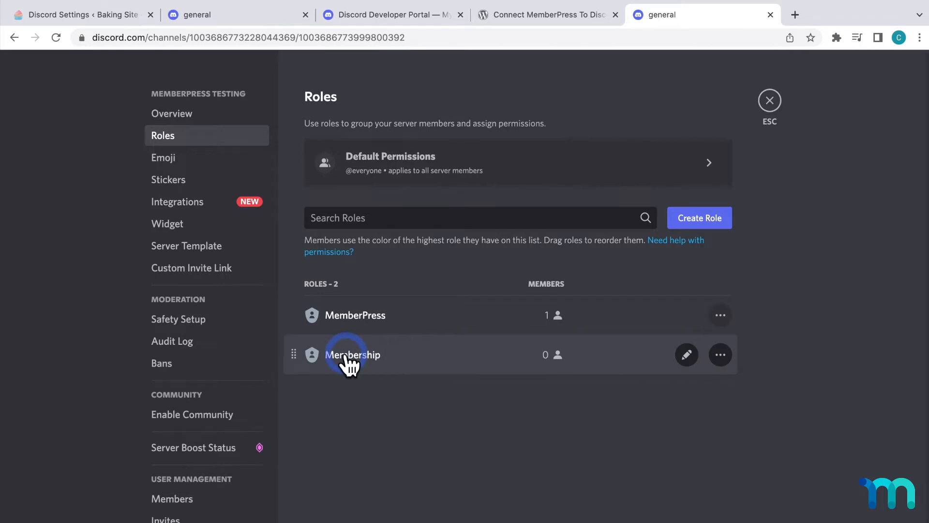
pyautogui.moveTo(598, 354)
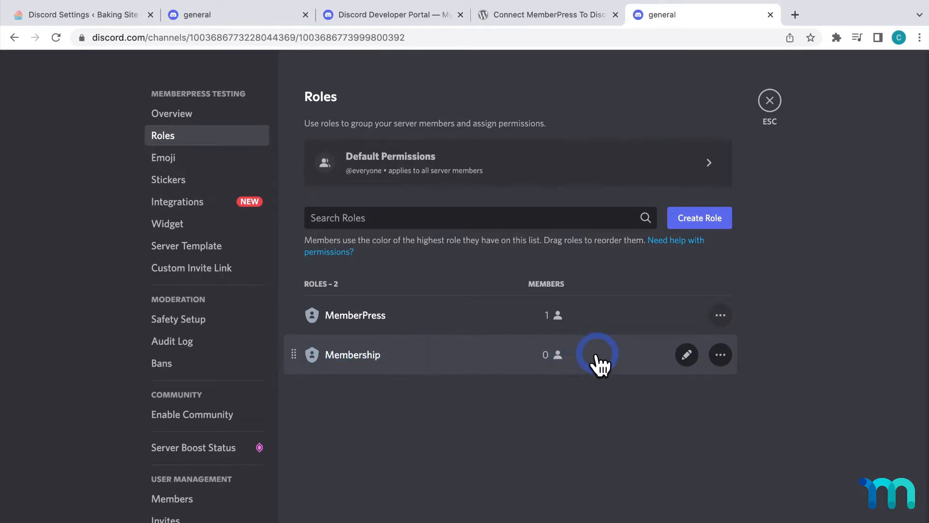
pyautogui.moveTo(639, 361)
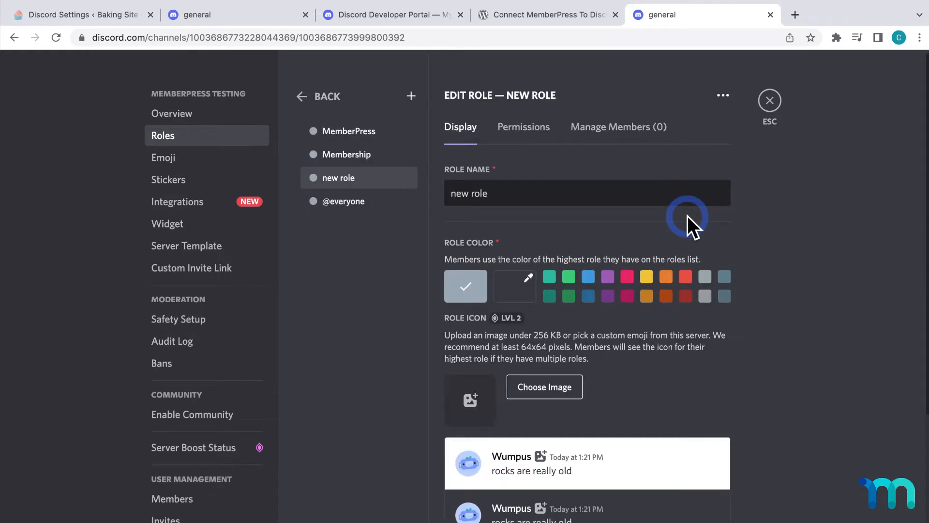
# - Name the new role 'Test' and enable its View Channels and Manage Channels permissions
pyautogui.write('Tes')
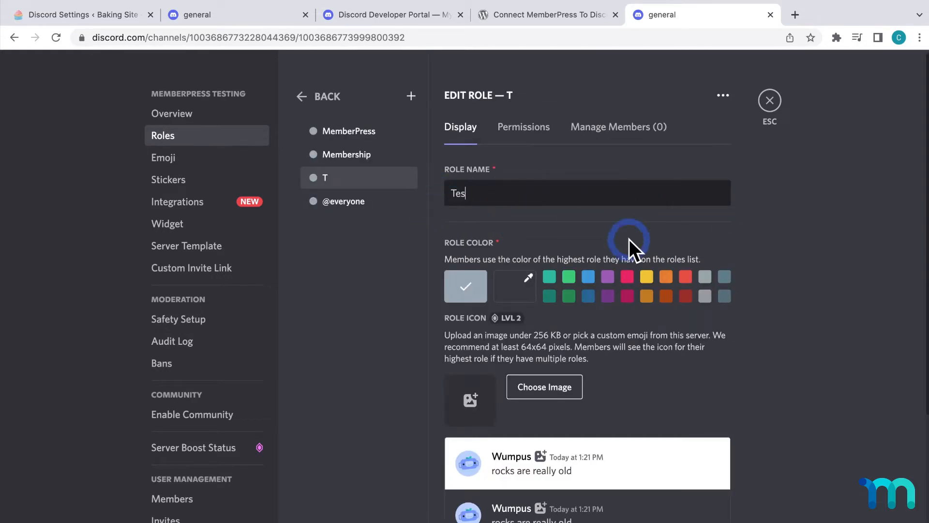
pyautogui.click(523, 126)
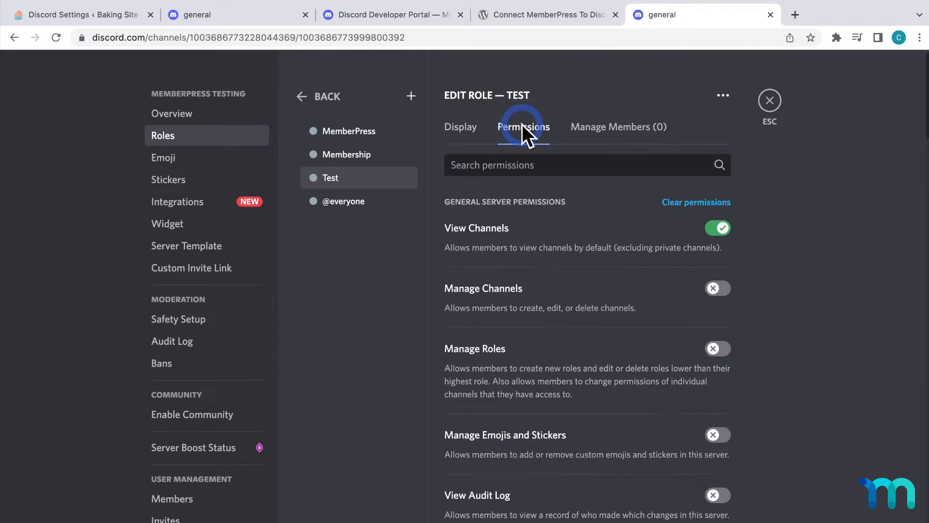
pyautogui.scroll(-3)
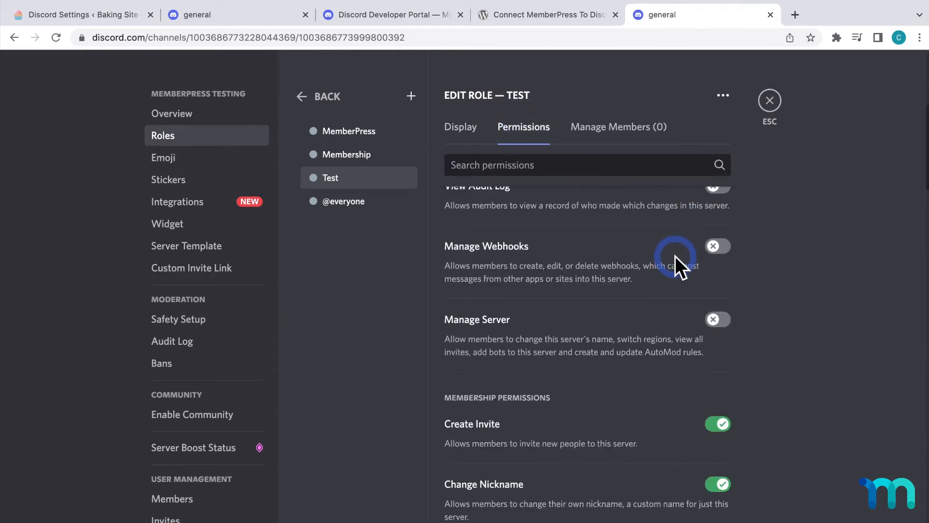
pyautogui.scroll(3)
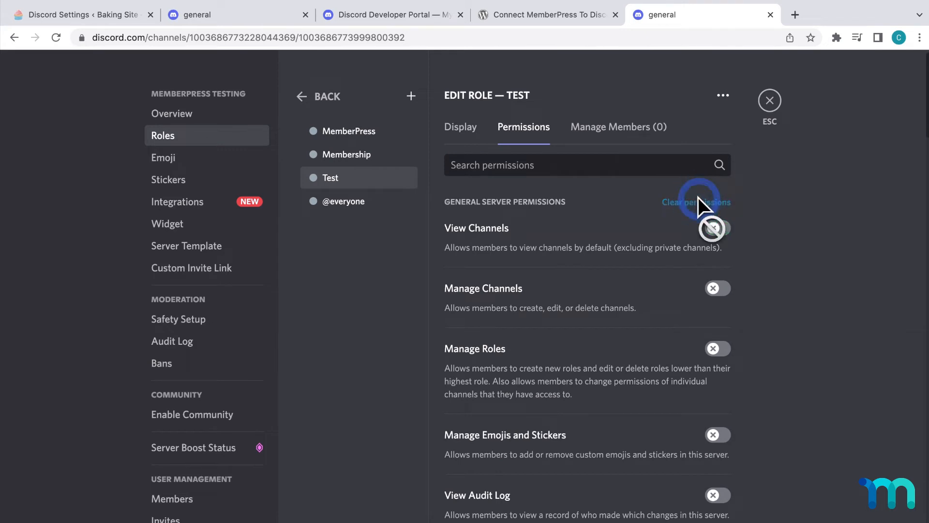
pyautogui.click(717, 227)
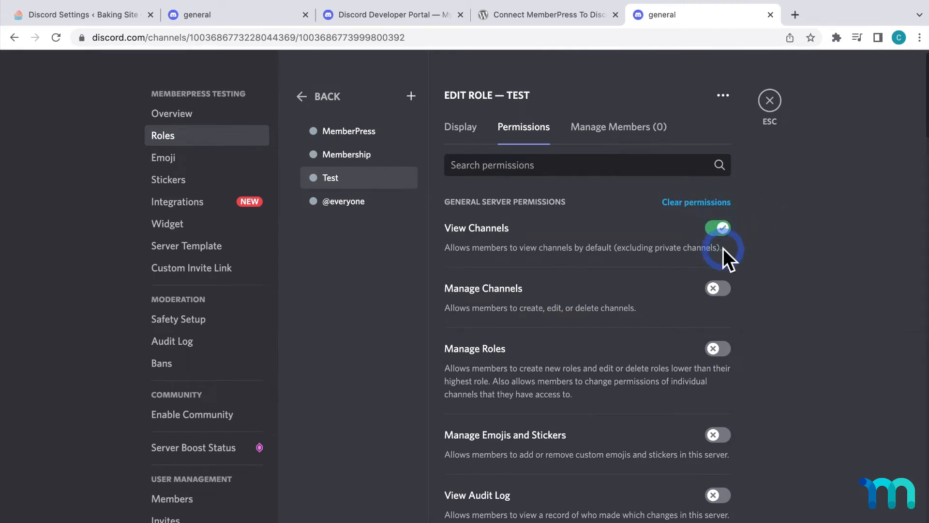
pyautogui.click(717, 288)
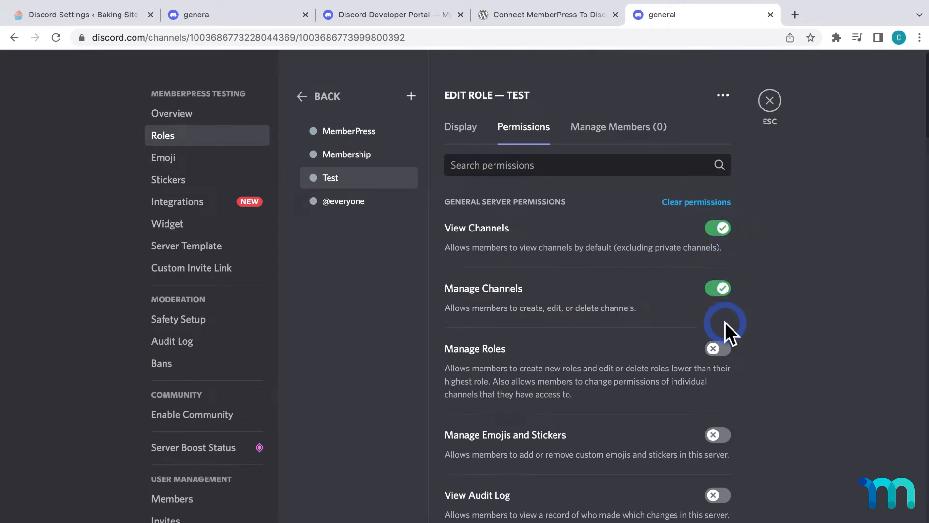
# - Scroll through the remaining permissions of the Test role
pyautogui.scroll(-3)
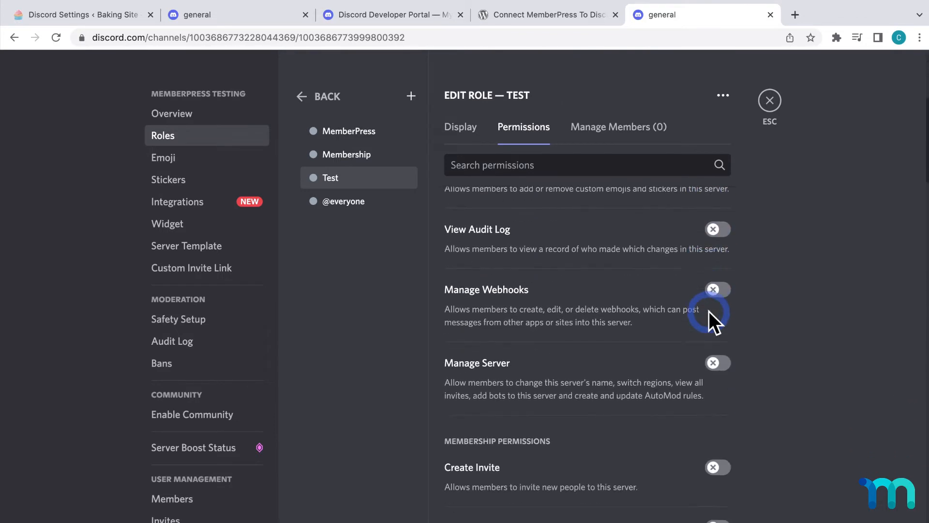
pyautogui.scroll(-3)
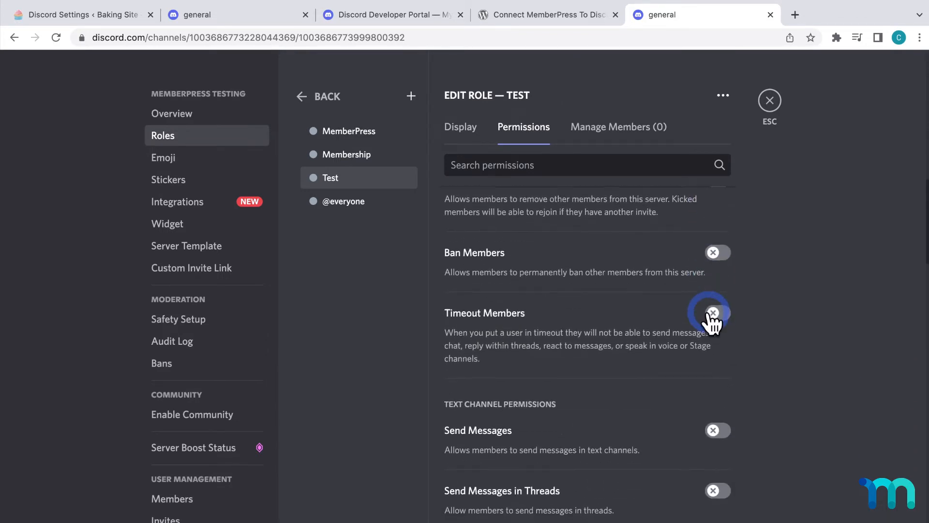
pyautogui.scroll(-3)
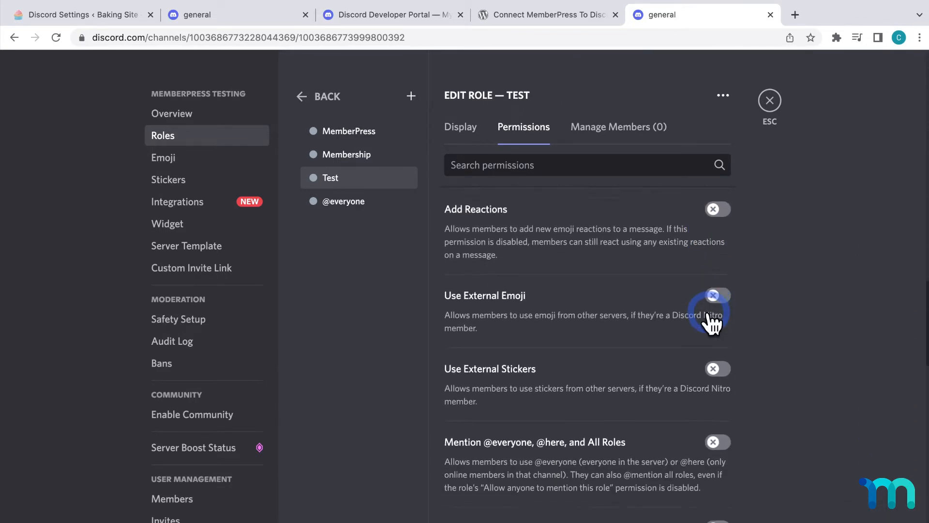
pyautogui.scroll(-3)
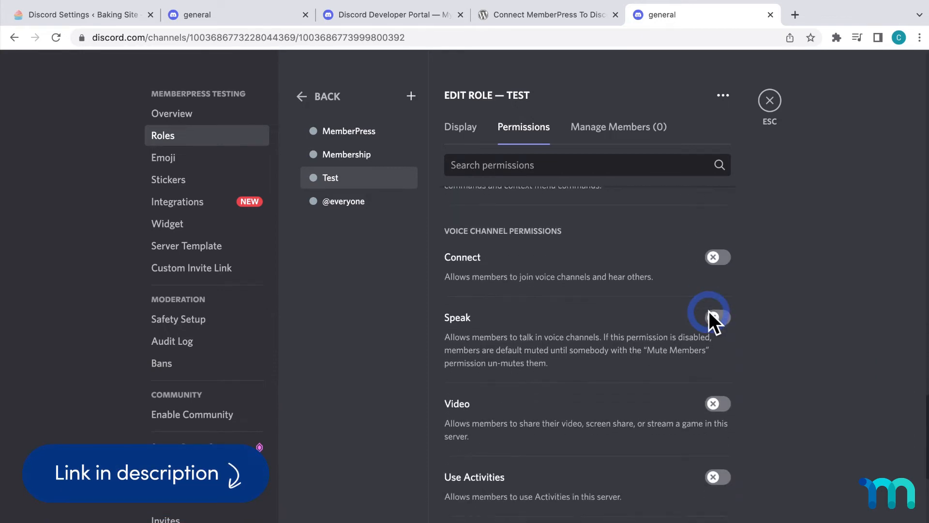
pyautogui.scroll(-3)
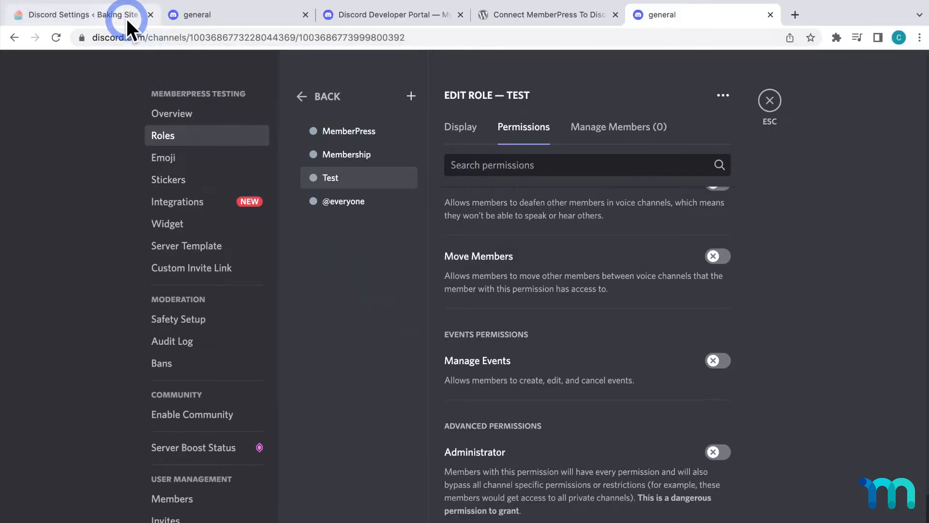
# - Reload the Discord settings to fetch the Test role, map Membership to Pro, and save
pyautogui.click(56, 38)
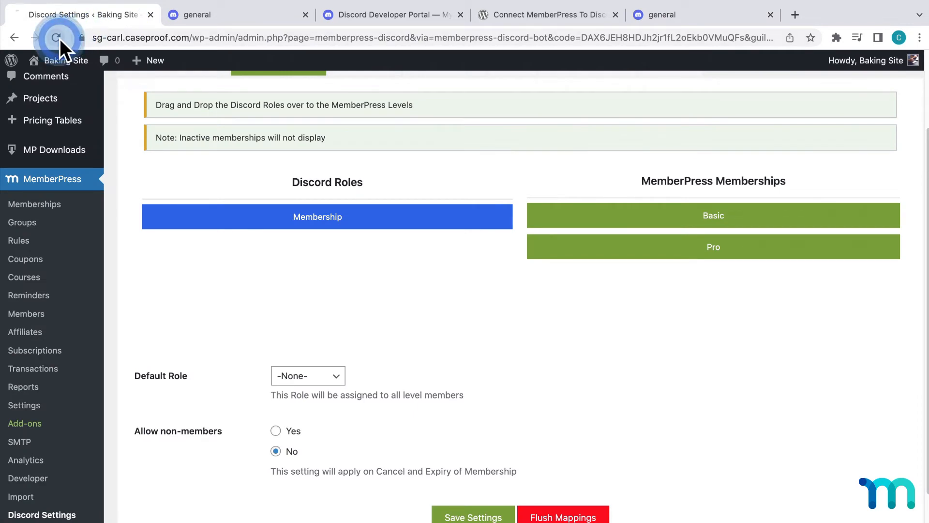
pyautogui.click(56, 38)
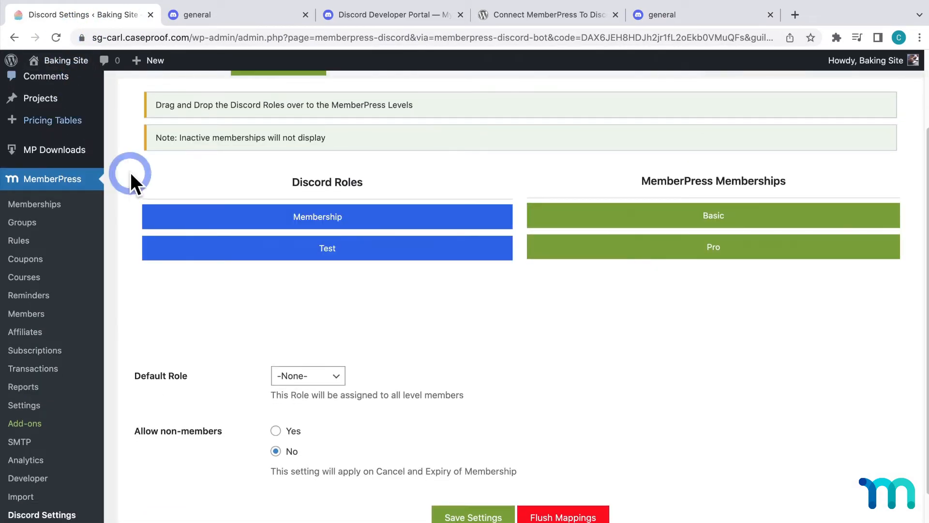
pyautogui.moveTo(389, 255)
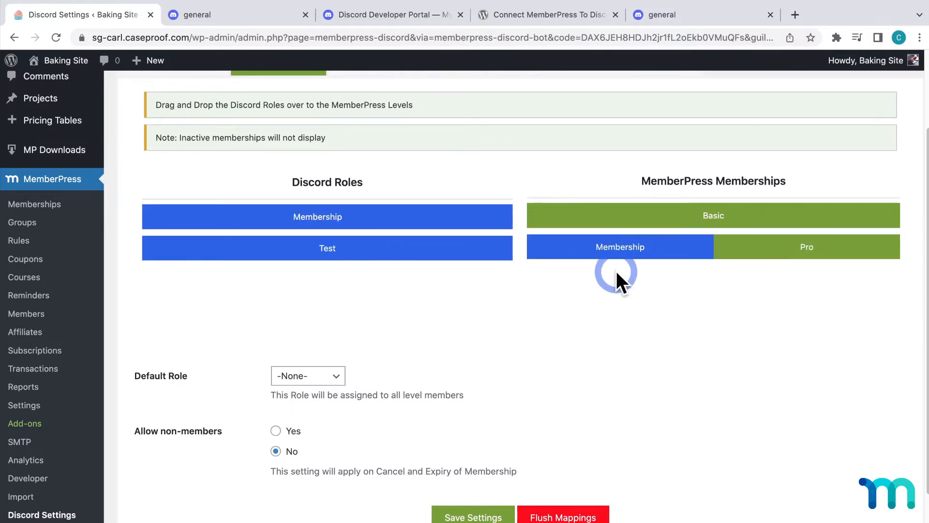
pyautogui.click(472, 448)
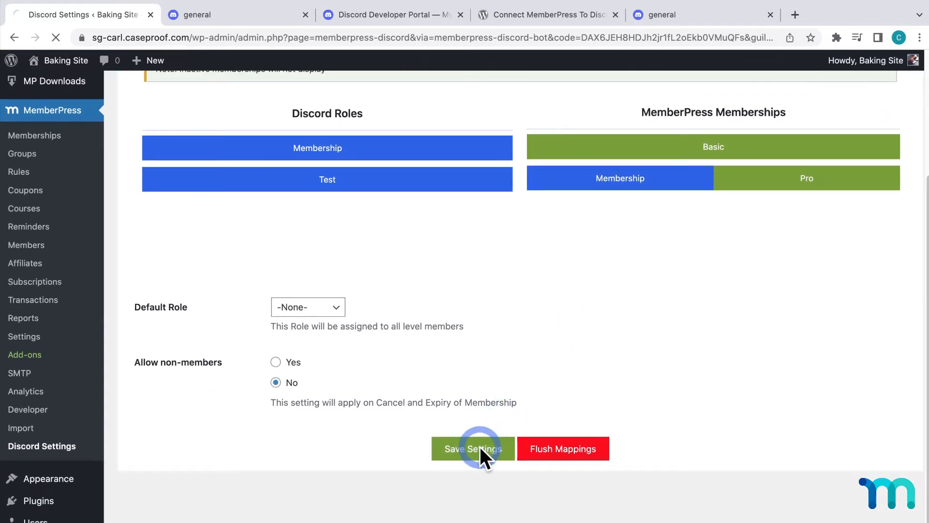
pyautogui.click(473, 448)
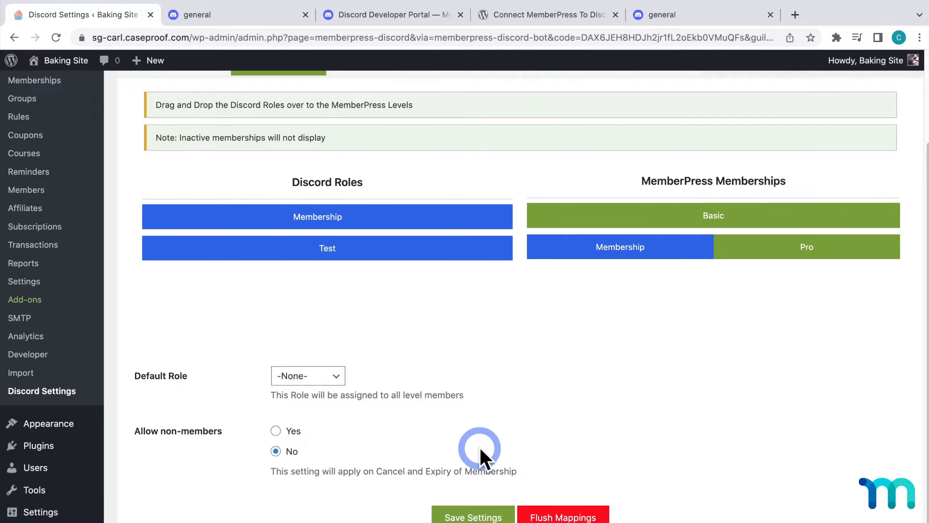
pyautogui.moveTo(184, 376)
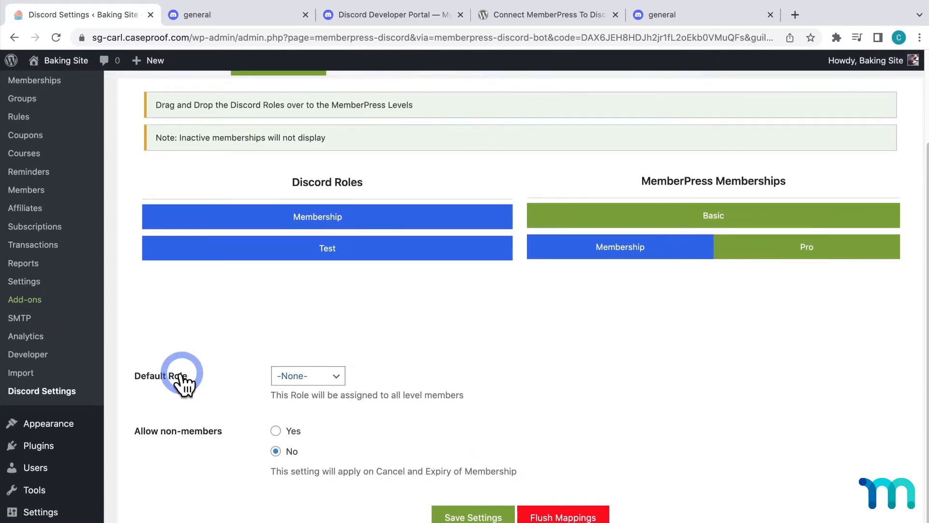
# - Leave Default Role at None, keep non-members not allowed after toggling, and save the settings
pyautogui.click(308, 375)
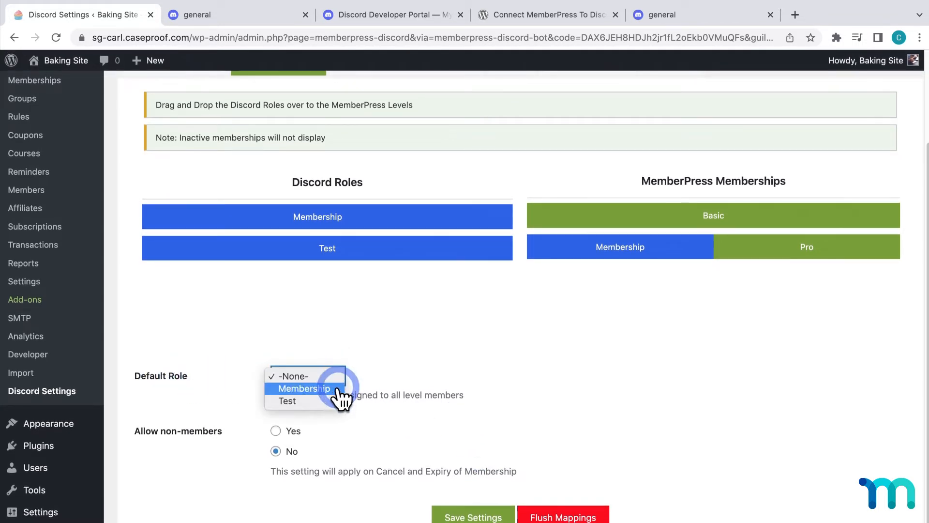
pyautogui.moveTo(337, 376)
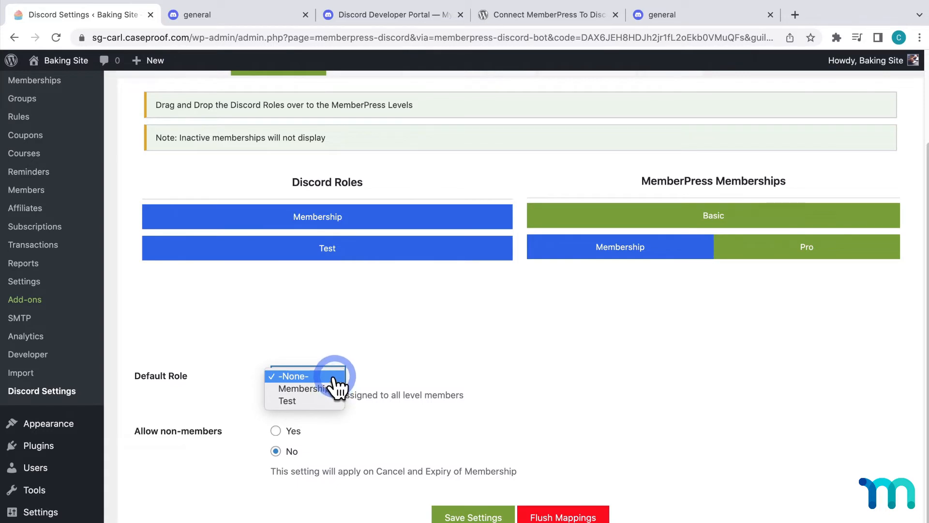
pyautogui.click(308, 376)
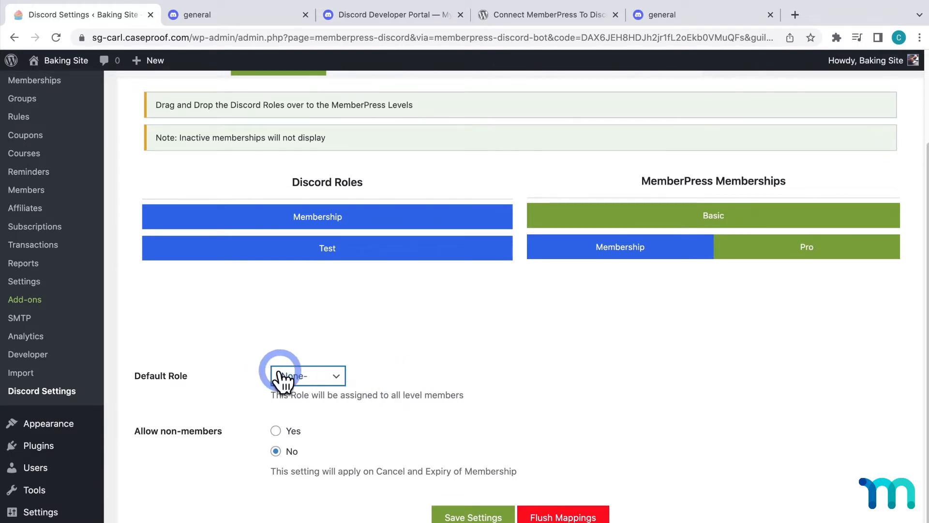
pyautogui.moveTo(149, 437)
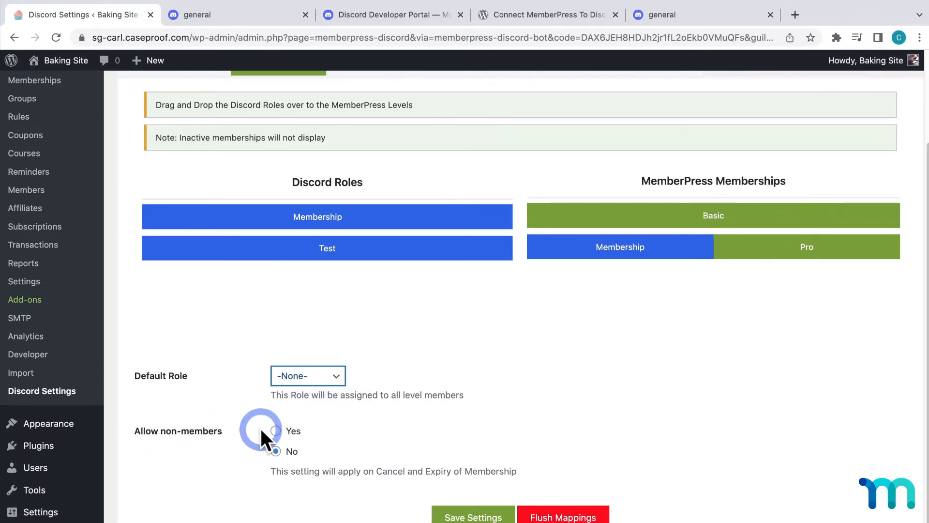
pyautogui.click(276, 431)
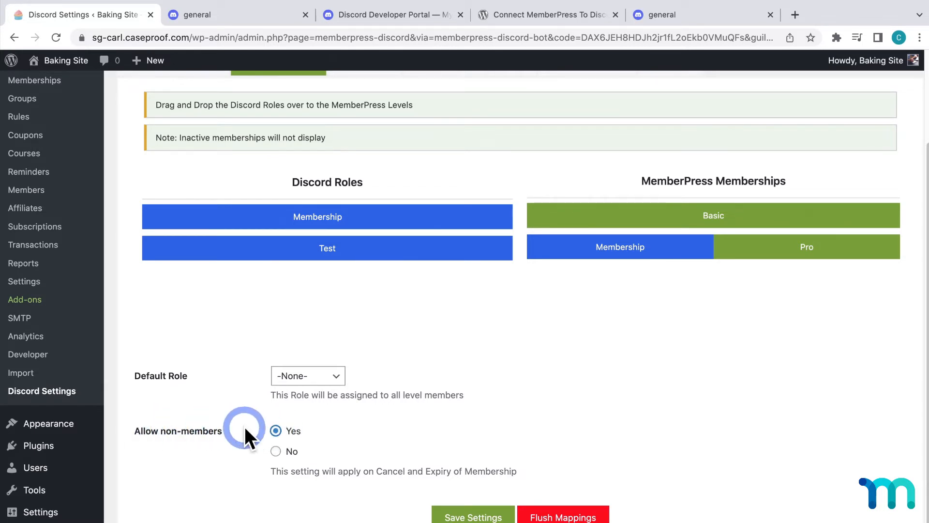
pyautogui.moveTo(330, 435)
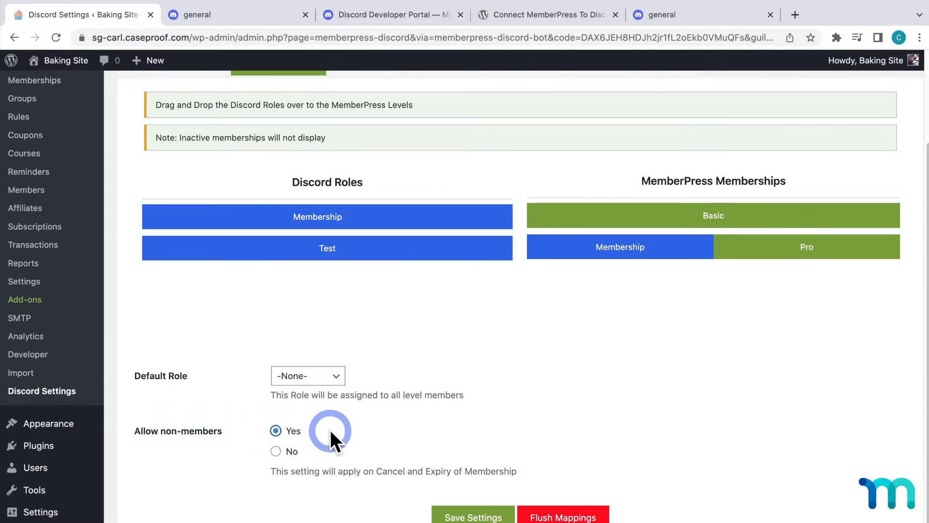
pyautogui.moveTo(331, 429)
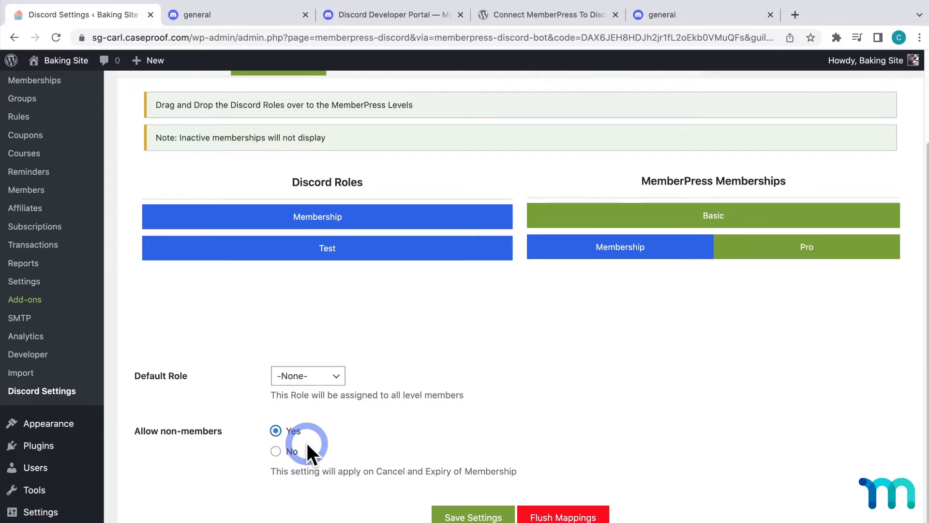
pyautogui.click(276, 451)
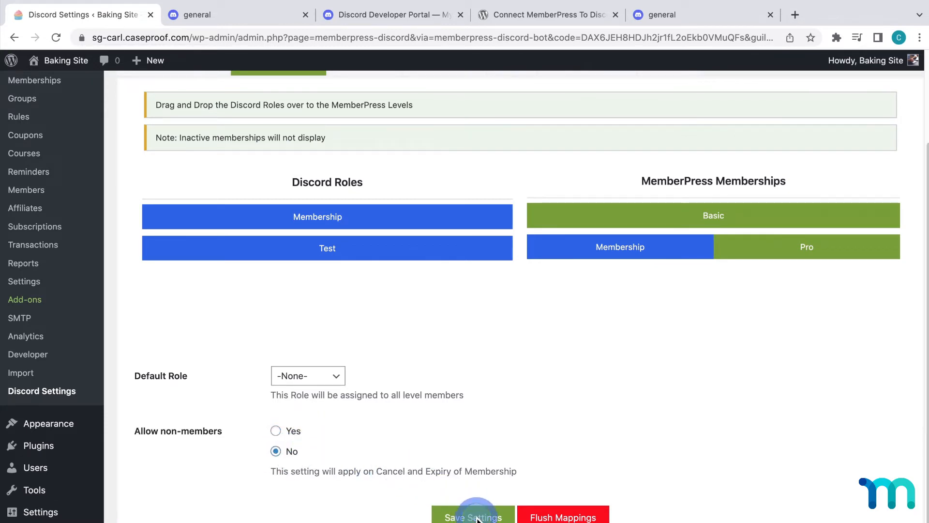
pyautogui.click(473, 517)
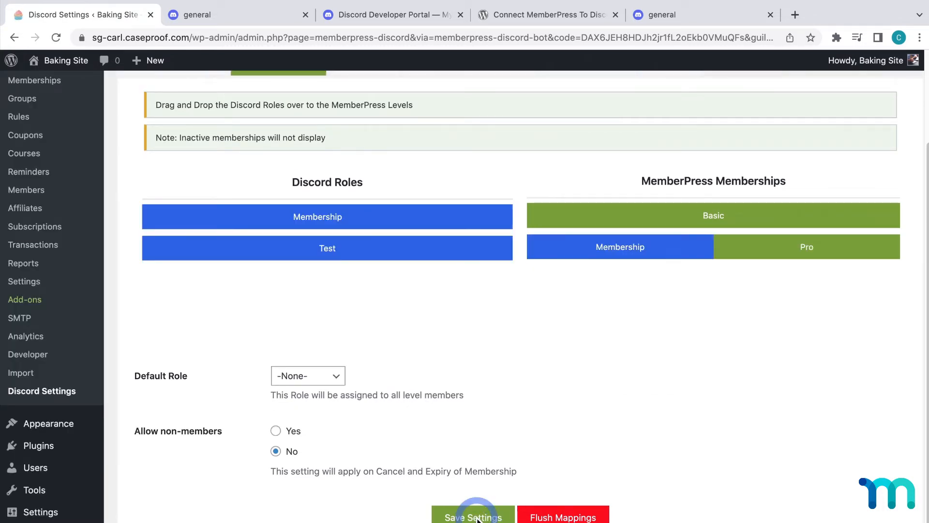
pyautogui.click(473, 517)
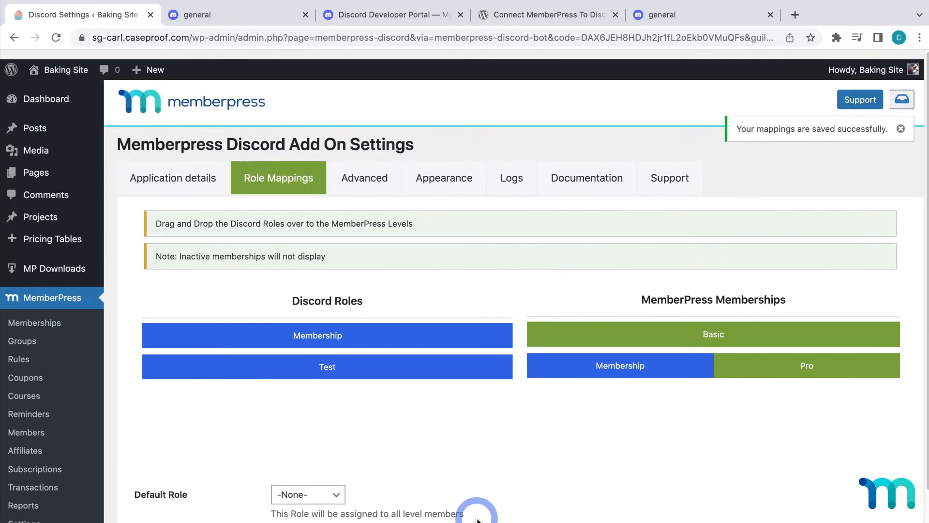
# - Review the Advanced settings: shortcode plus welcome, expiration, expired and cancellation message templates
pyautogui.click(365, 177)
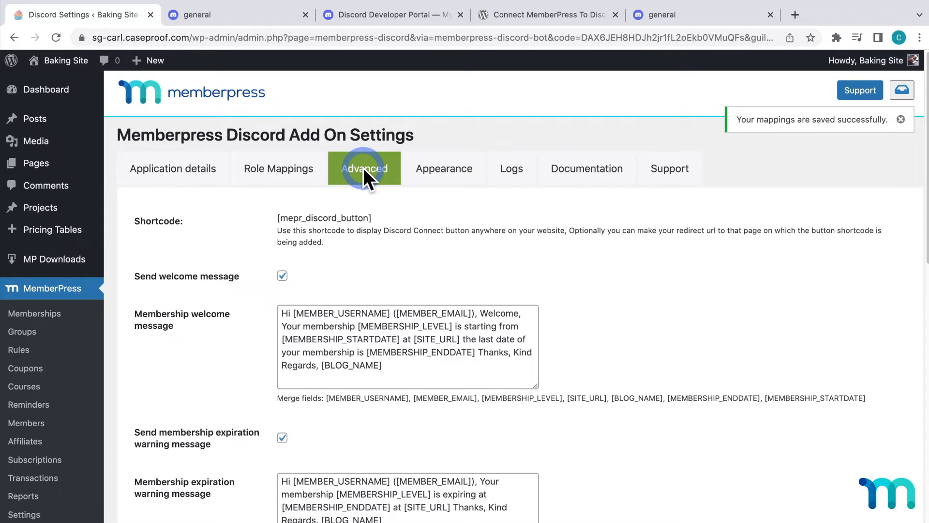
pyautogui.scroll(-3)
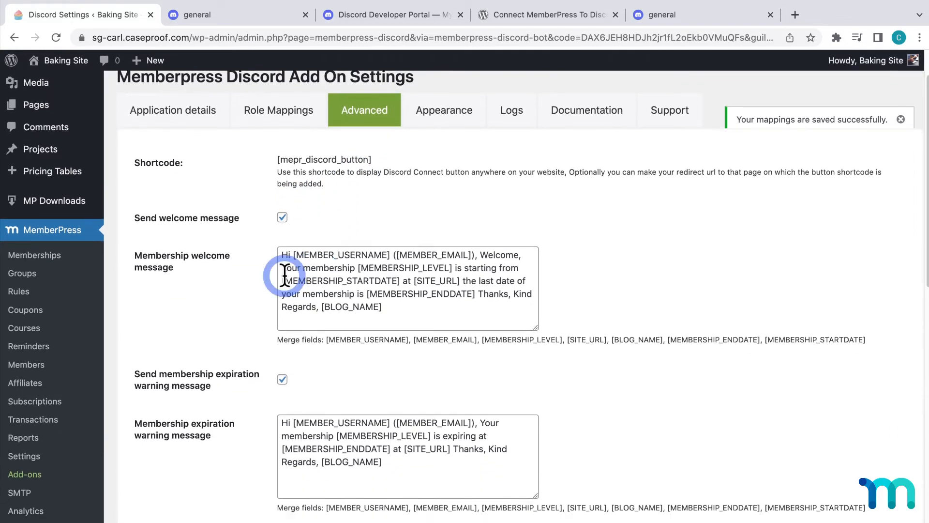
pyautogui.scroll(-3)
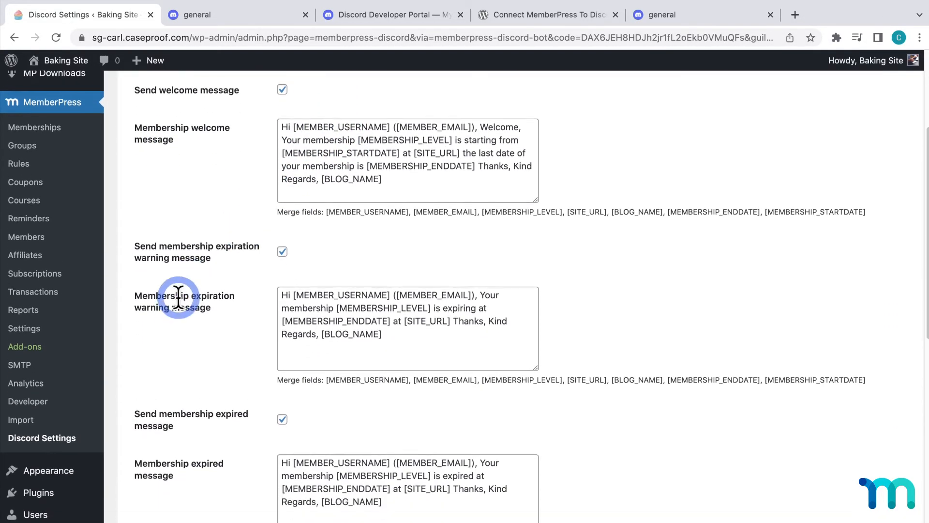
pyautogui.scroll(-3)
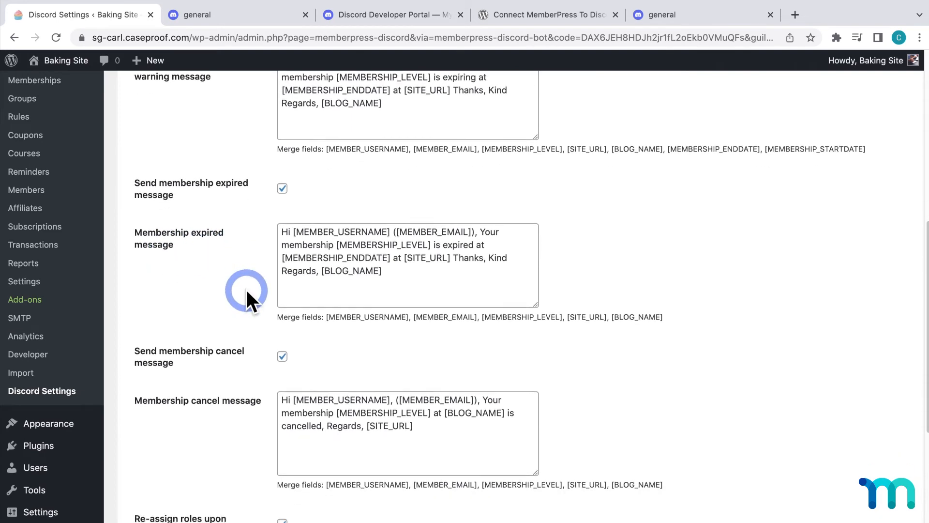
pyautogui.scroll(-3)
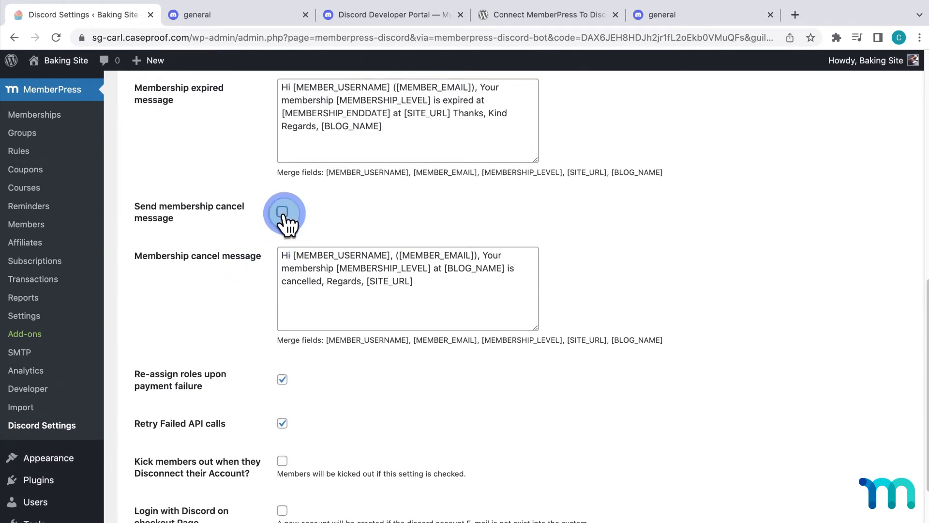
pyautogui.scroll(3)
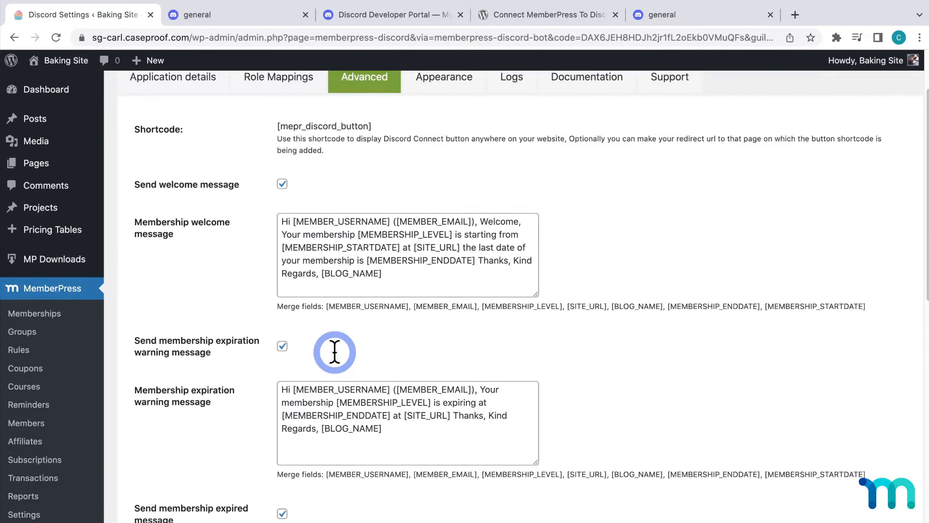
pyautogui.scroll(3)
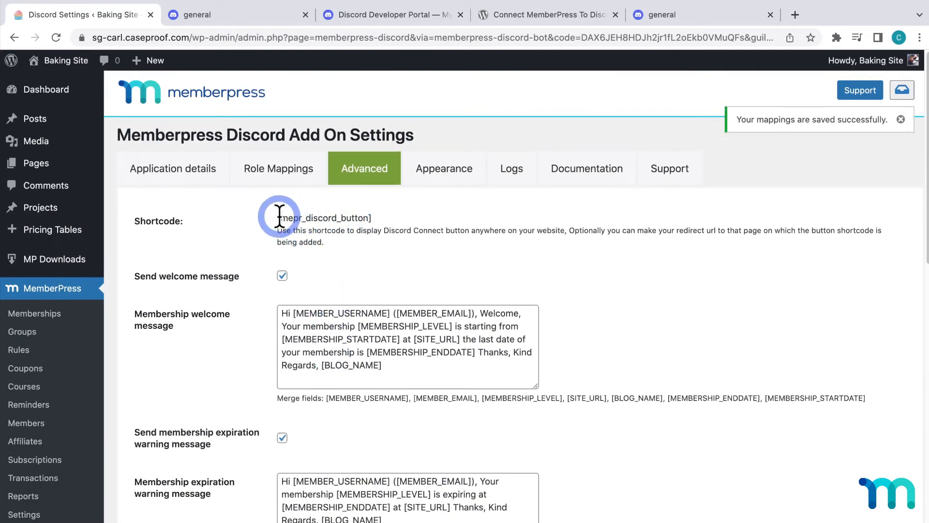
pyautogui.moveTo(385, 229)
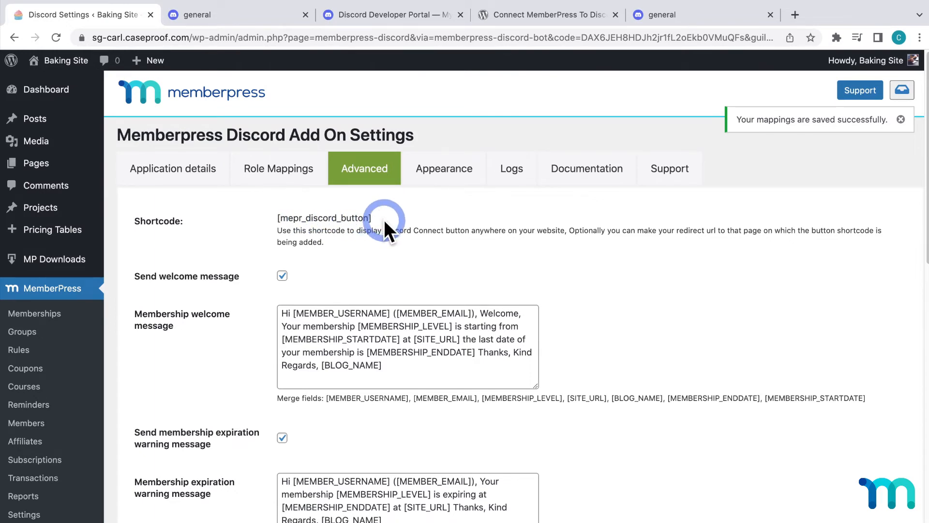
pyautogui.scroll(-3)
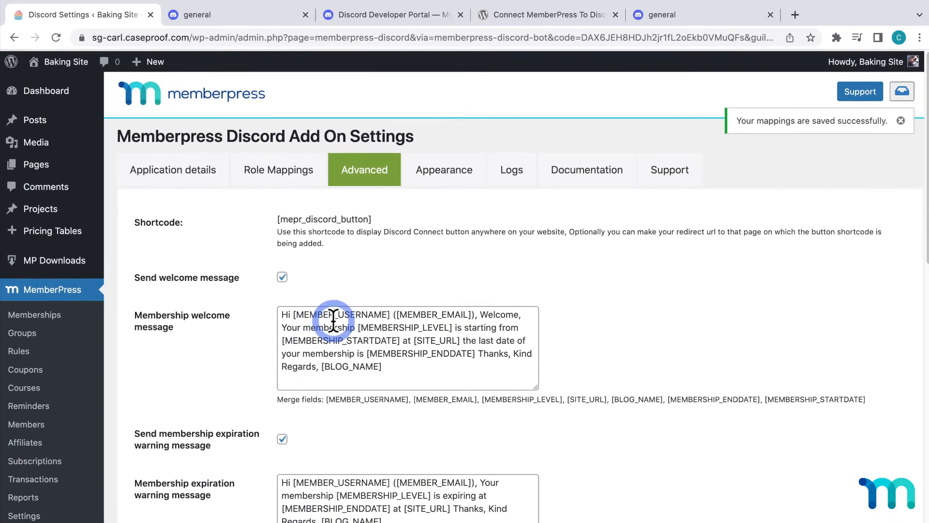
# - View the Appearance settings with Connect/Disconnect button colours and connect, login and disconnect texts
pyautogui.click(444, 169)
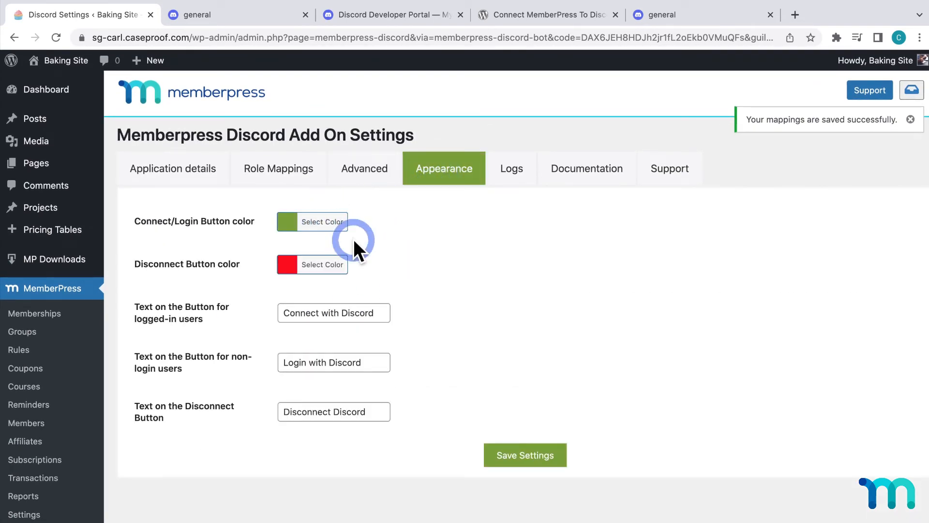
pyautogui.moveTo(465, 267)
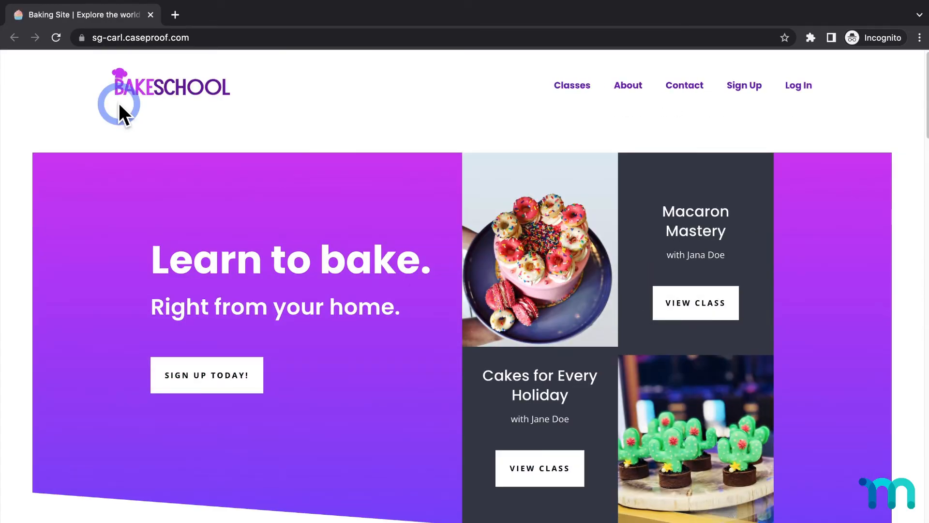
pyautogui.moveTo(797, 85)
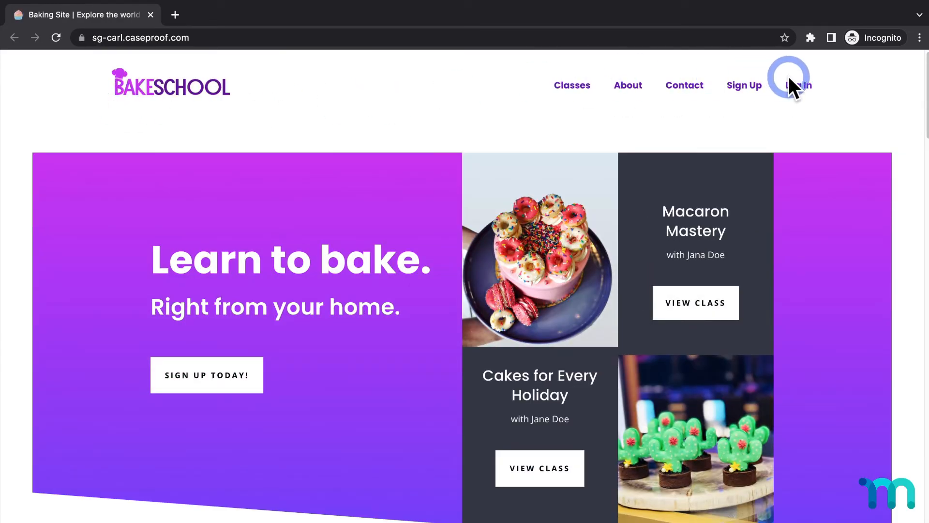
# - Sign in from the site header as user 'discordtest1' with the member's password
pyautogui.click(799, 86)
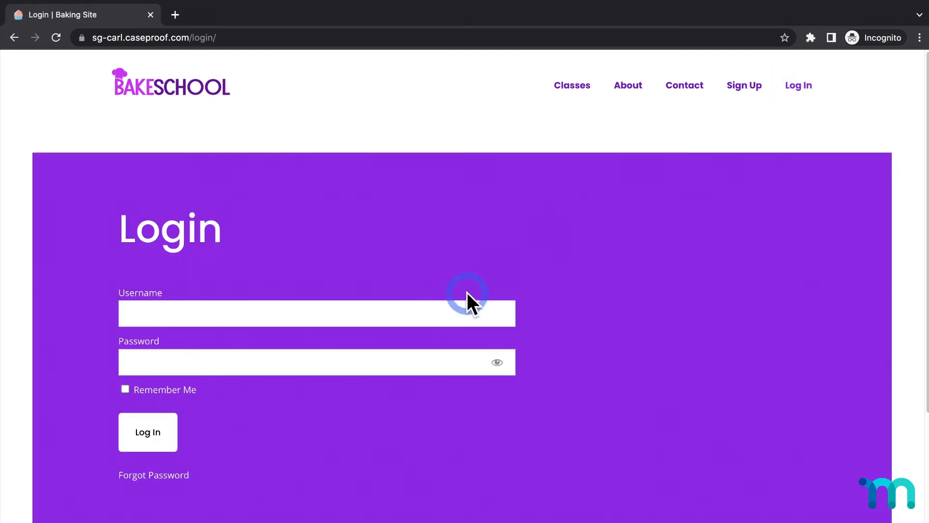
pyautogui.write('discordt')
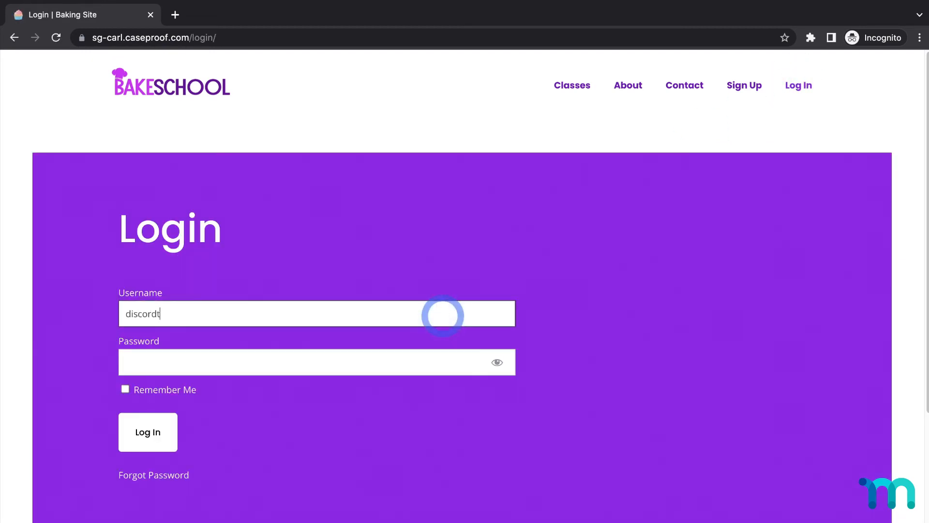
pyautogui.write('est1')
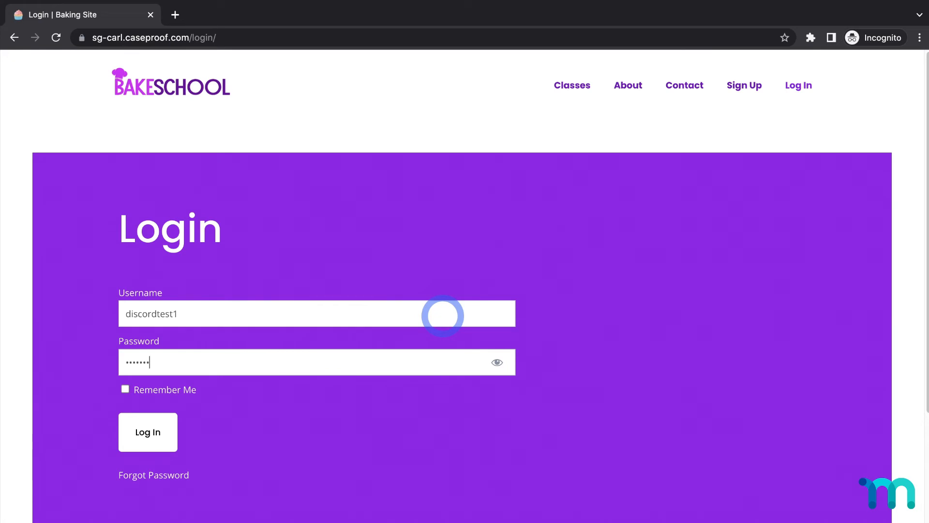
pyautogui.click(147, 432)
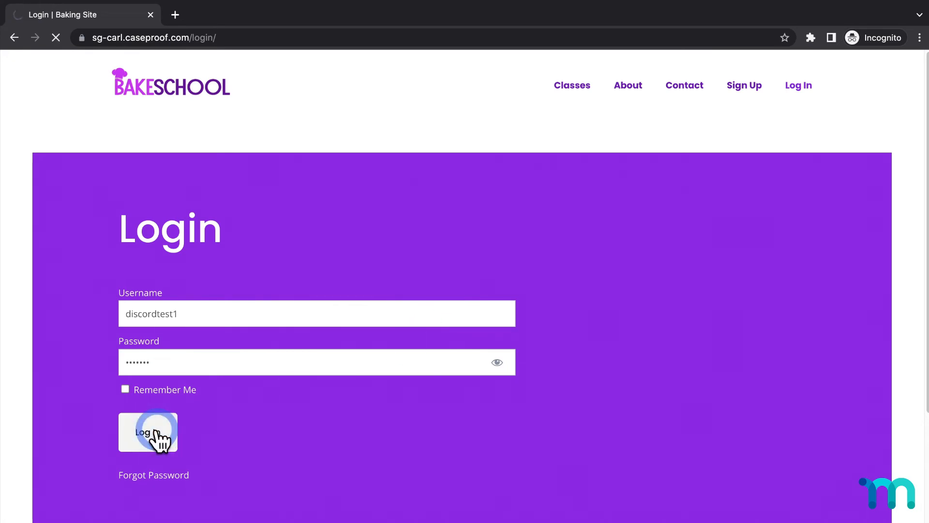
pyautogui.click(147, 431)
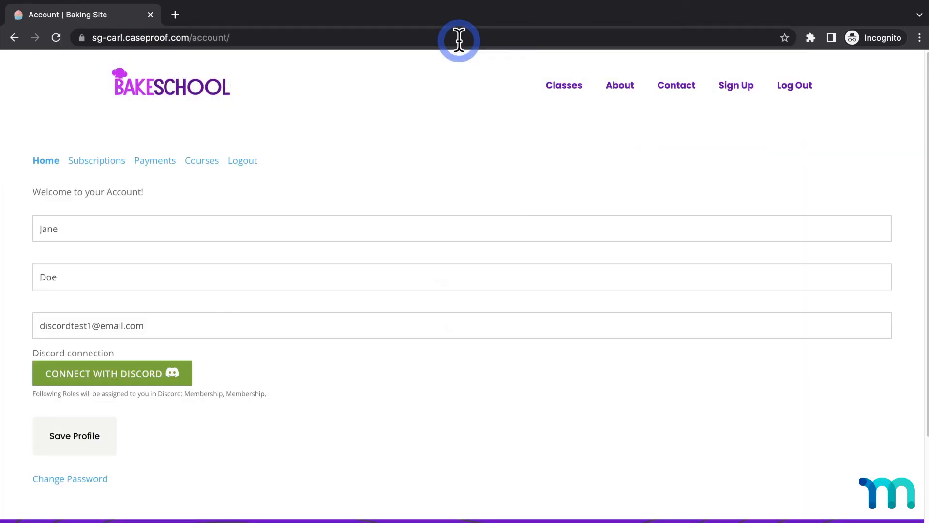
pyautogui.moveTo(149, 374)
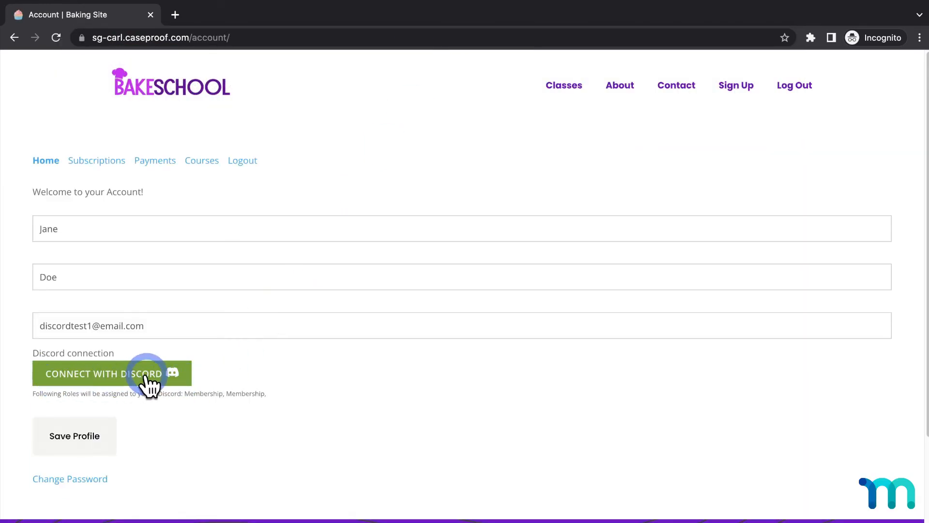
pyautogui.moveTo(173, 382)
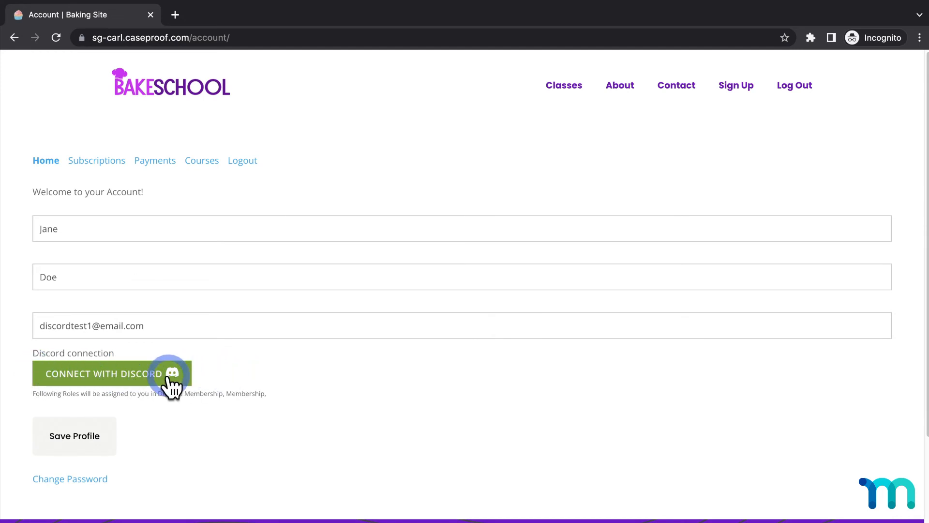
# - Begin connecting the account to Discord via the green Connect with Discord button
pyautogui.click(112, 374)
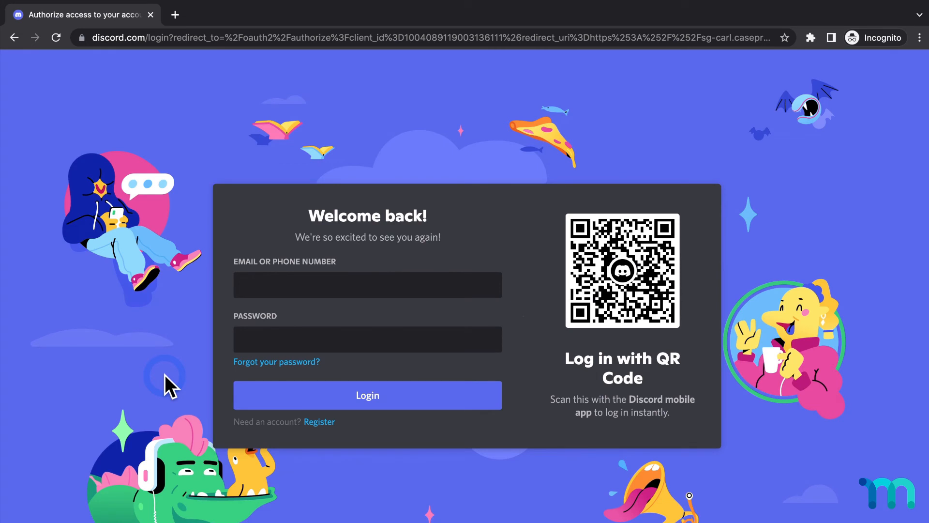
# - Log in to Discord with the email and password to authorize the BakeSchool connection
pyautogui.click(367, 339)
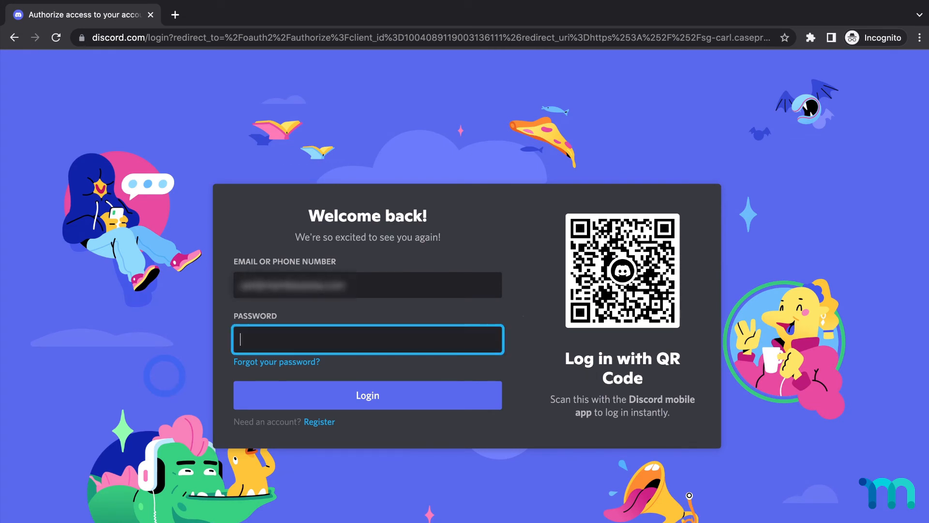
pyautogui.write('password')
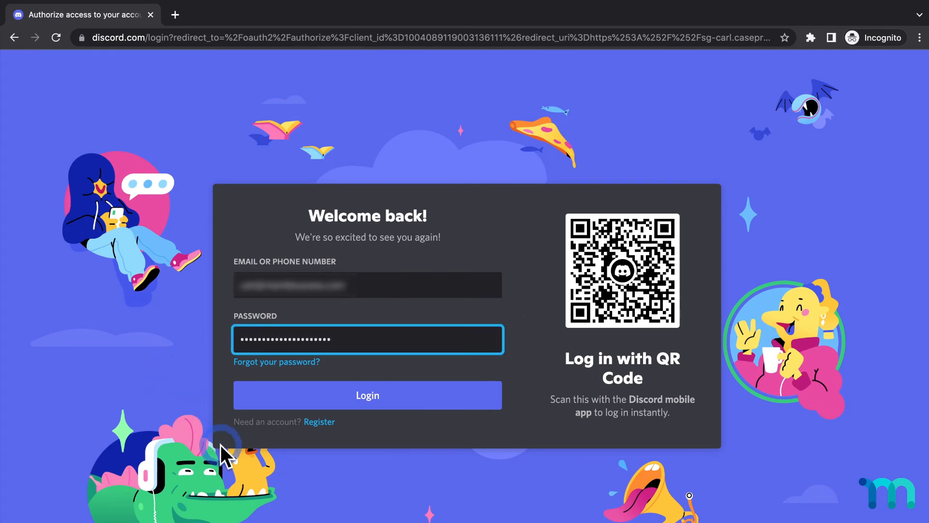
pyautogui.click(367, 394)
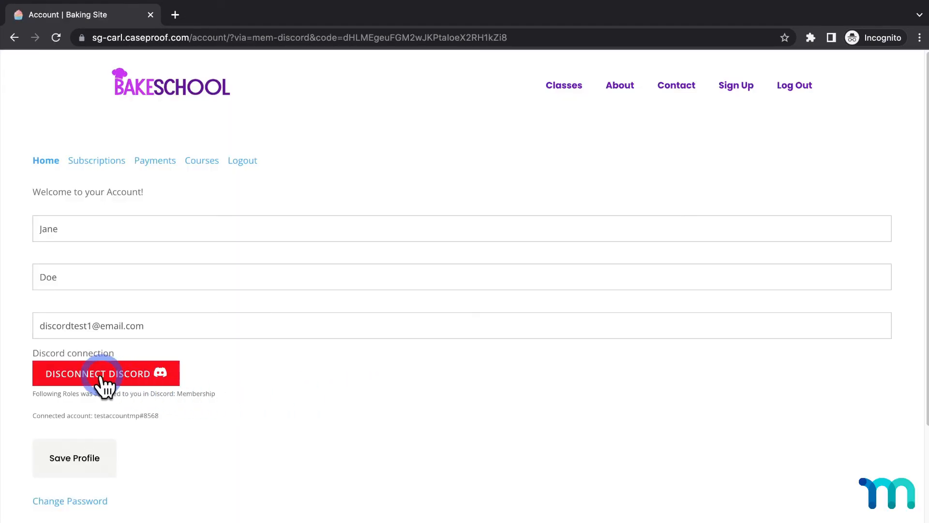
pyautogui.moveTo(80, 382)
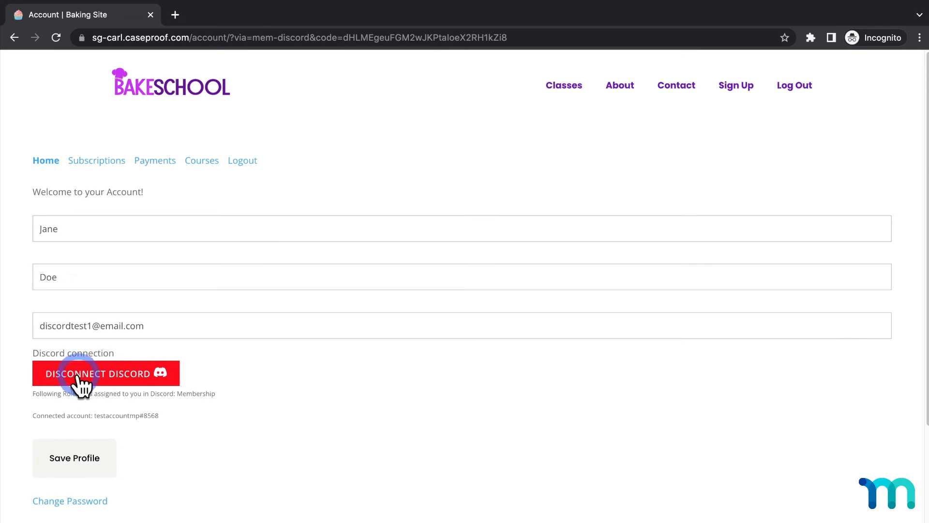
pyautogui.moveTo(199, 393)
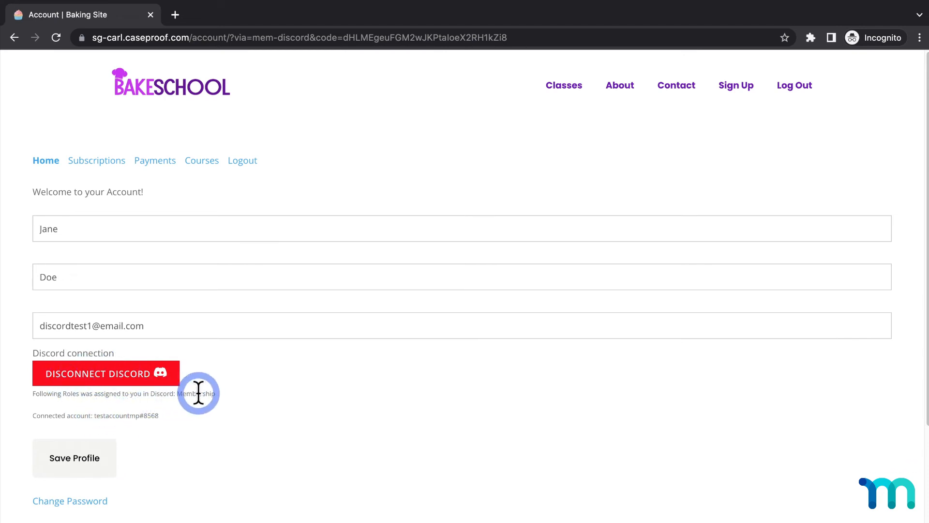
pyautogui.moveTo(232, 394)
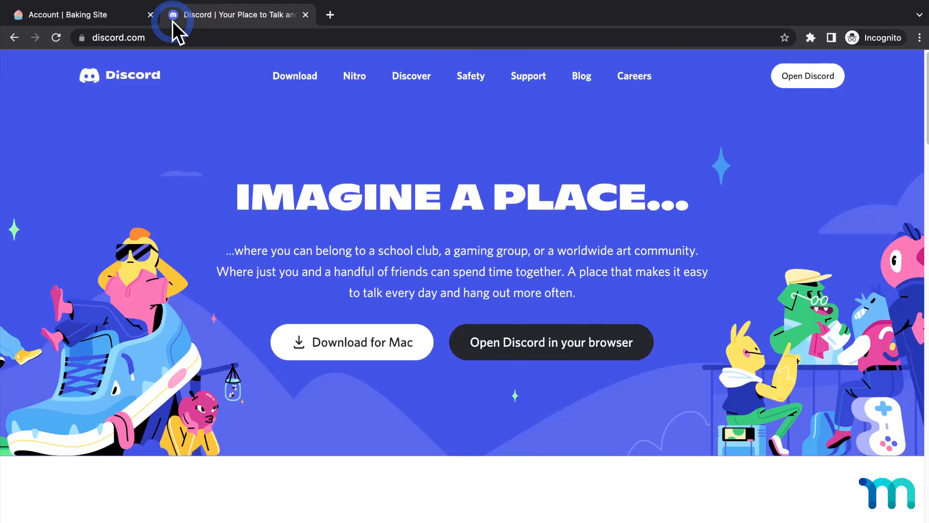
# - Check the MemberPress Testing server's member list for testaccountmp under Membership, then return to the account page
pyautogui.click(551, 342)
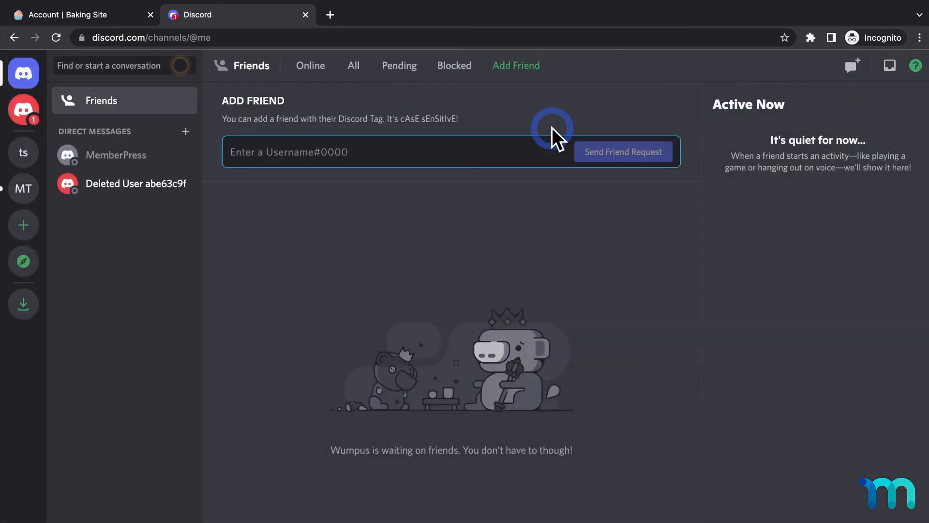
pyautogui.click(23, 189)
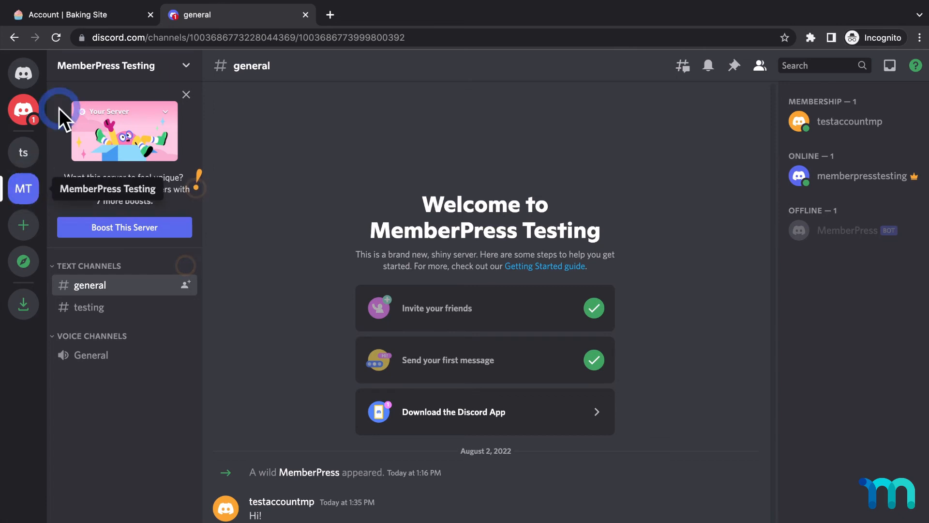
pyautogui.click(305, 14)
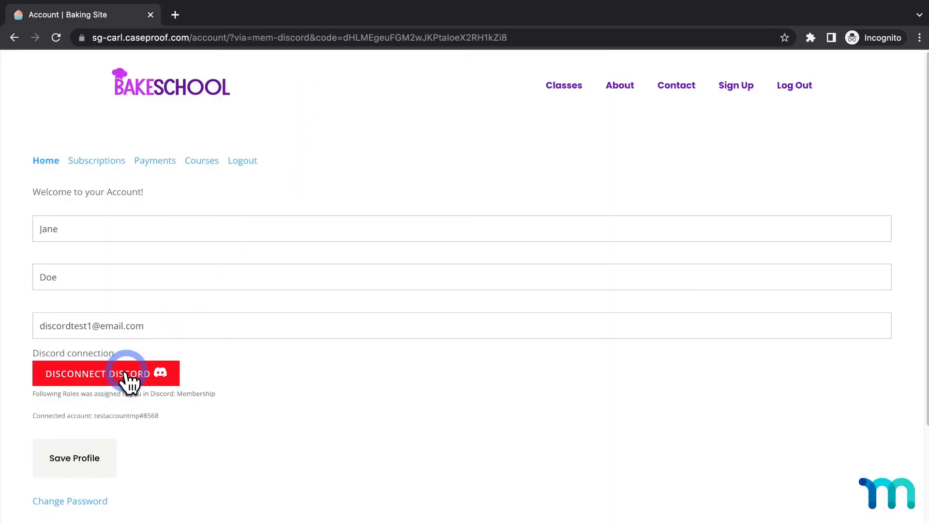
# - Remove the Discord link with the red Disconnect Discord button and return to the add-on's admin settings
pyautogui.click(97, 372)
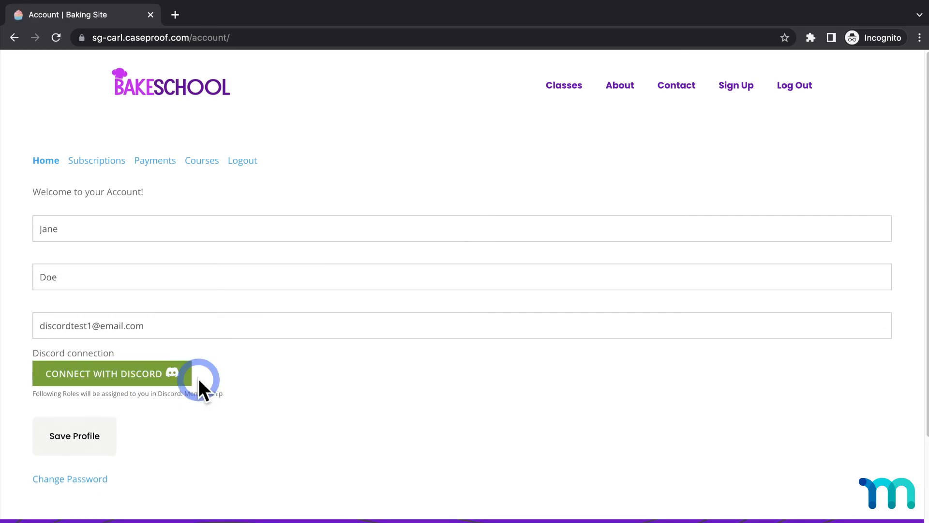
pyautogui.click(109, 374)
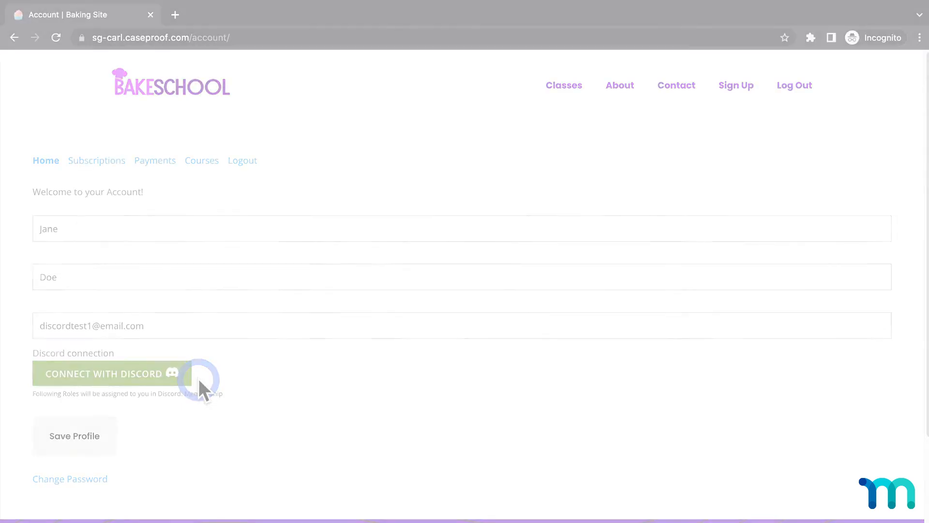
pyautogui.click(104, 373)
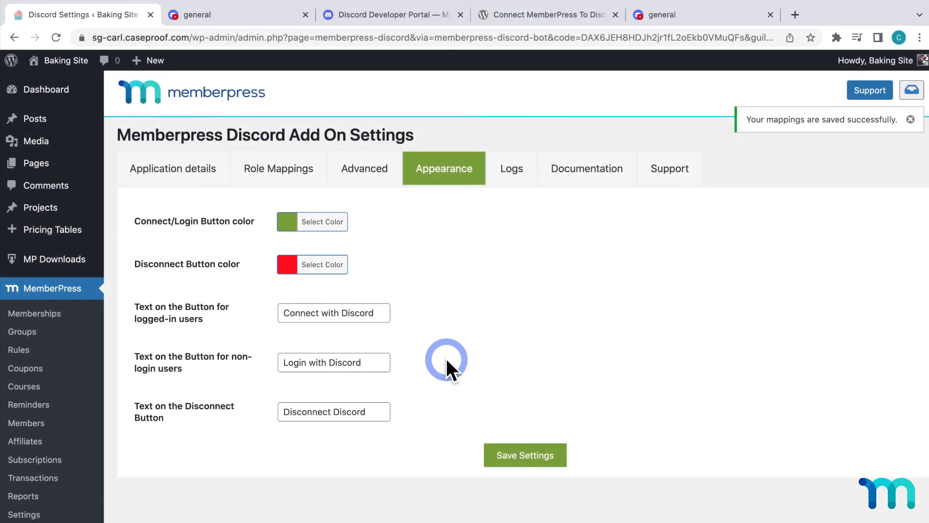
pyautogui.moveTo(302, 181)
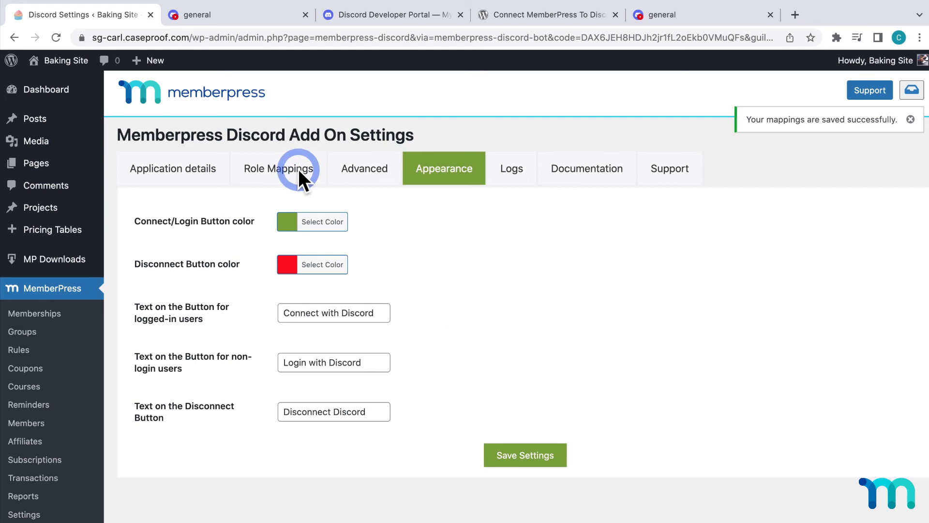
# - Review the Role Mappings for Basic and Pro memberships and save the settings again
pyautogui.click(277, 169)
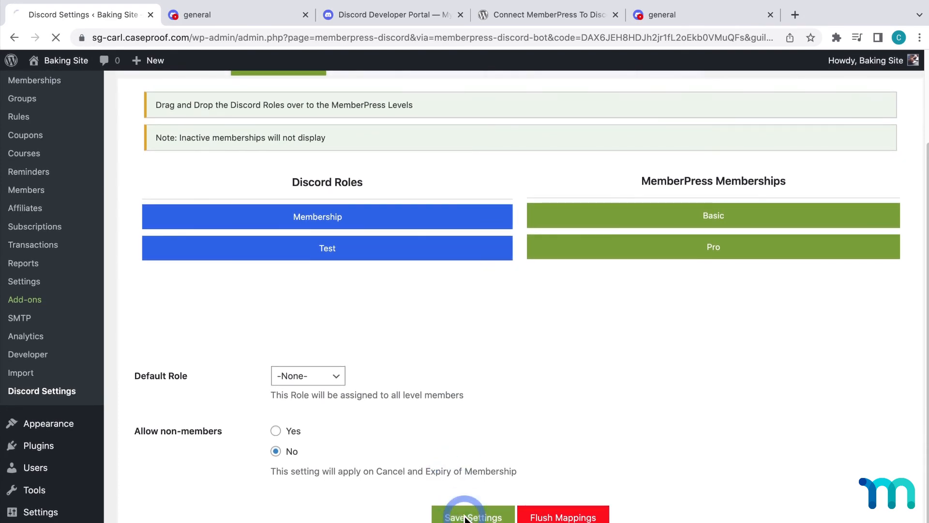
pyautogui.click(473, 517)
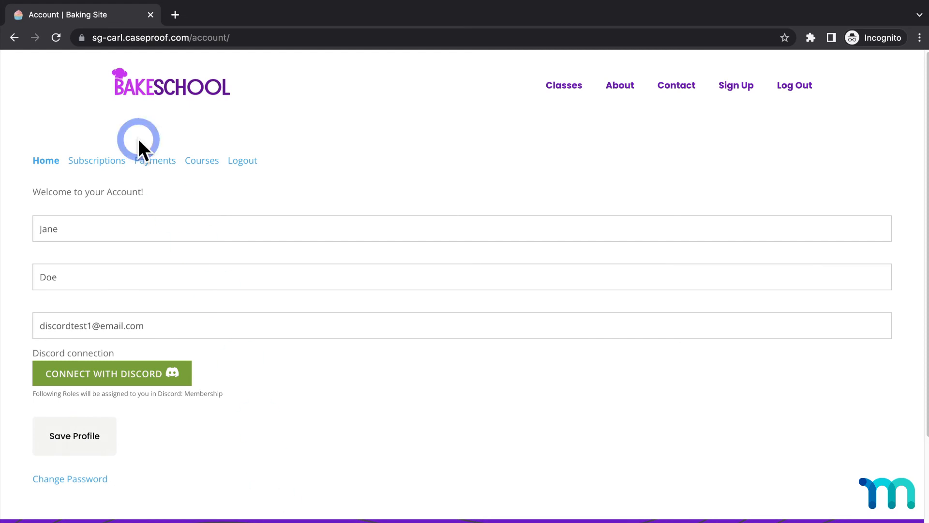
pyautogui.click(56, 38)
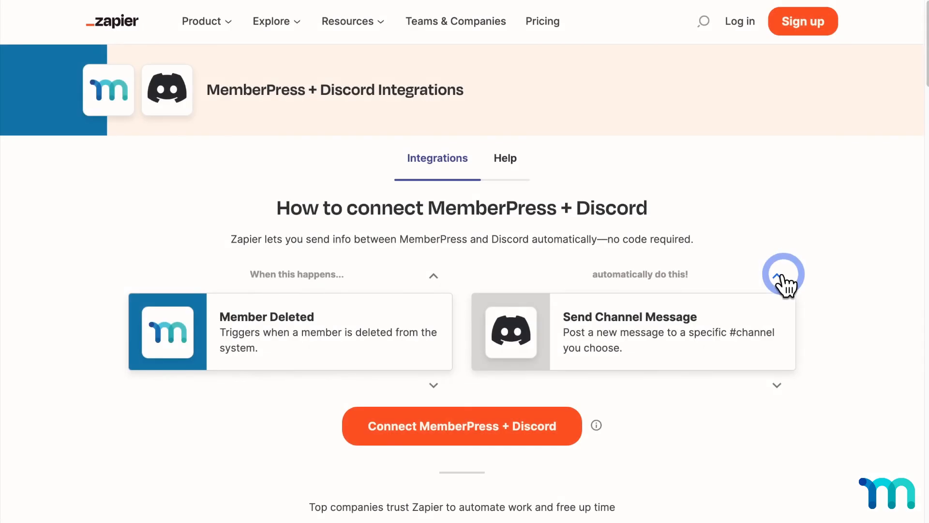
# - Cycle the Discord action until Member Deleted pairs with Remove User Role
pyautogui.click(783, 274)
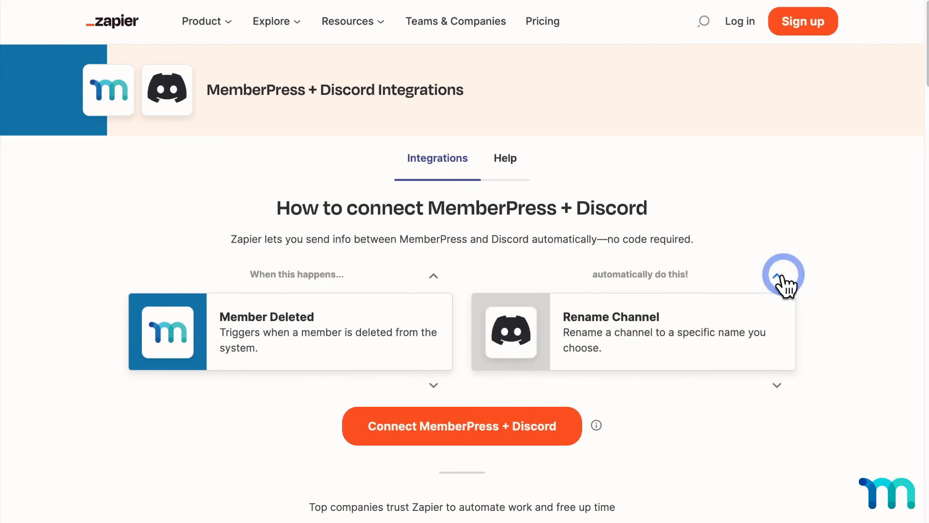
pyautogui.click(783, 274)
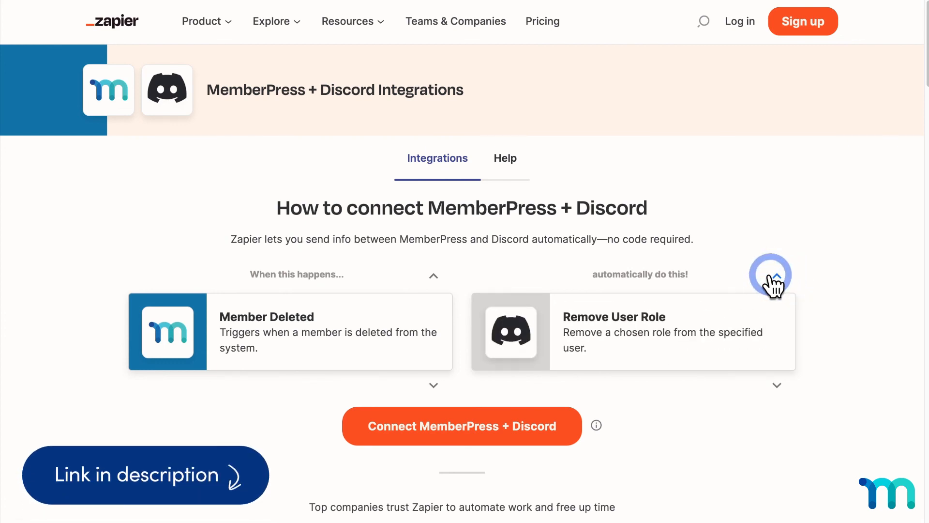